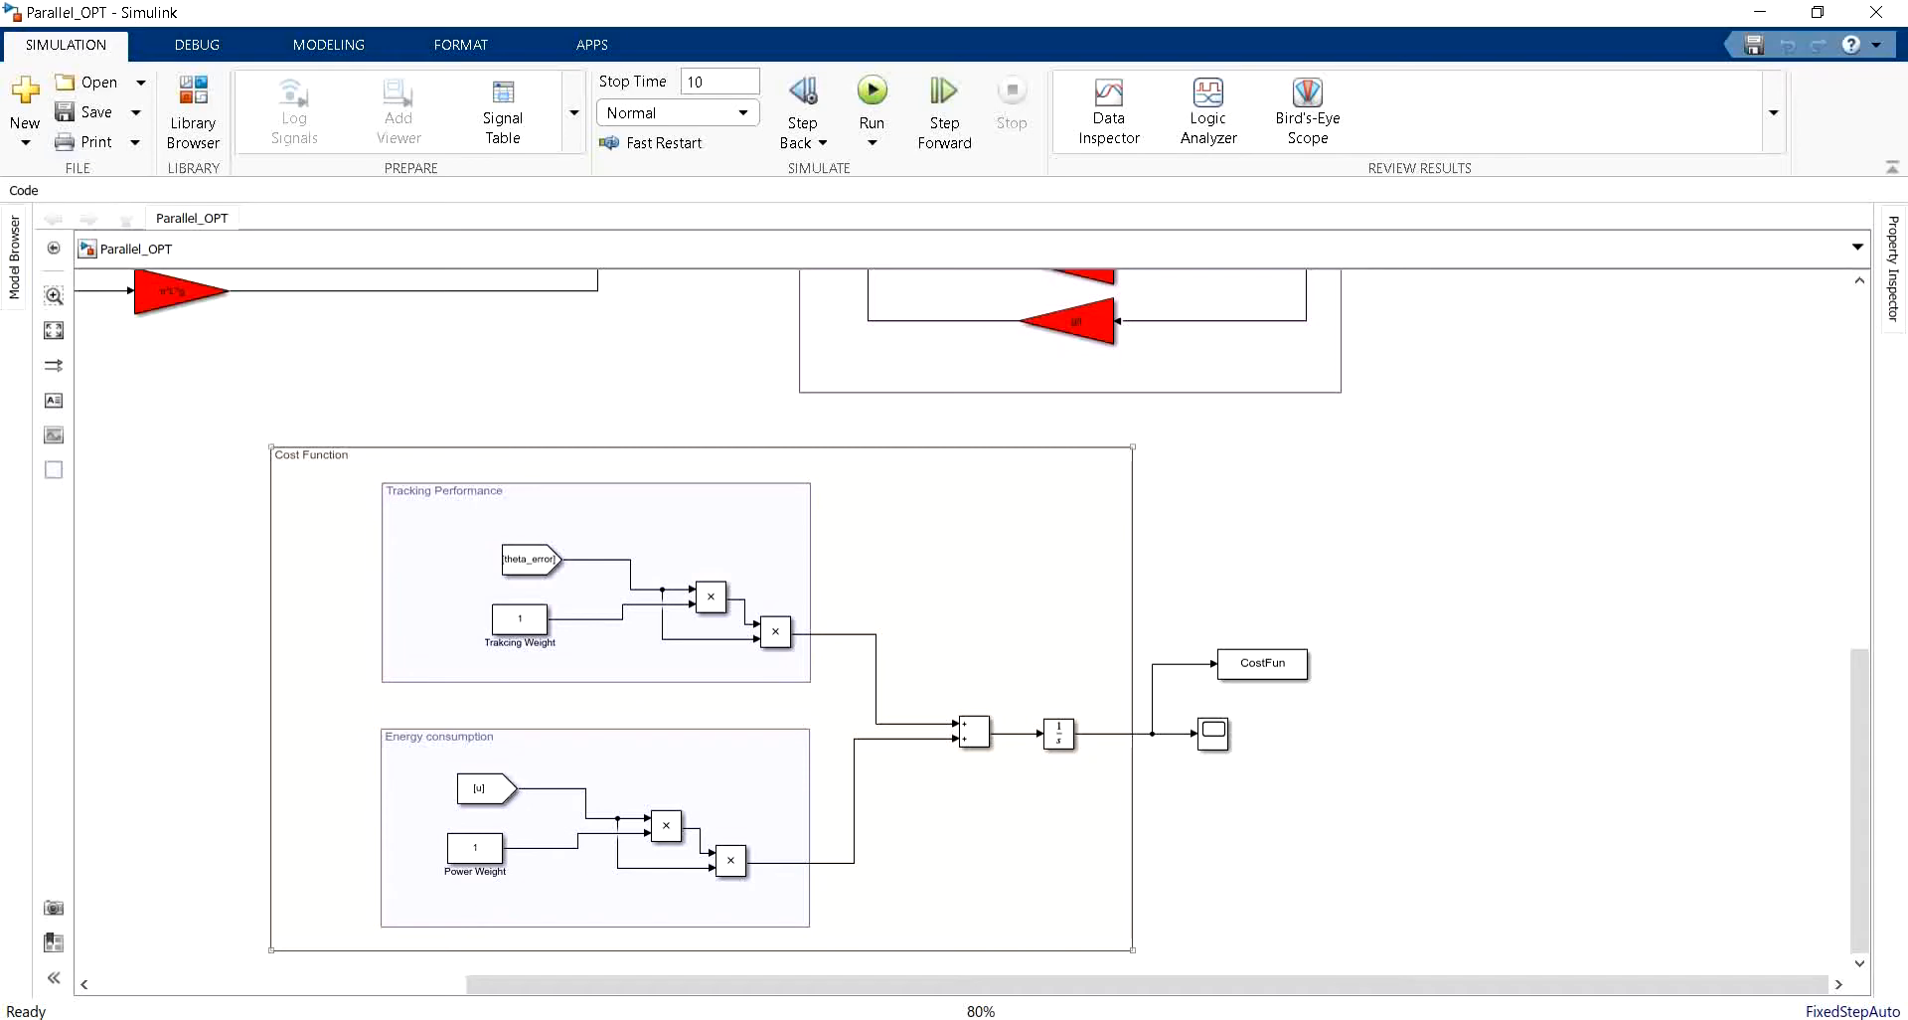
mouse_move(909, 623)
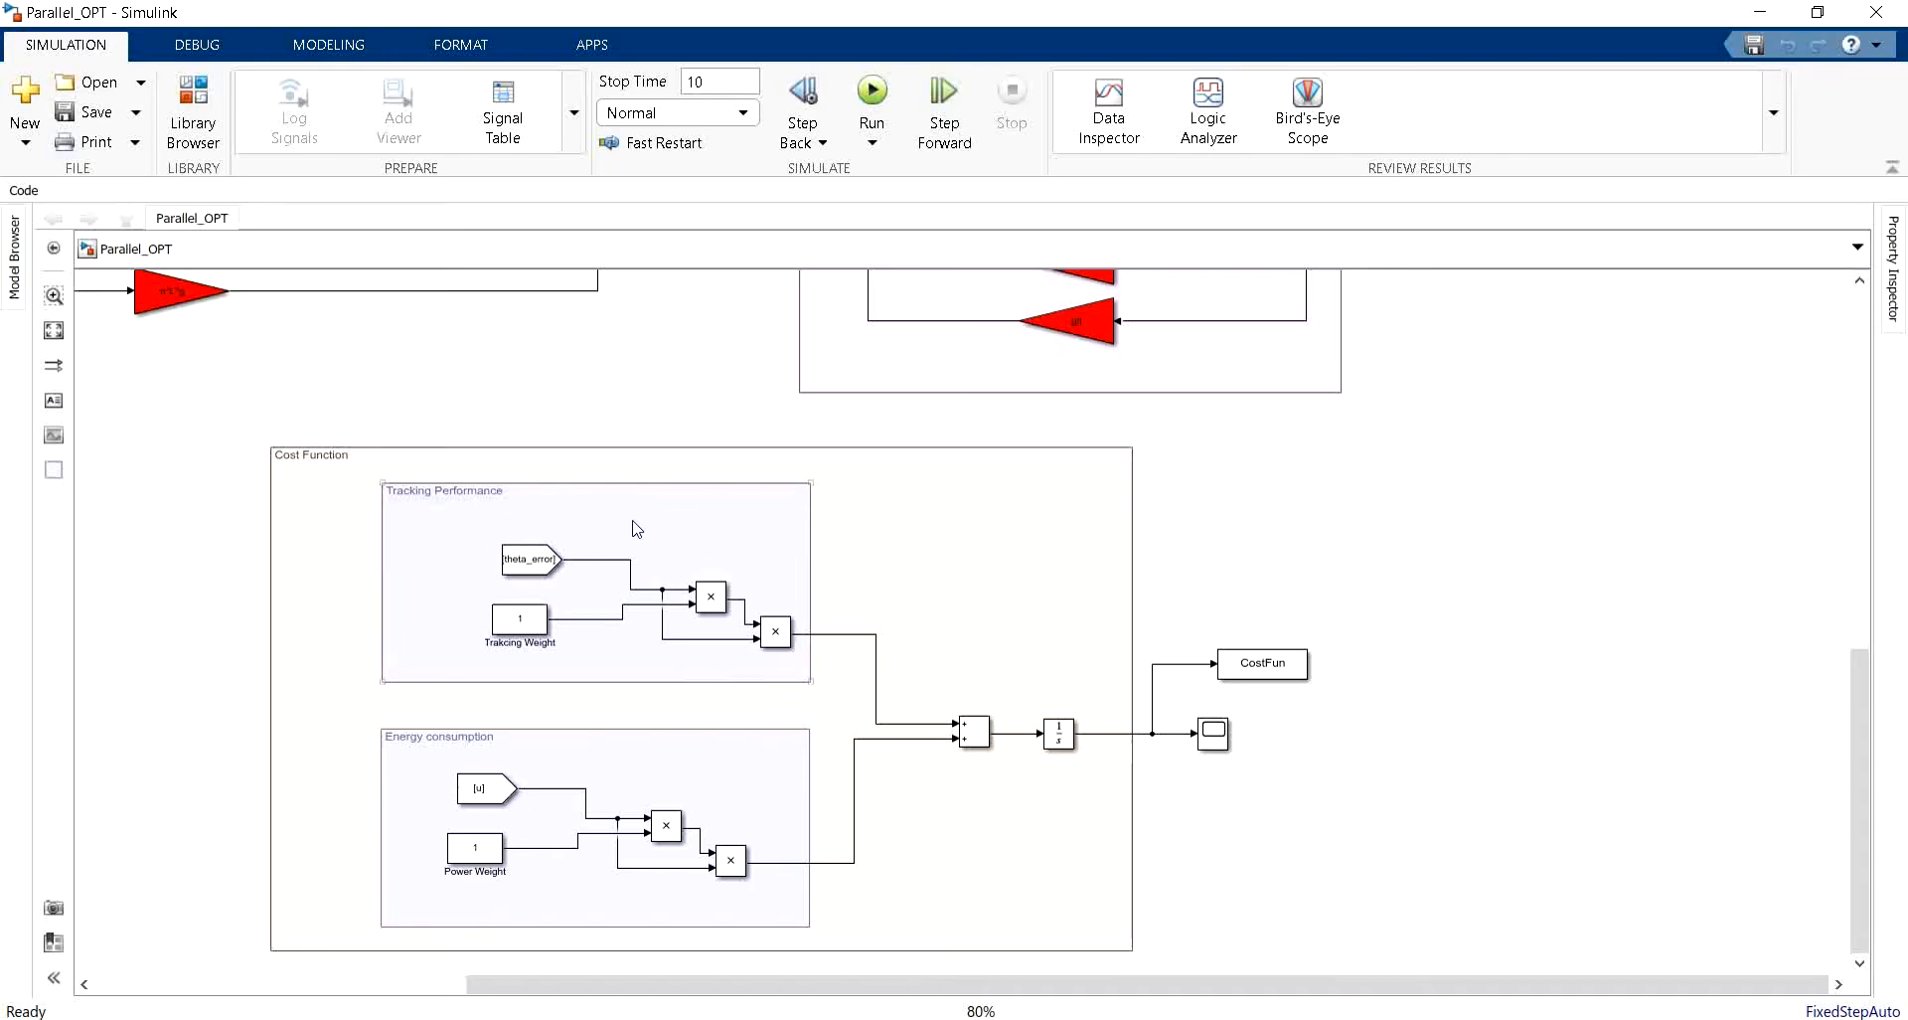
mouse_move(440, 531)
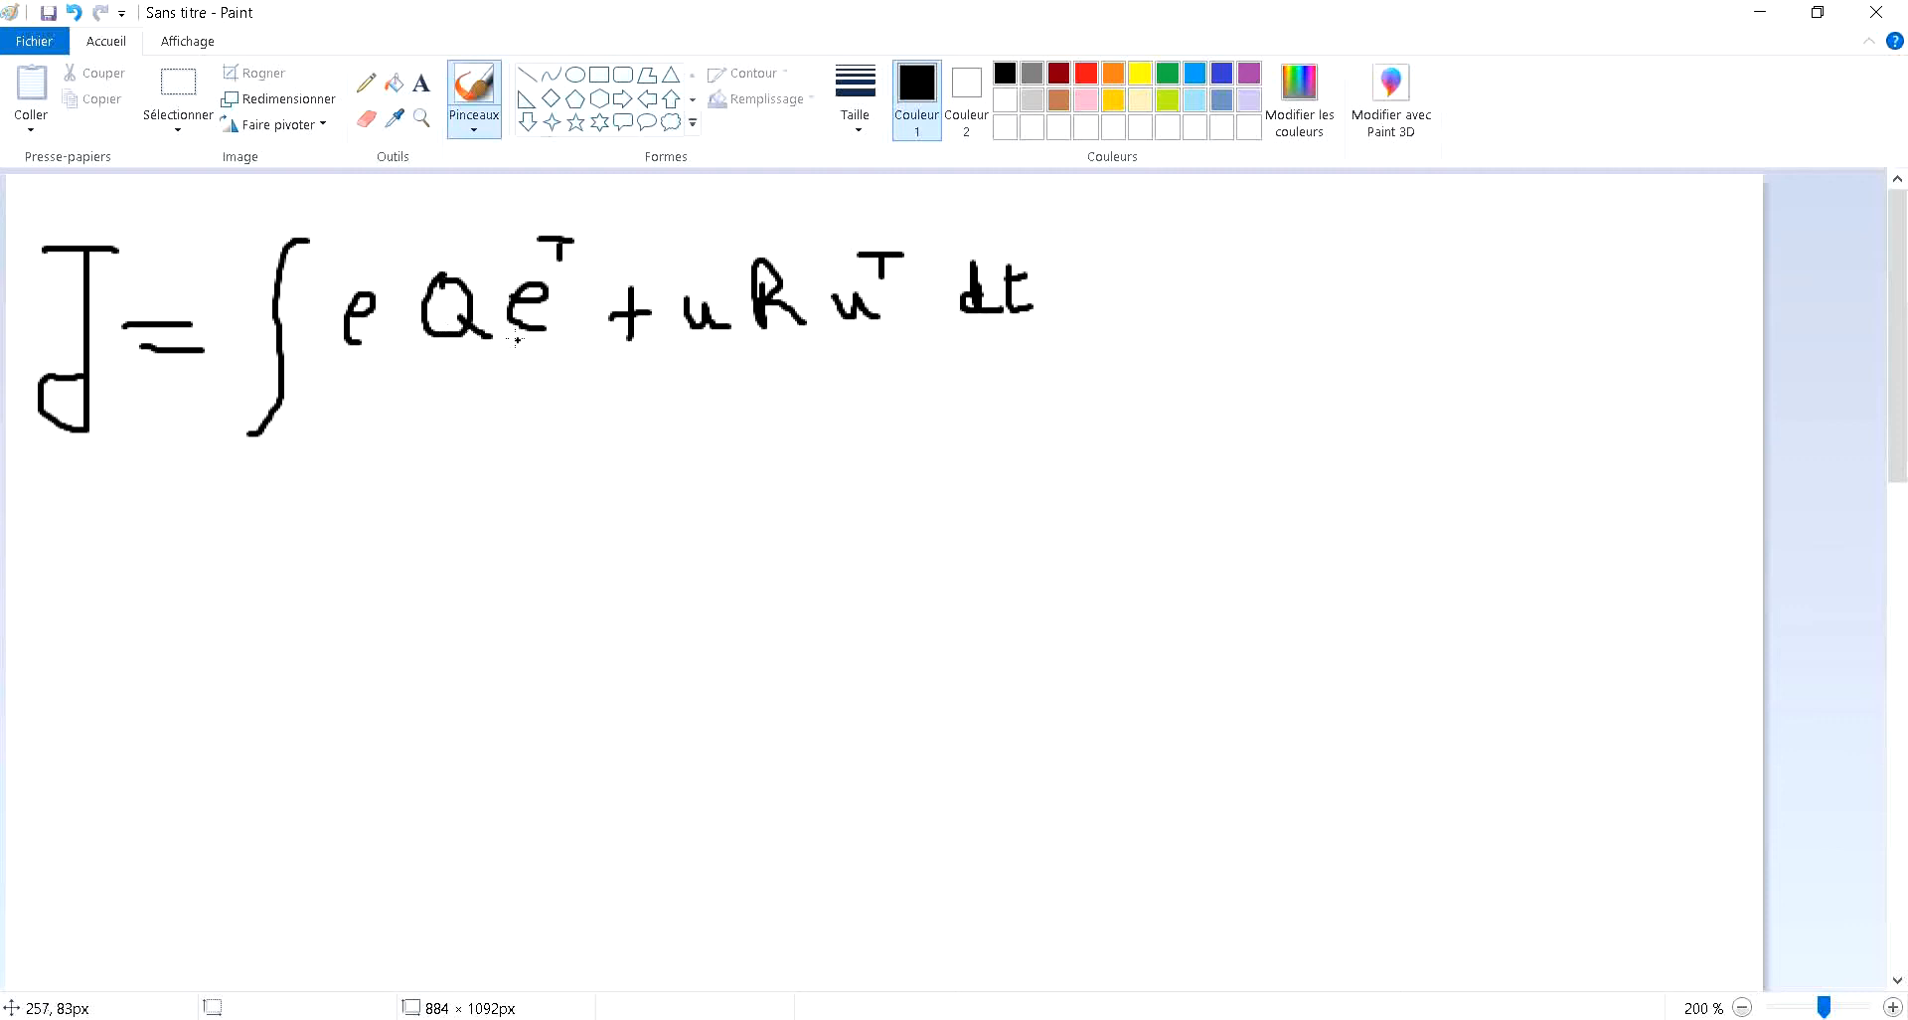
mouse_move(662, 369)
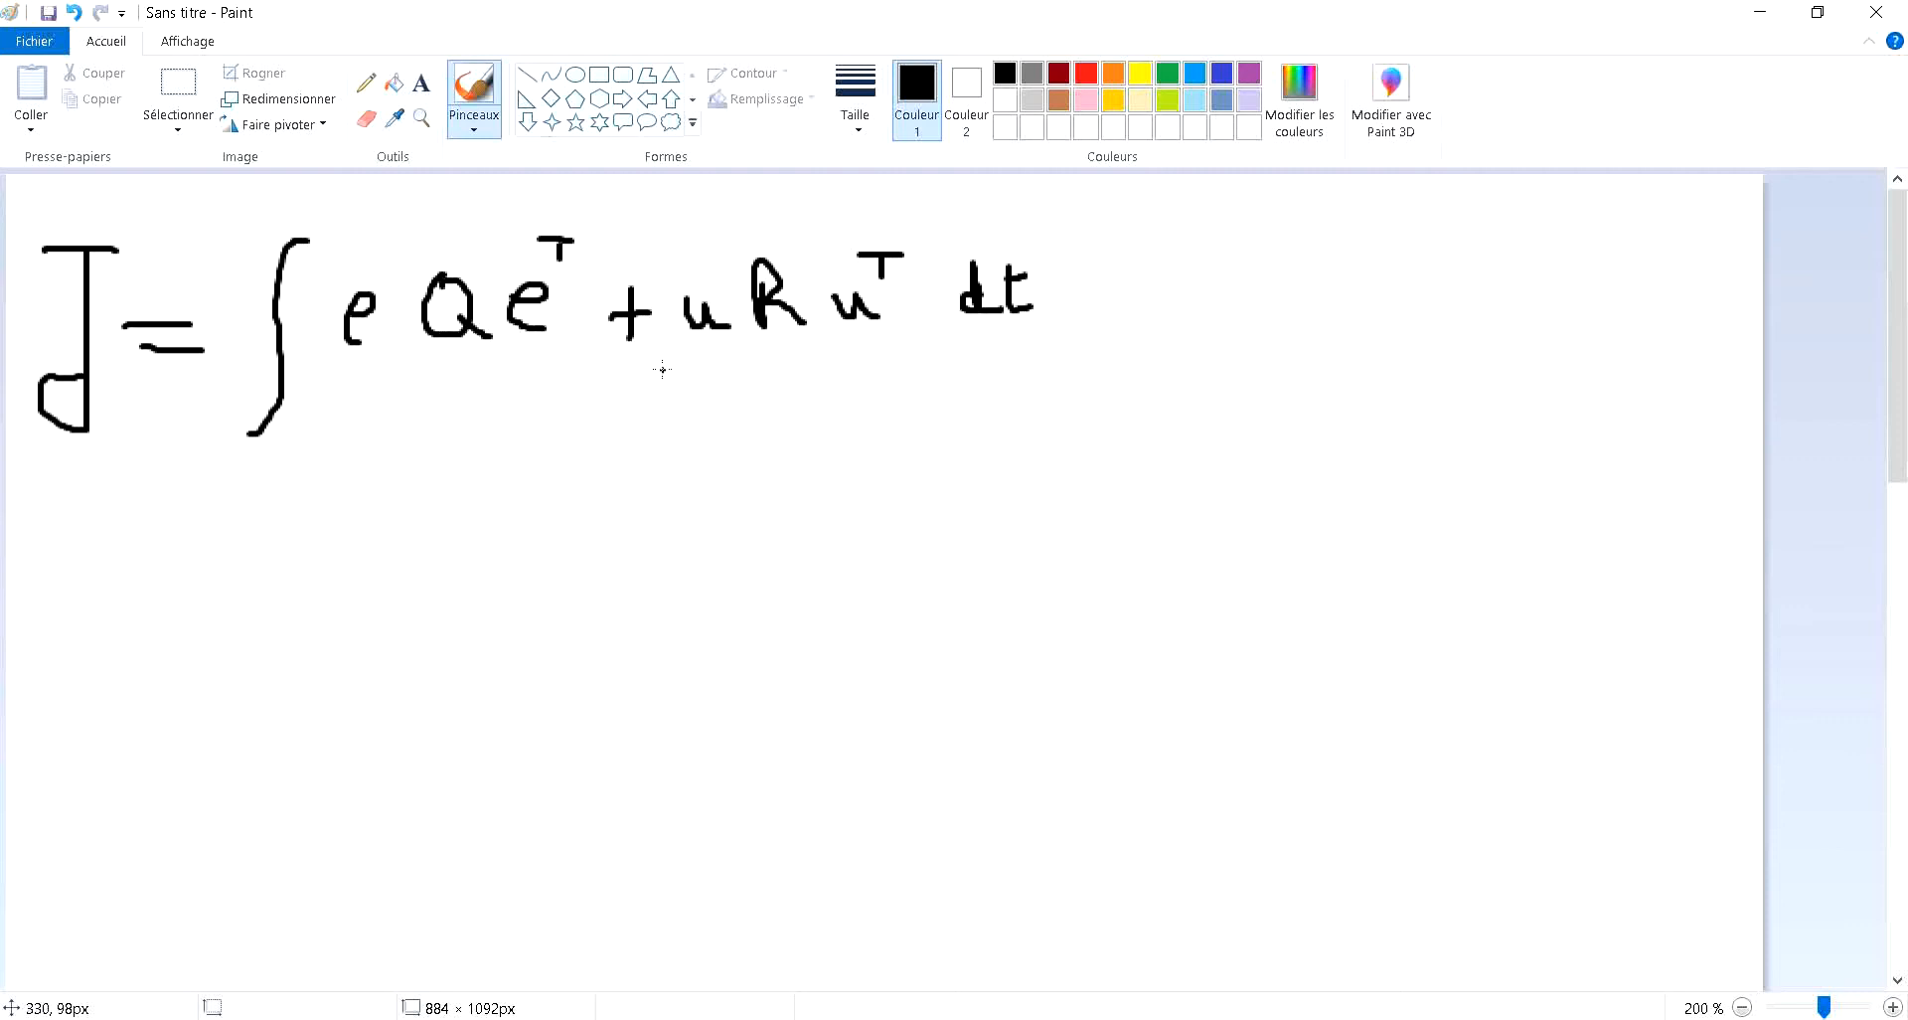
mouse_move(708, 345)
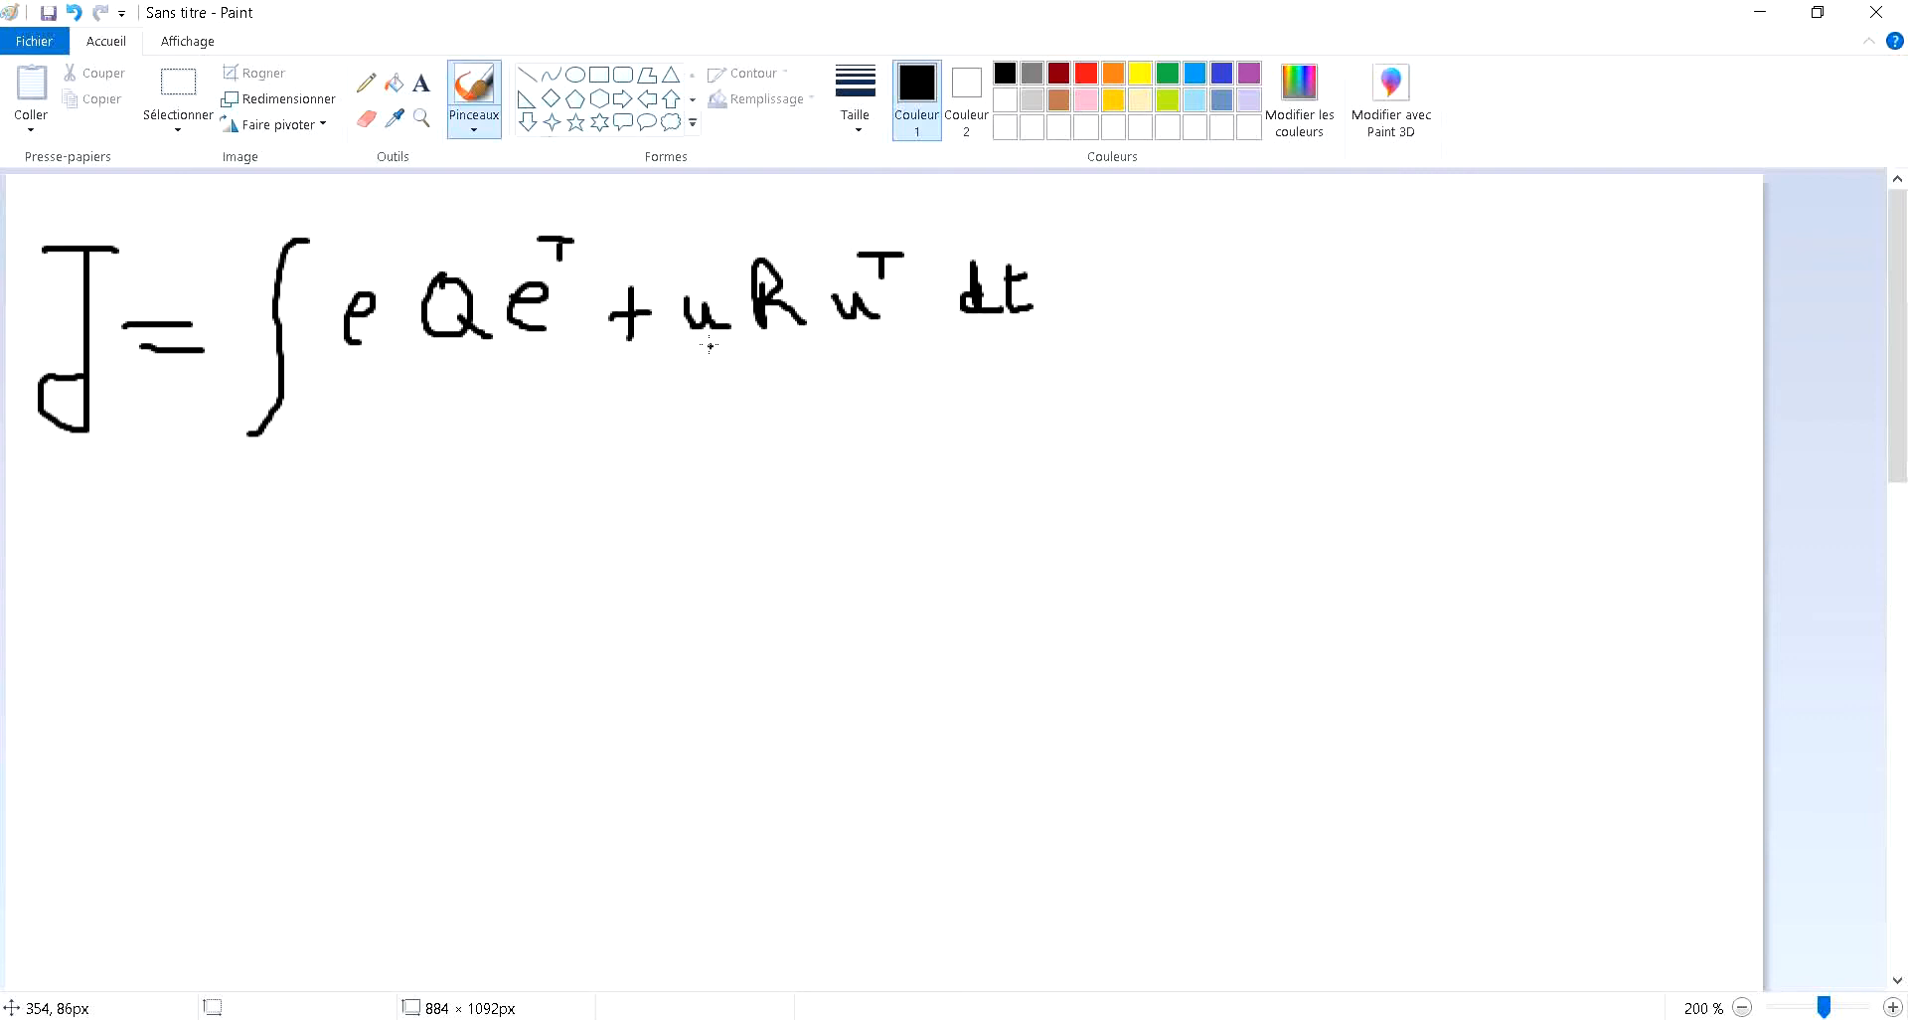
mouse_move(679, 303)
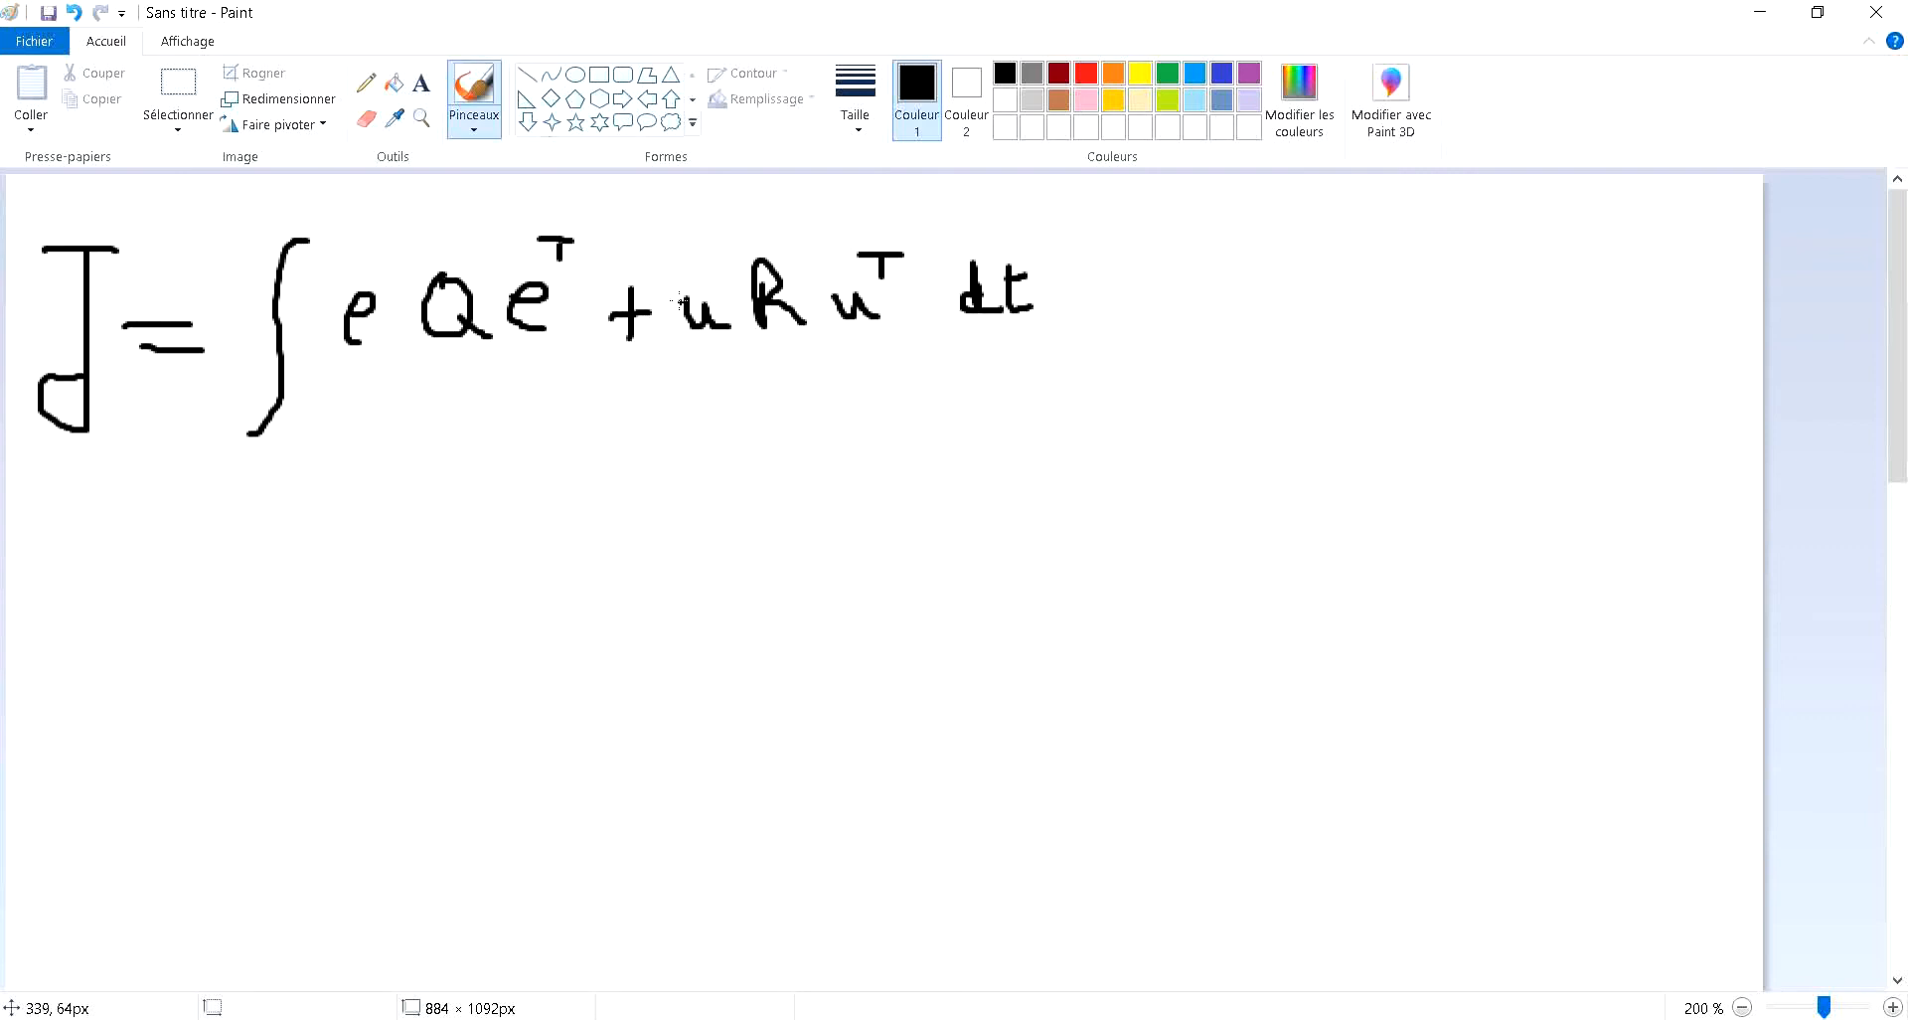
mouse_move(125, 404)
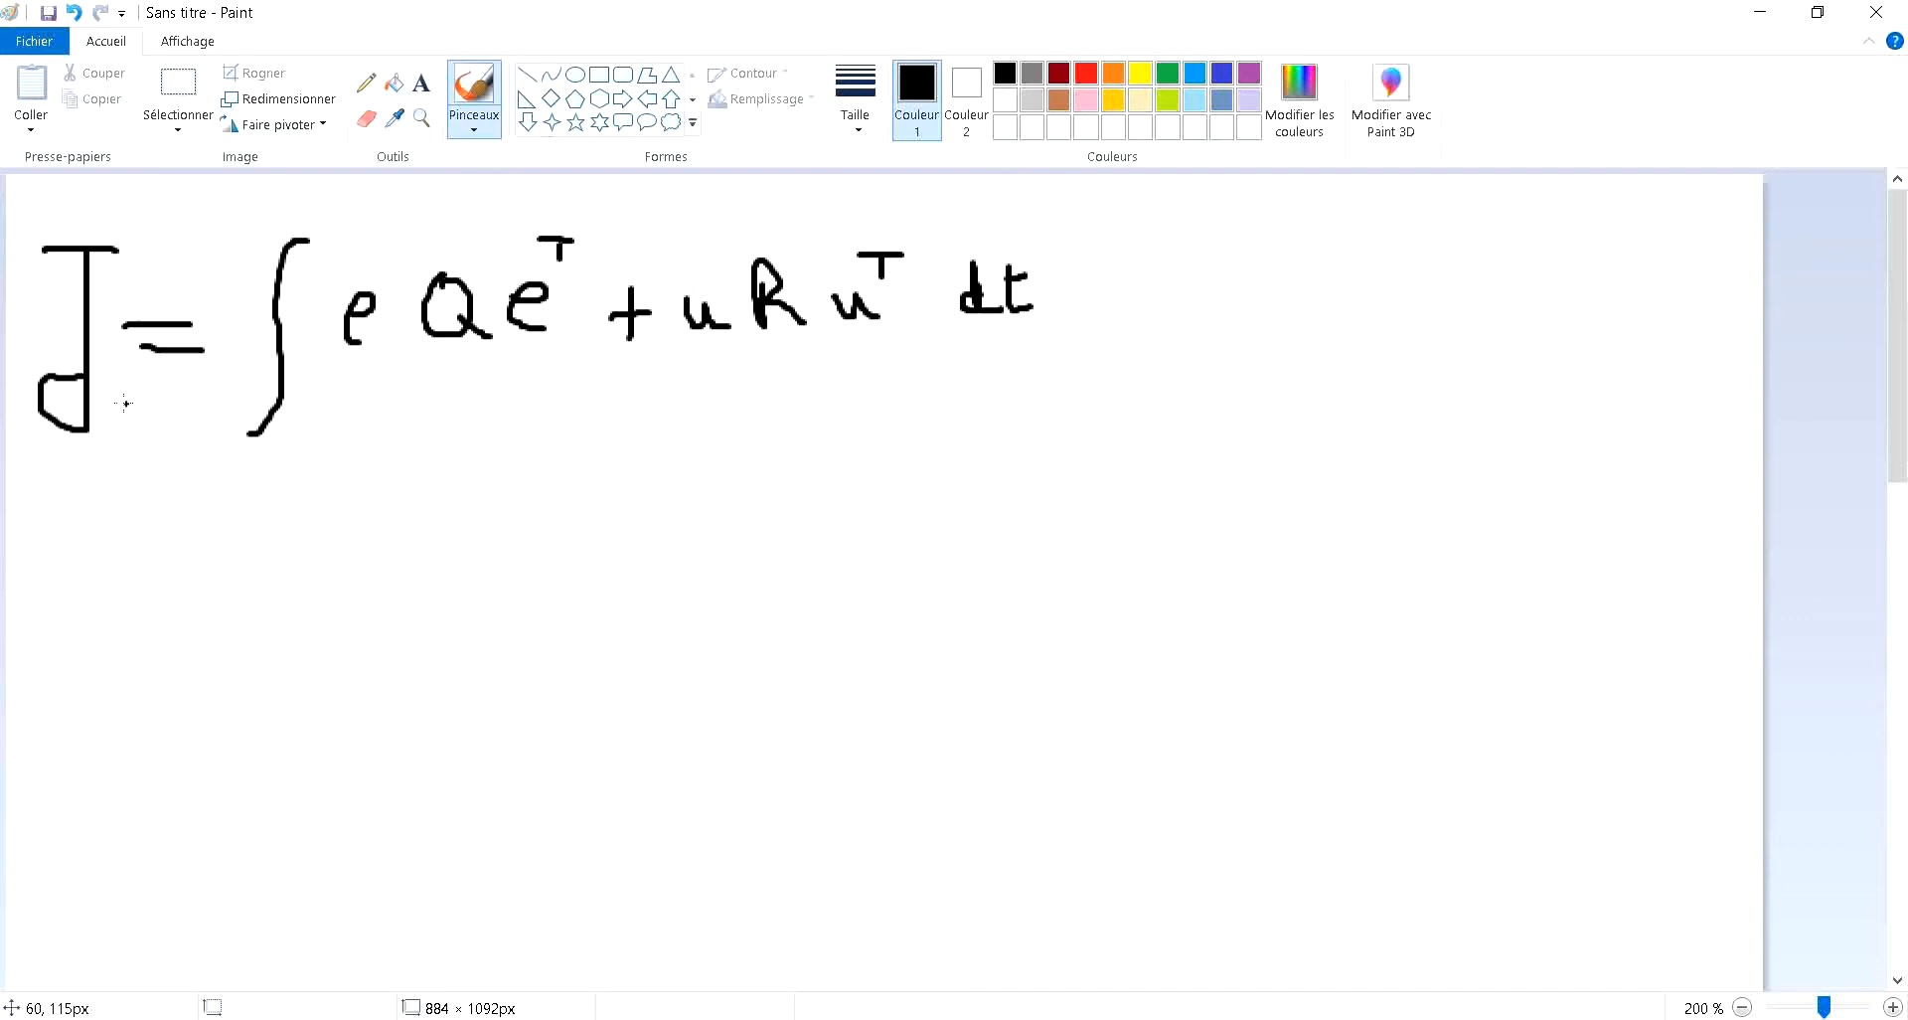
mouse_move(377, 364)
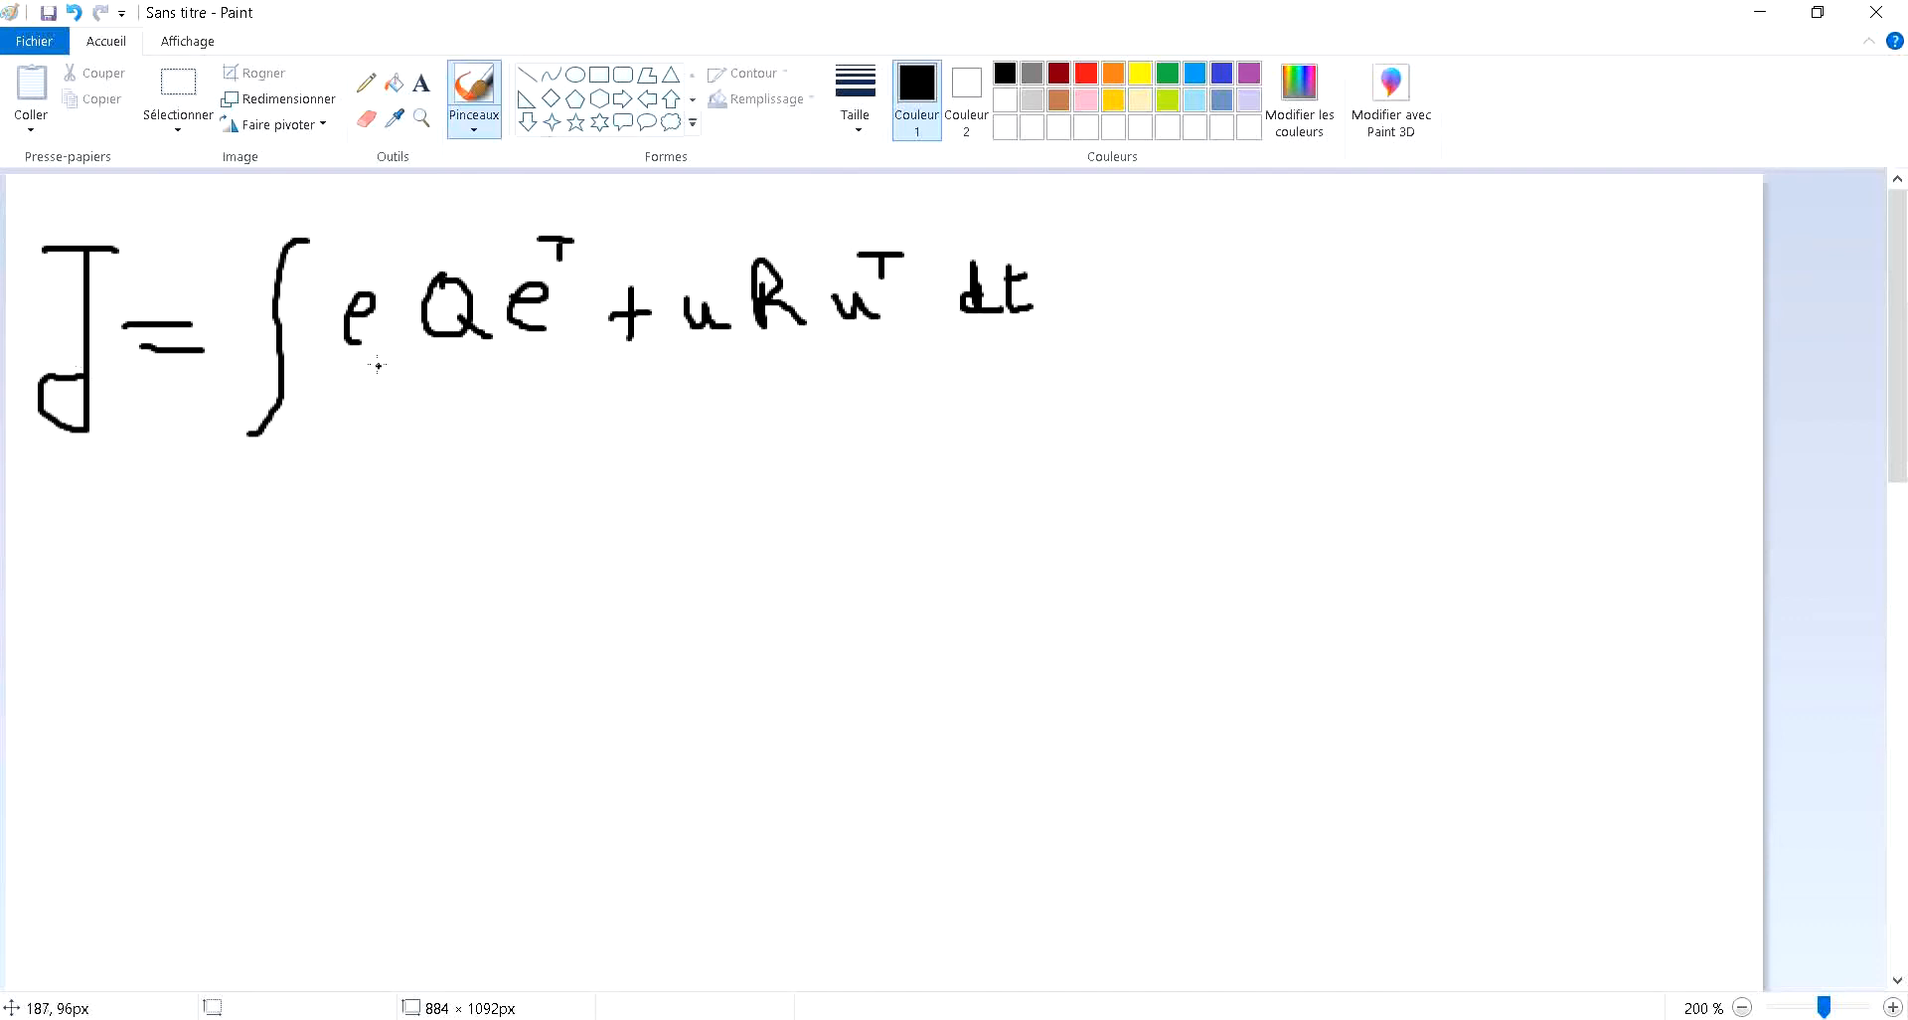
mouse_move(521, 388)
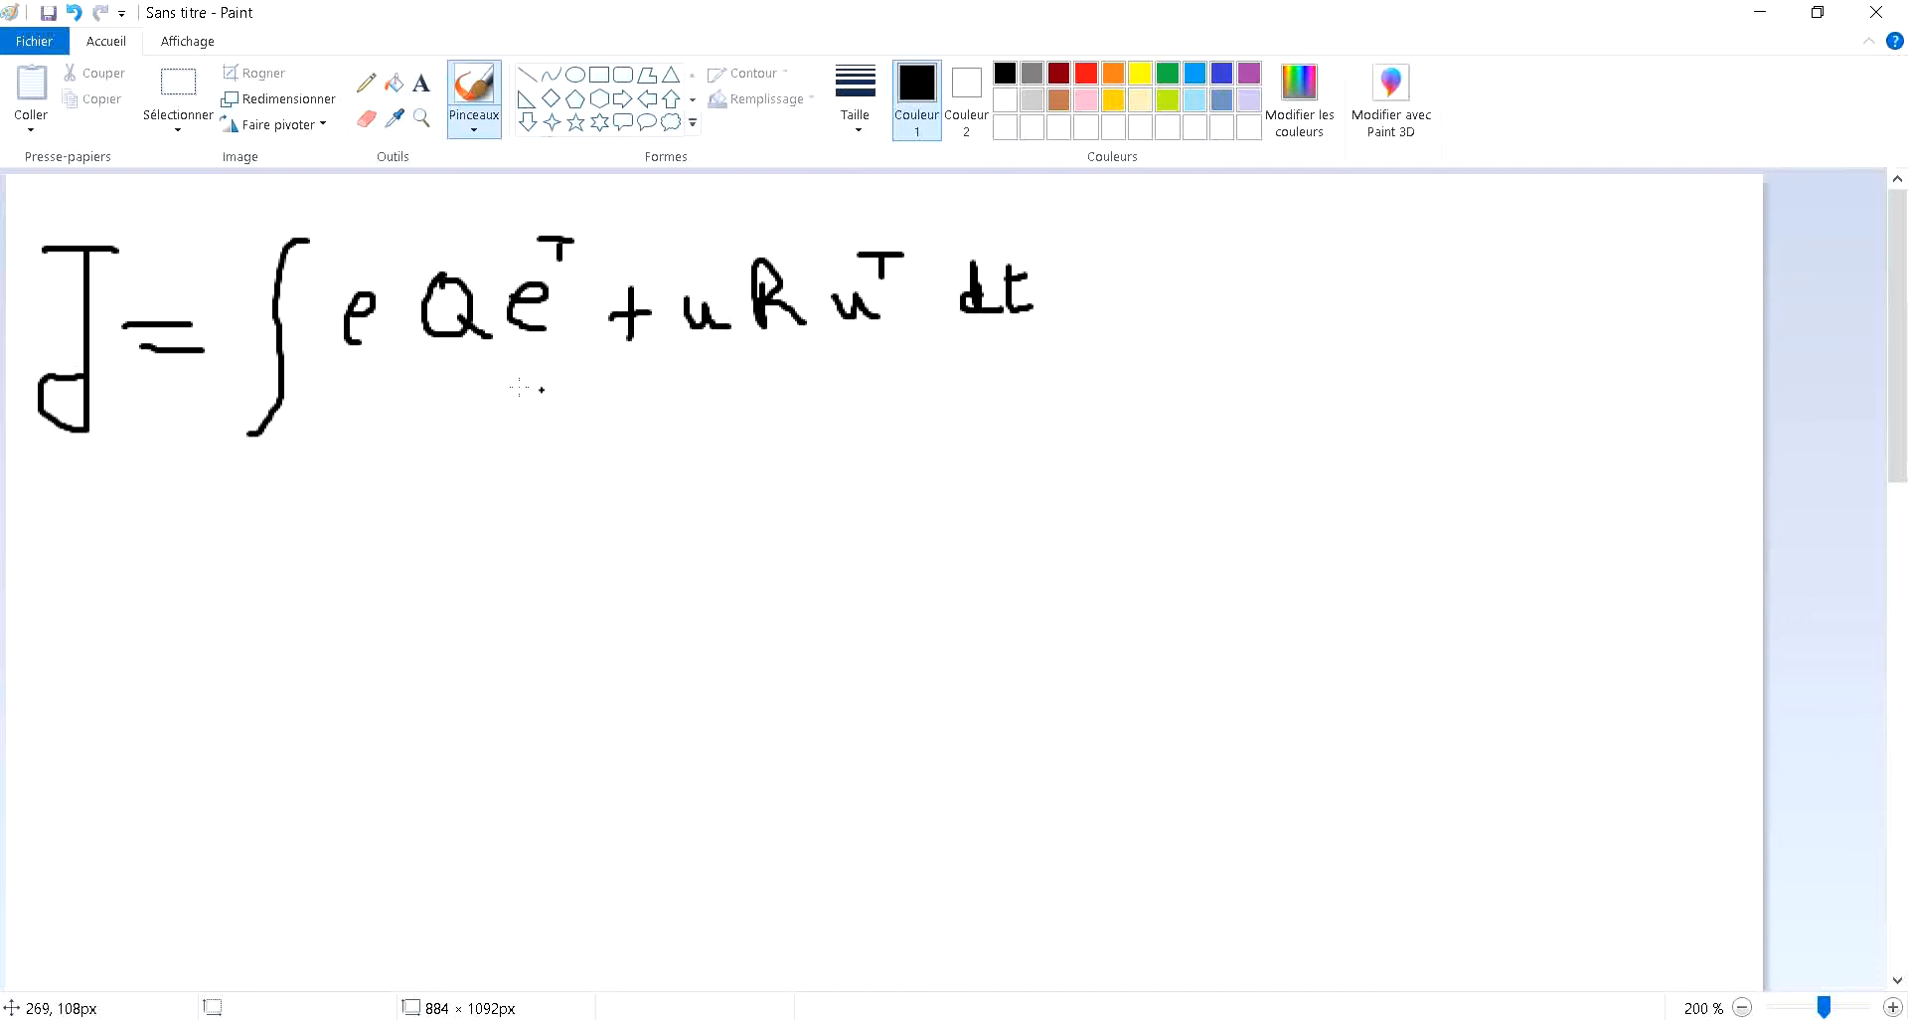
mouse_move(766, 346)
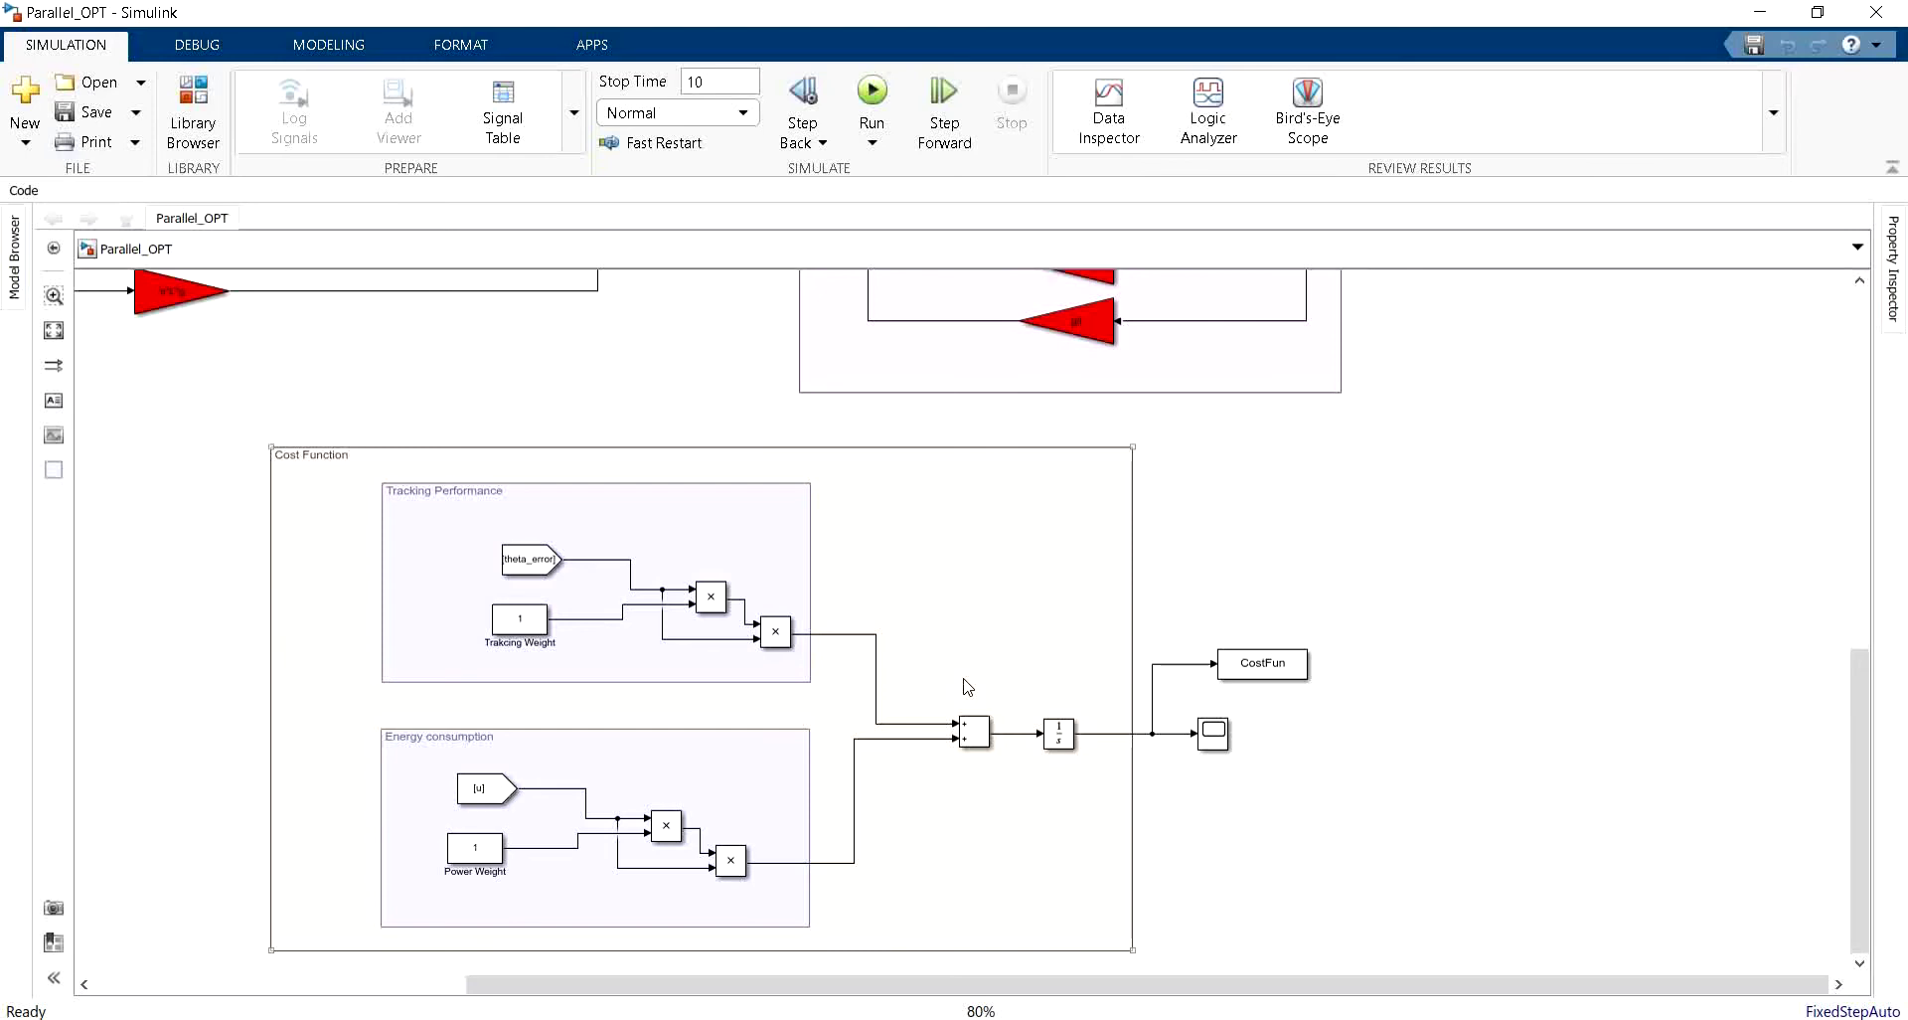
mouse_move(1261, 663)
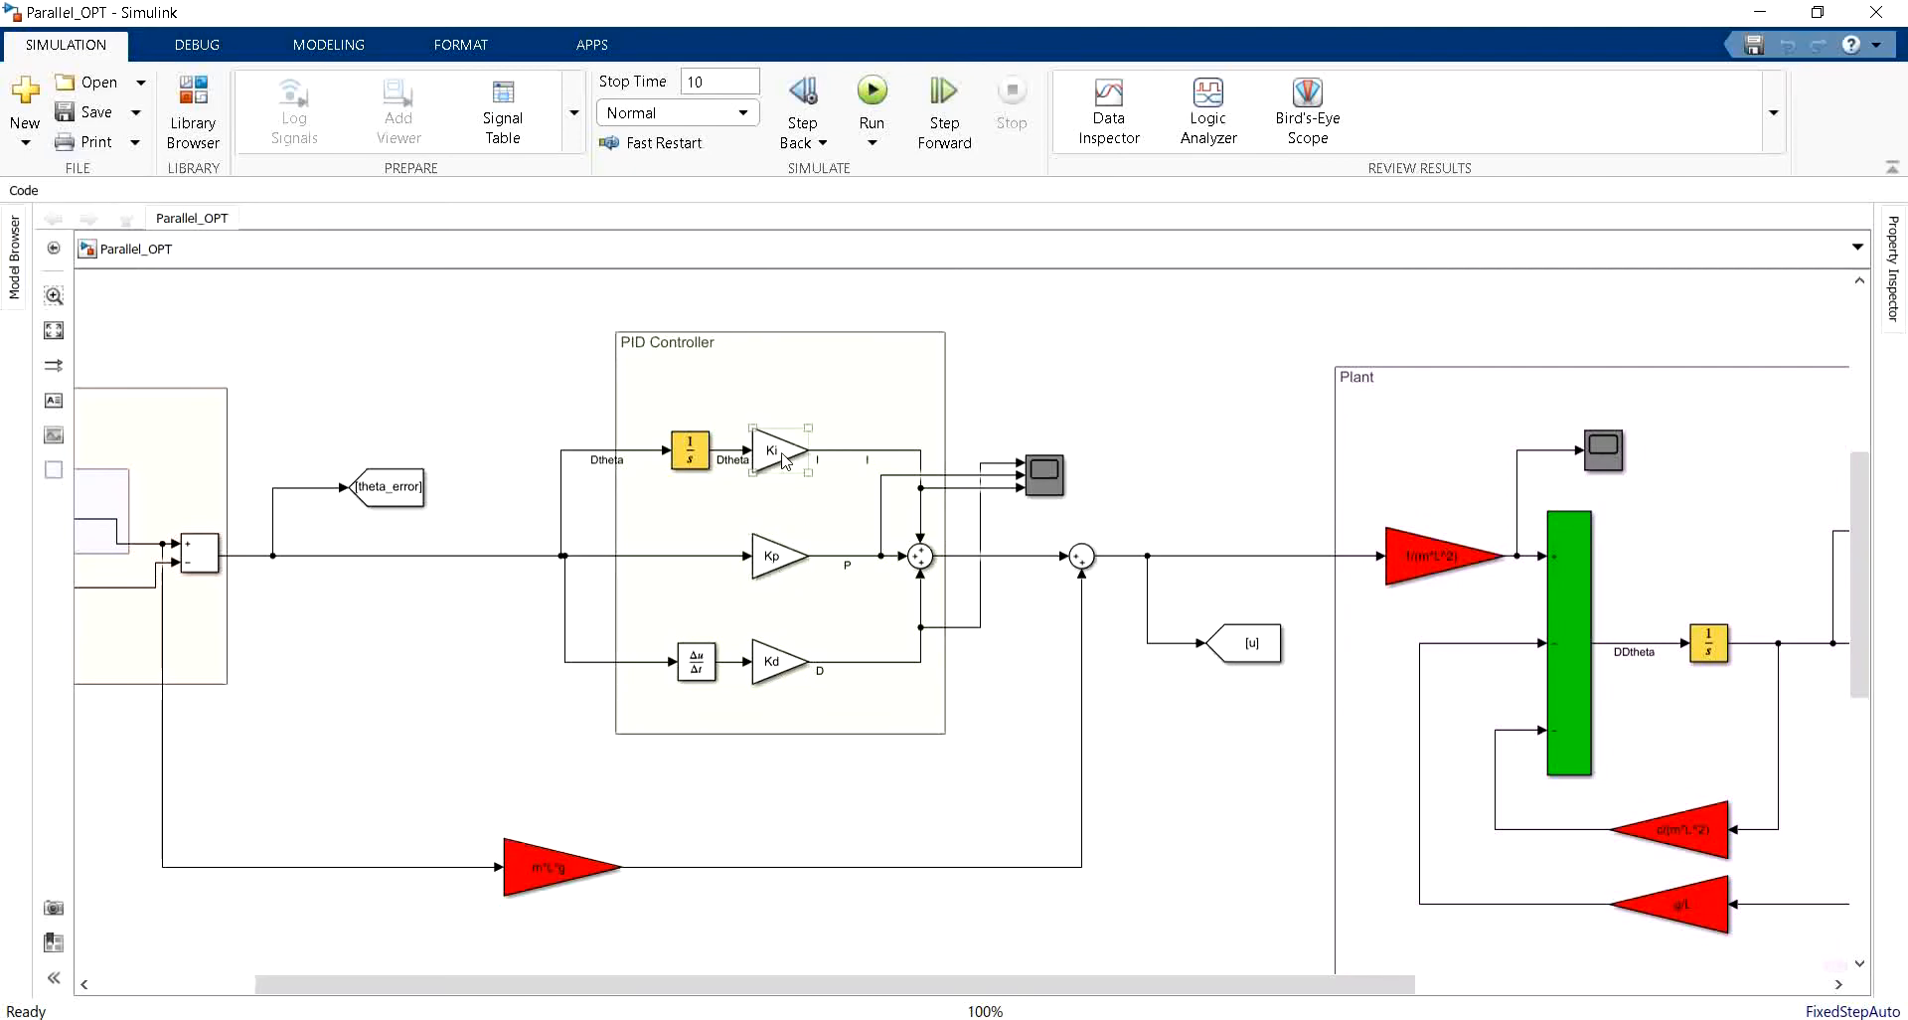
Select the Ki gain block beside the PID Controller and Plant on the Simulink canvas
left_click(771, 664)
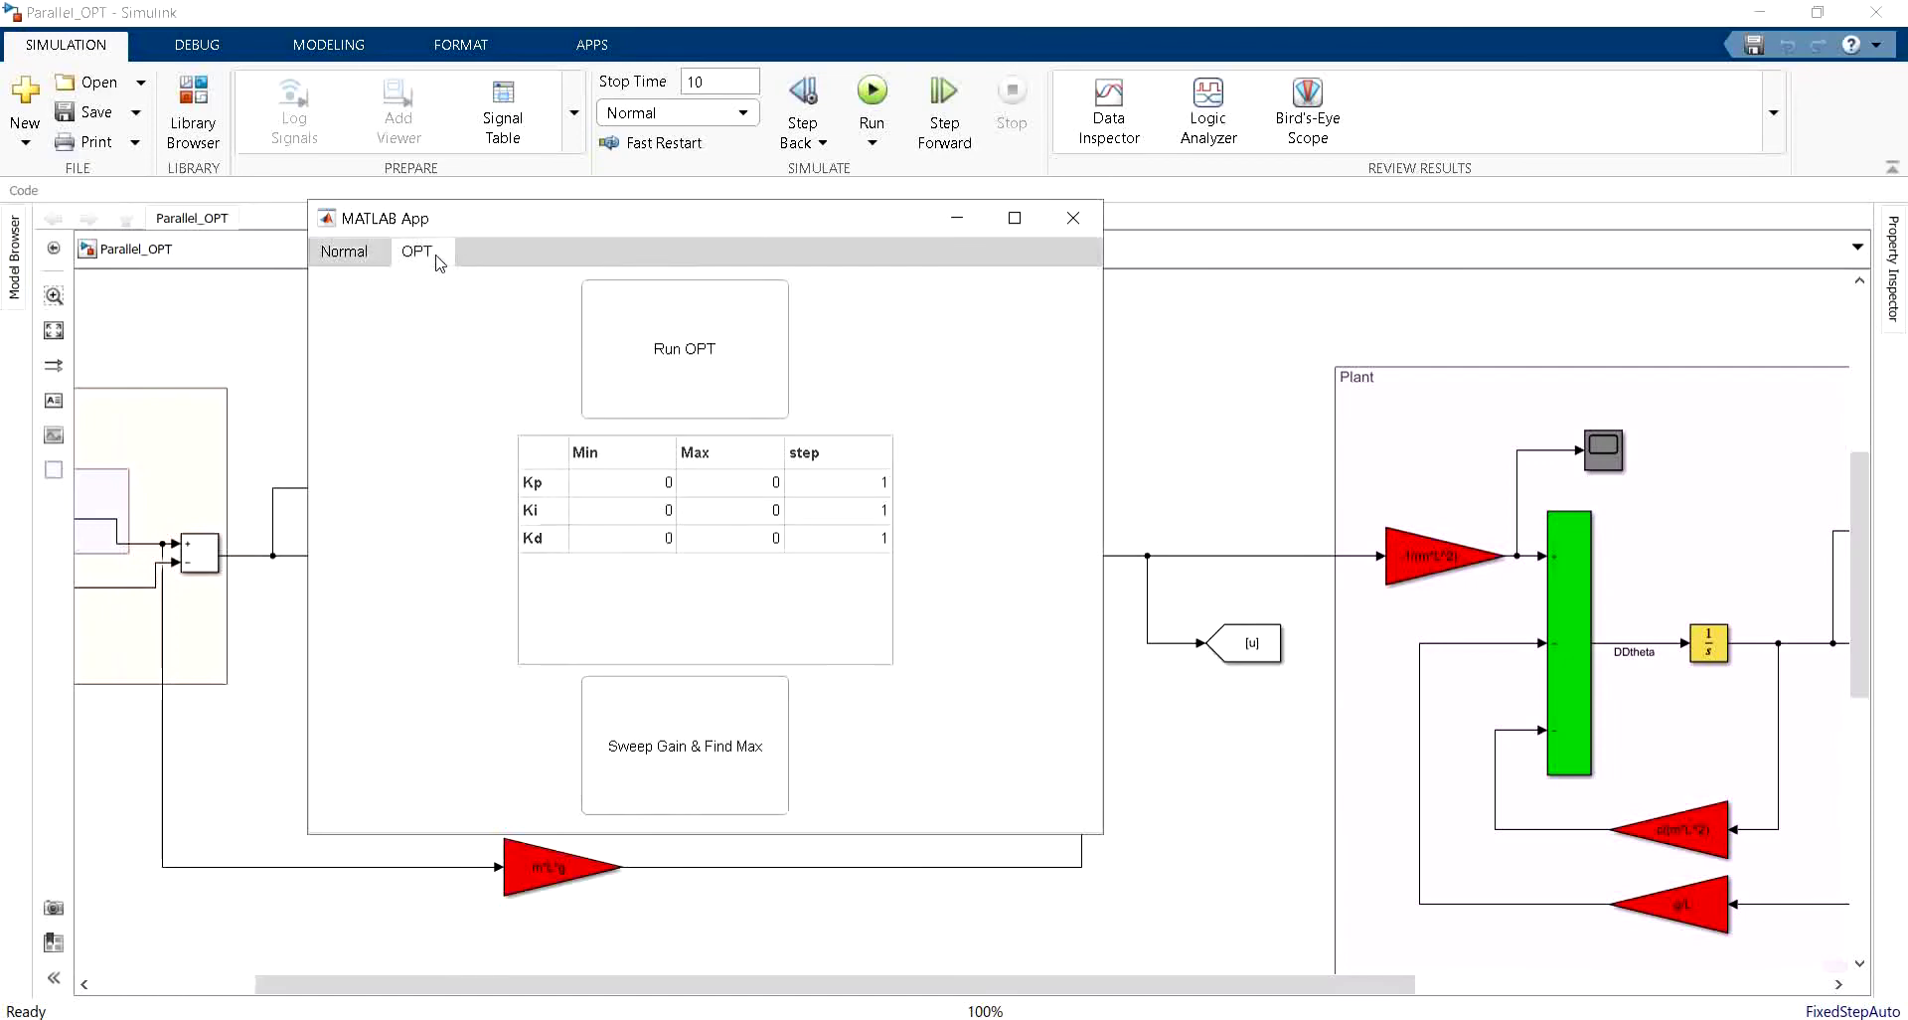
mouse_move(455, 335)
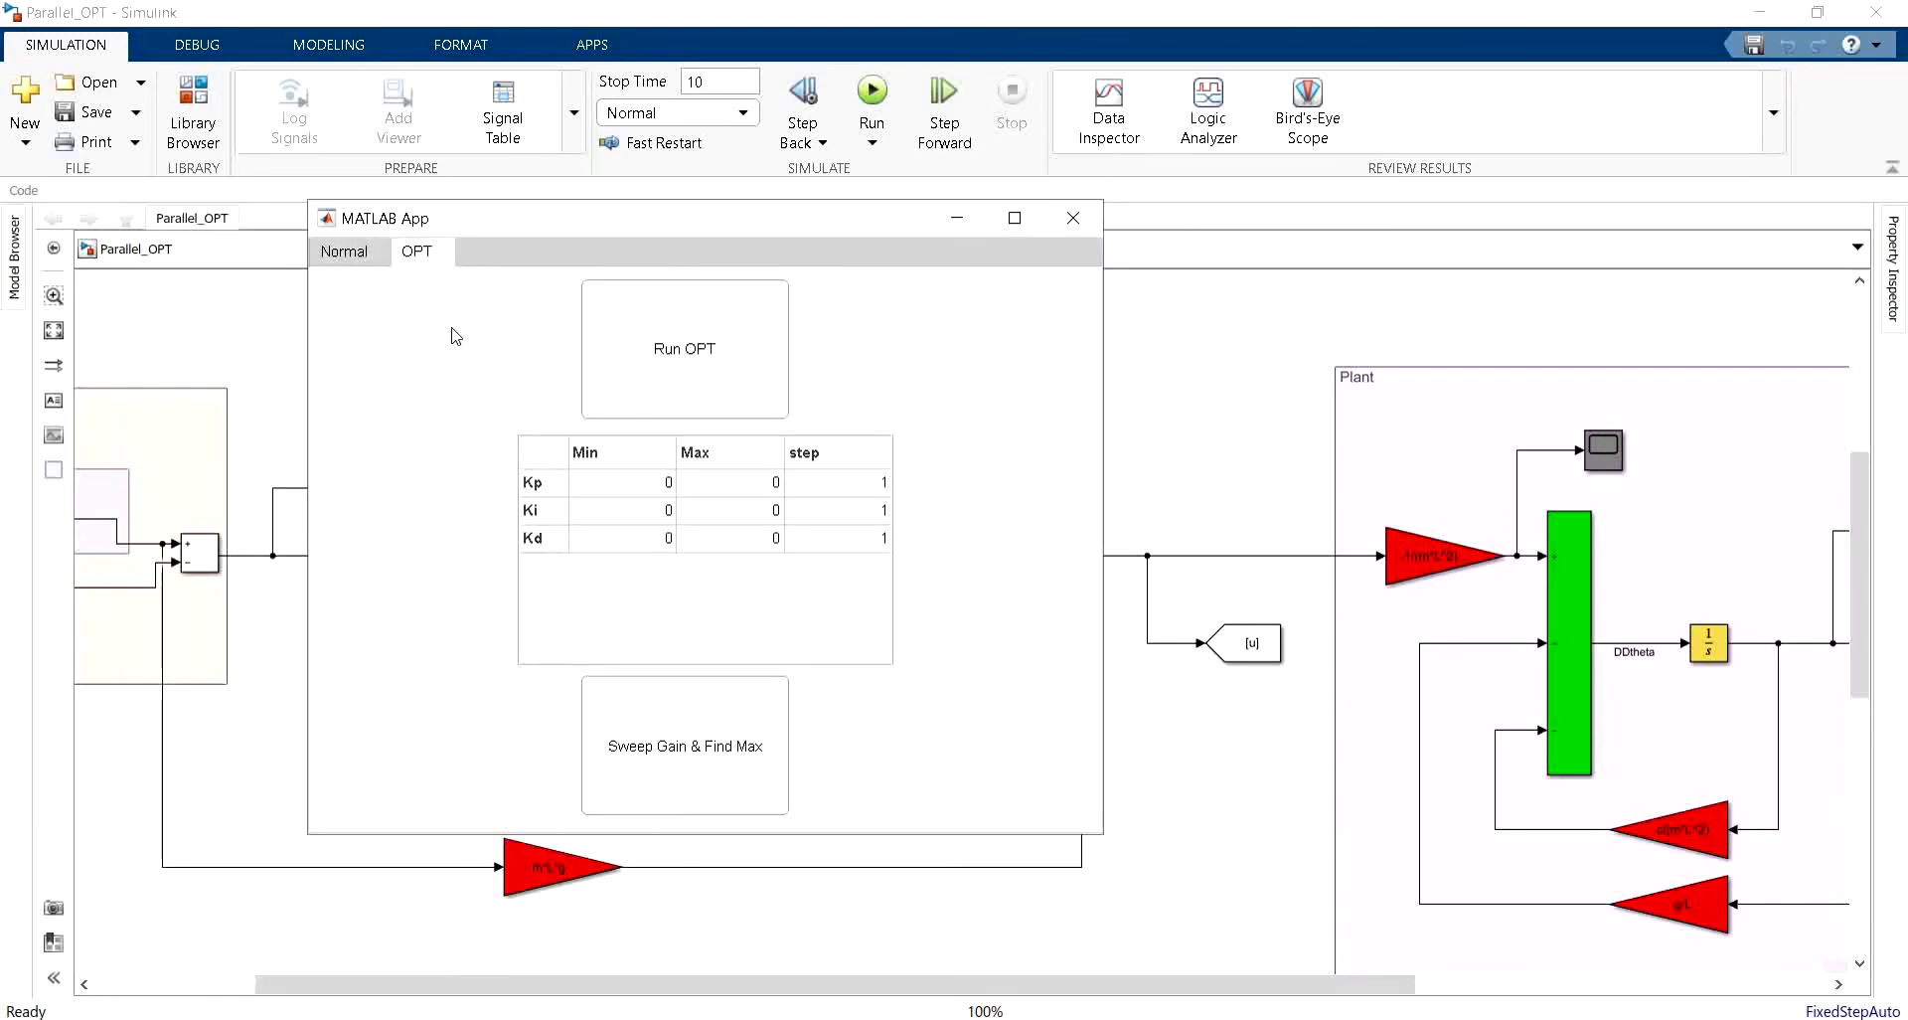
mouse_move(827, 597)
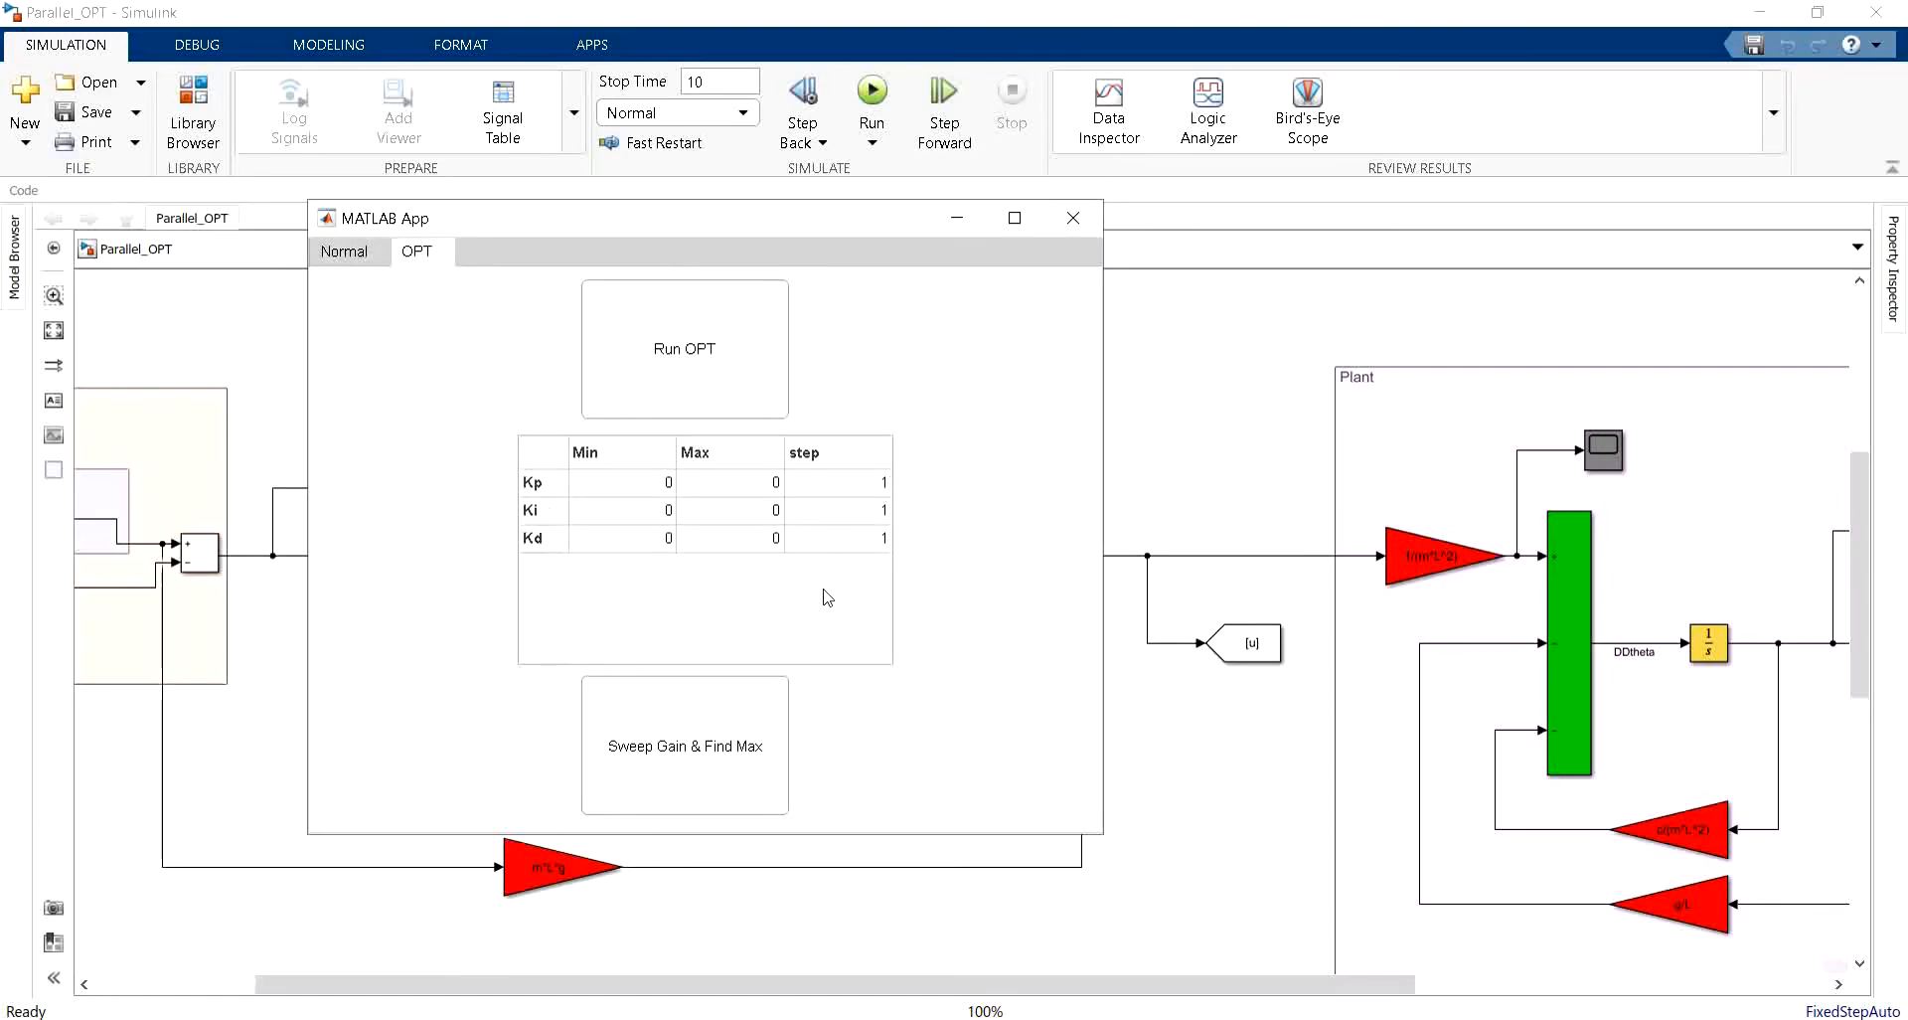
mouse_move(542, 494)
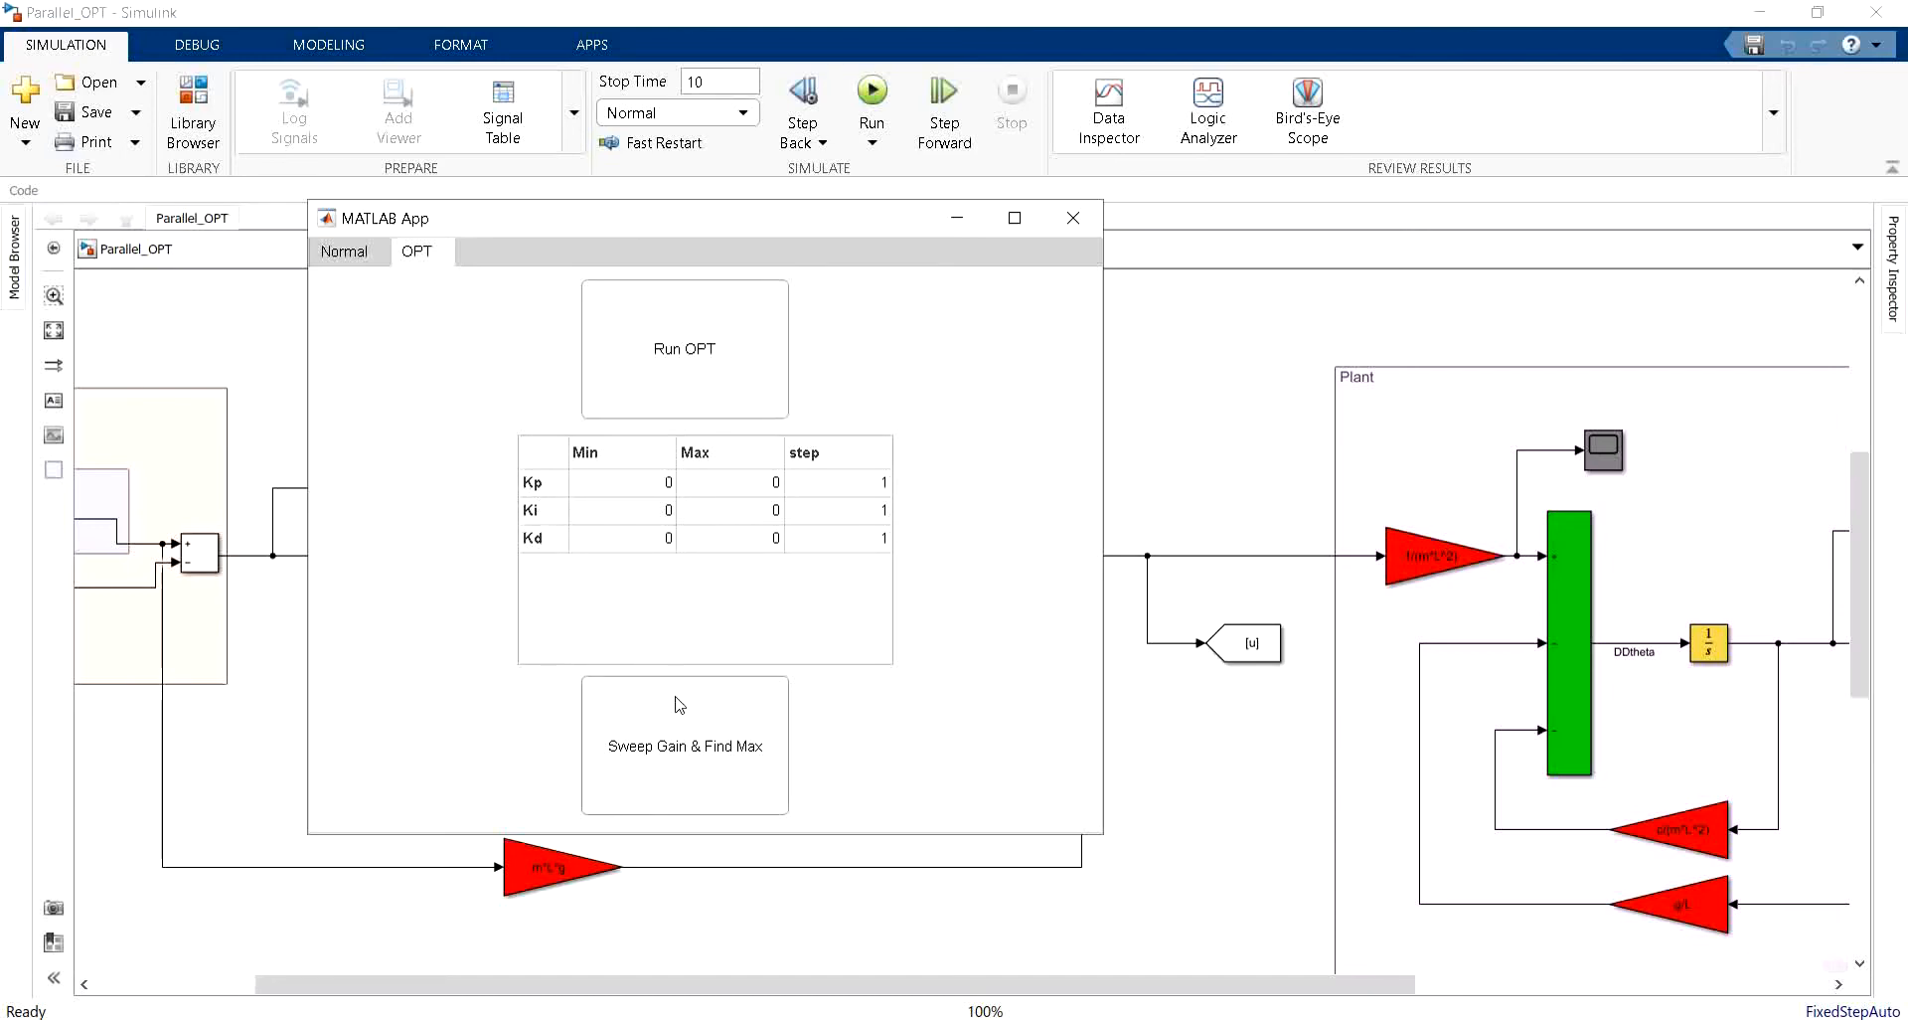
mouse_move(698, 730)
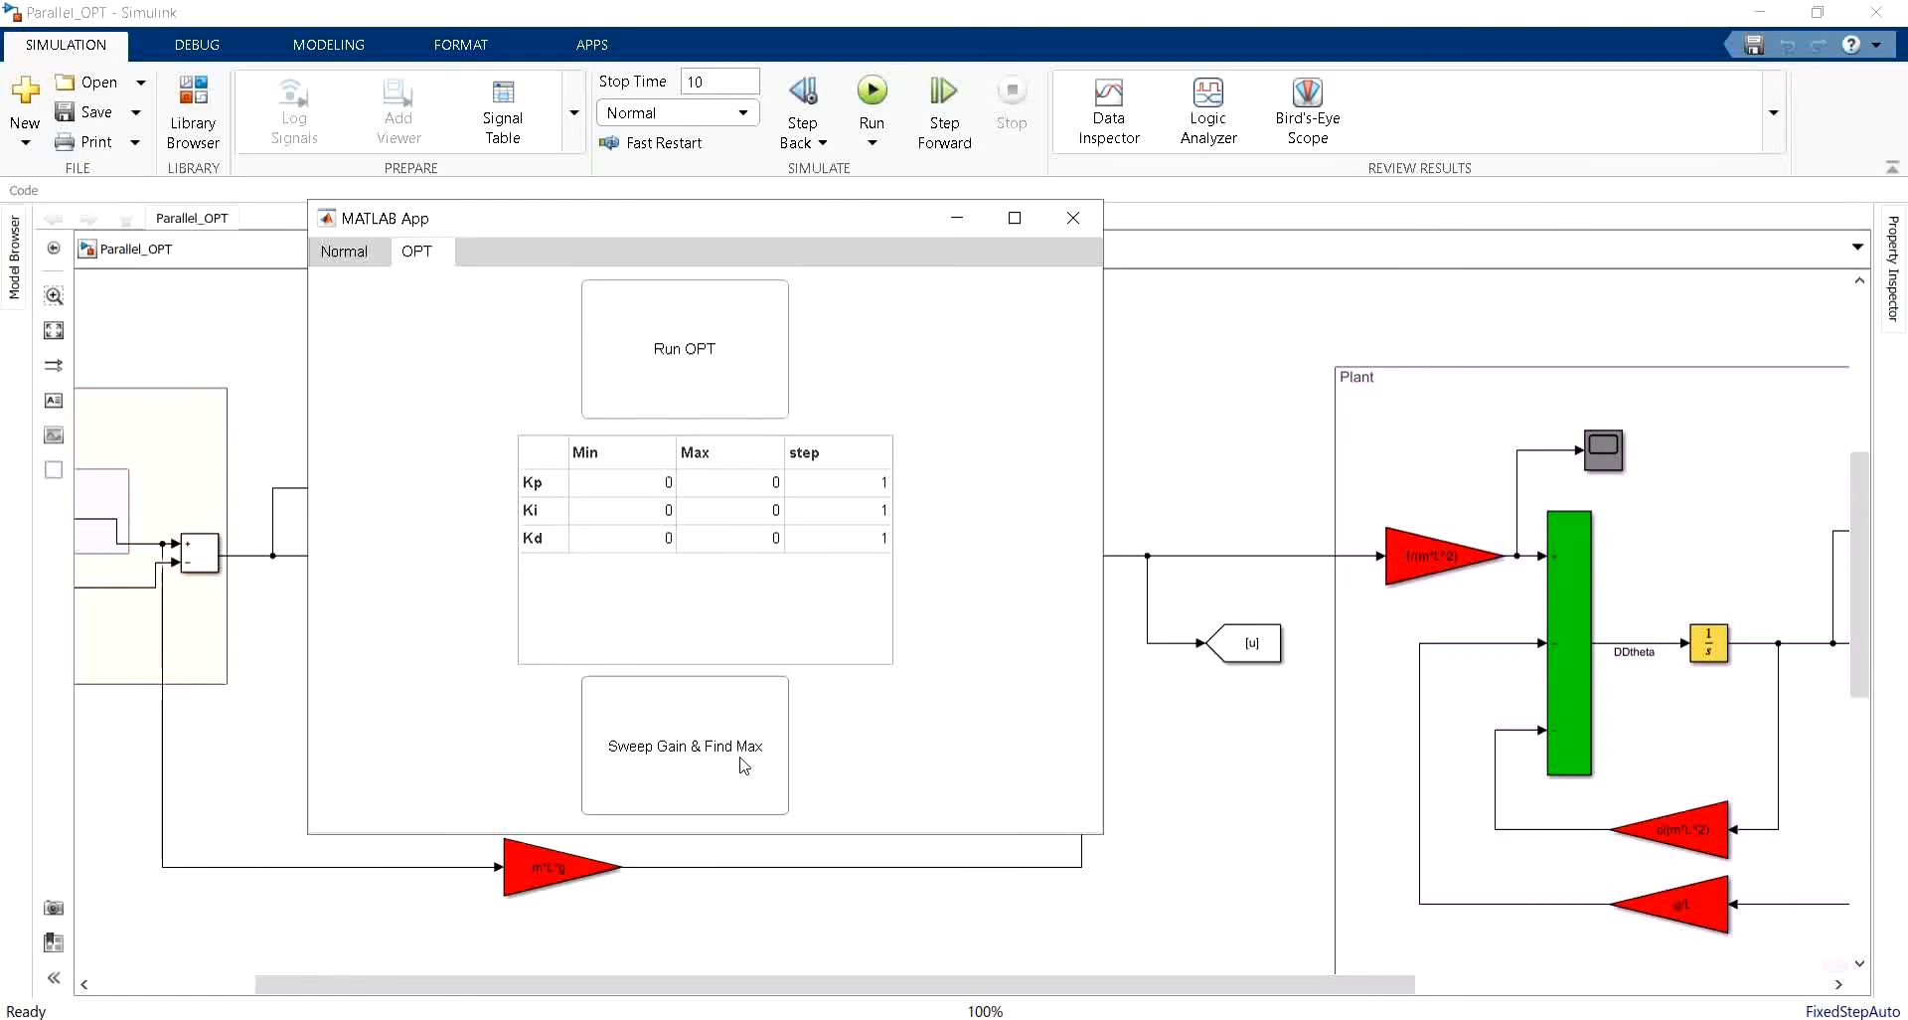
mouse_move(820, 496)
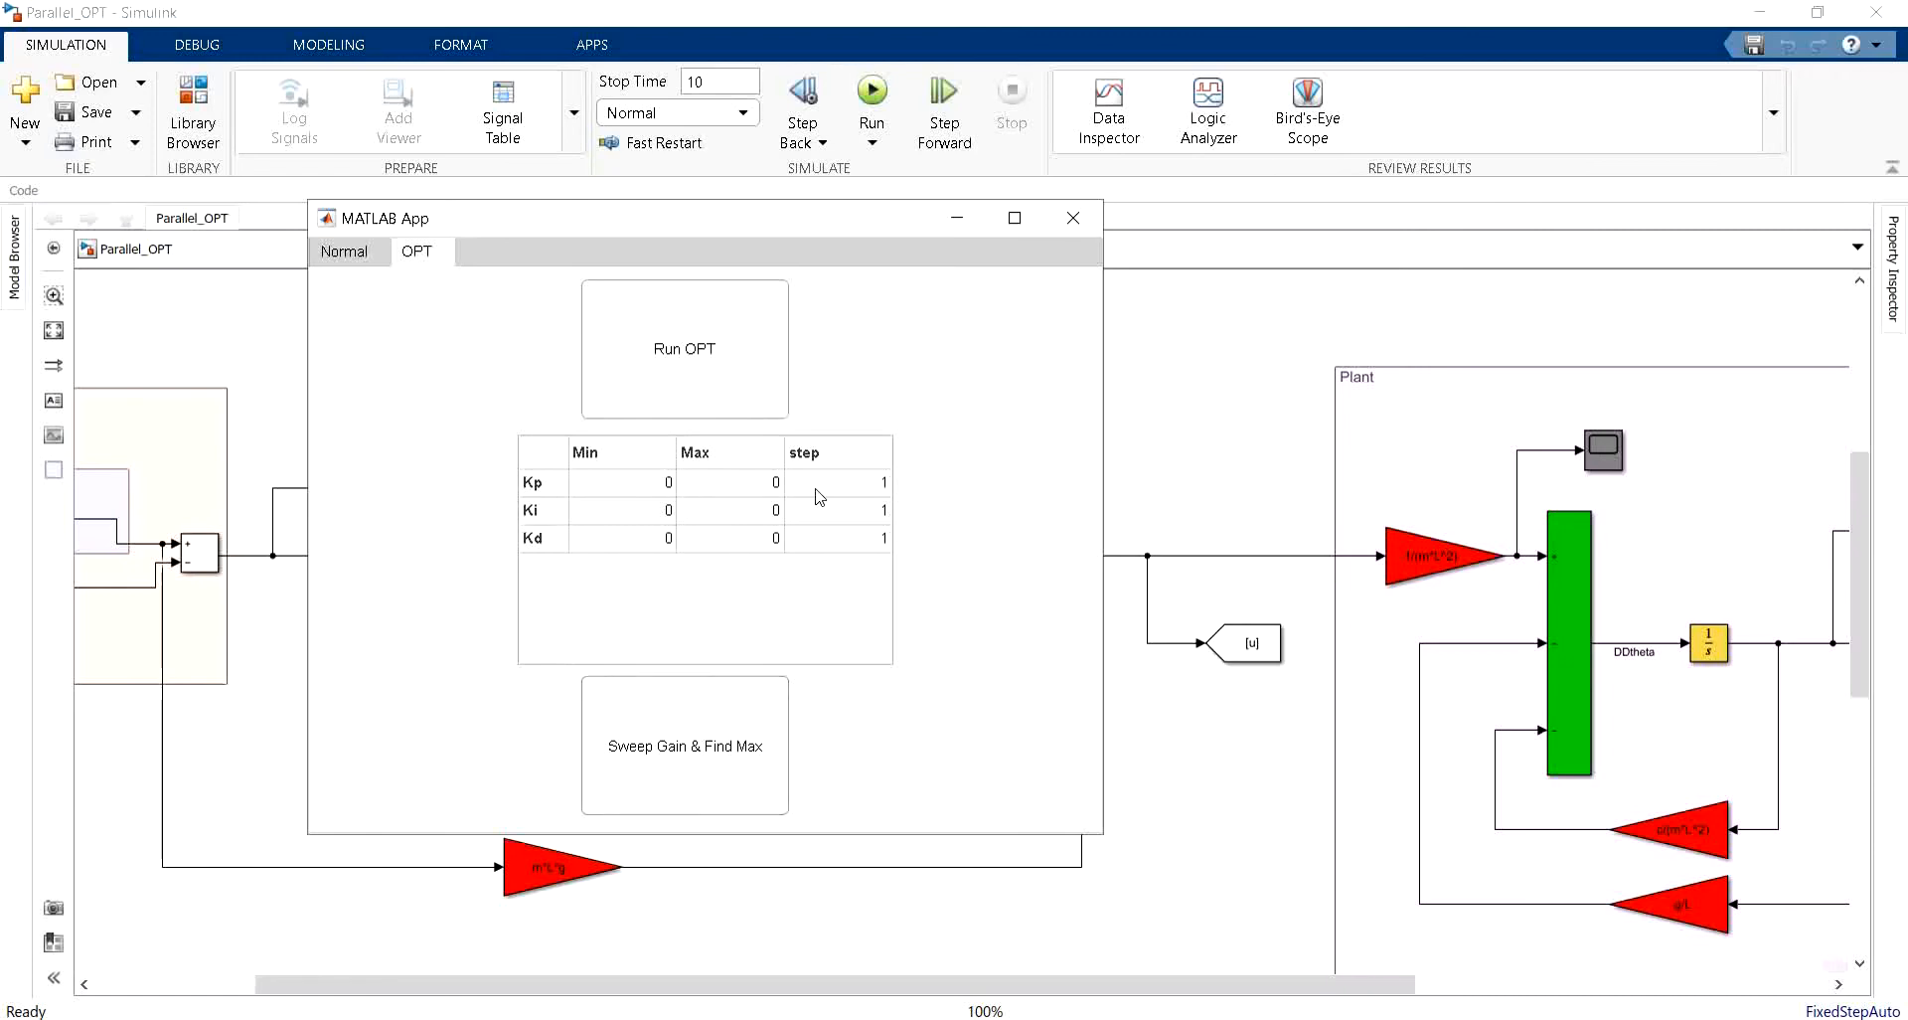
mouse_move(551, 557)
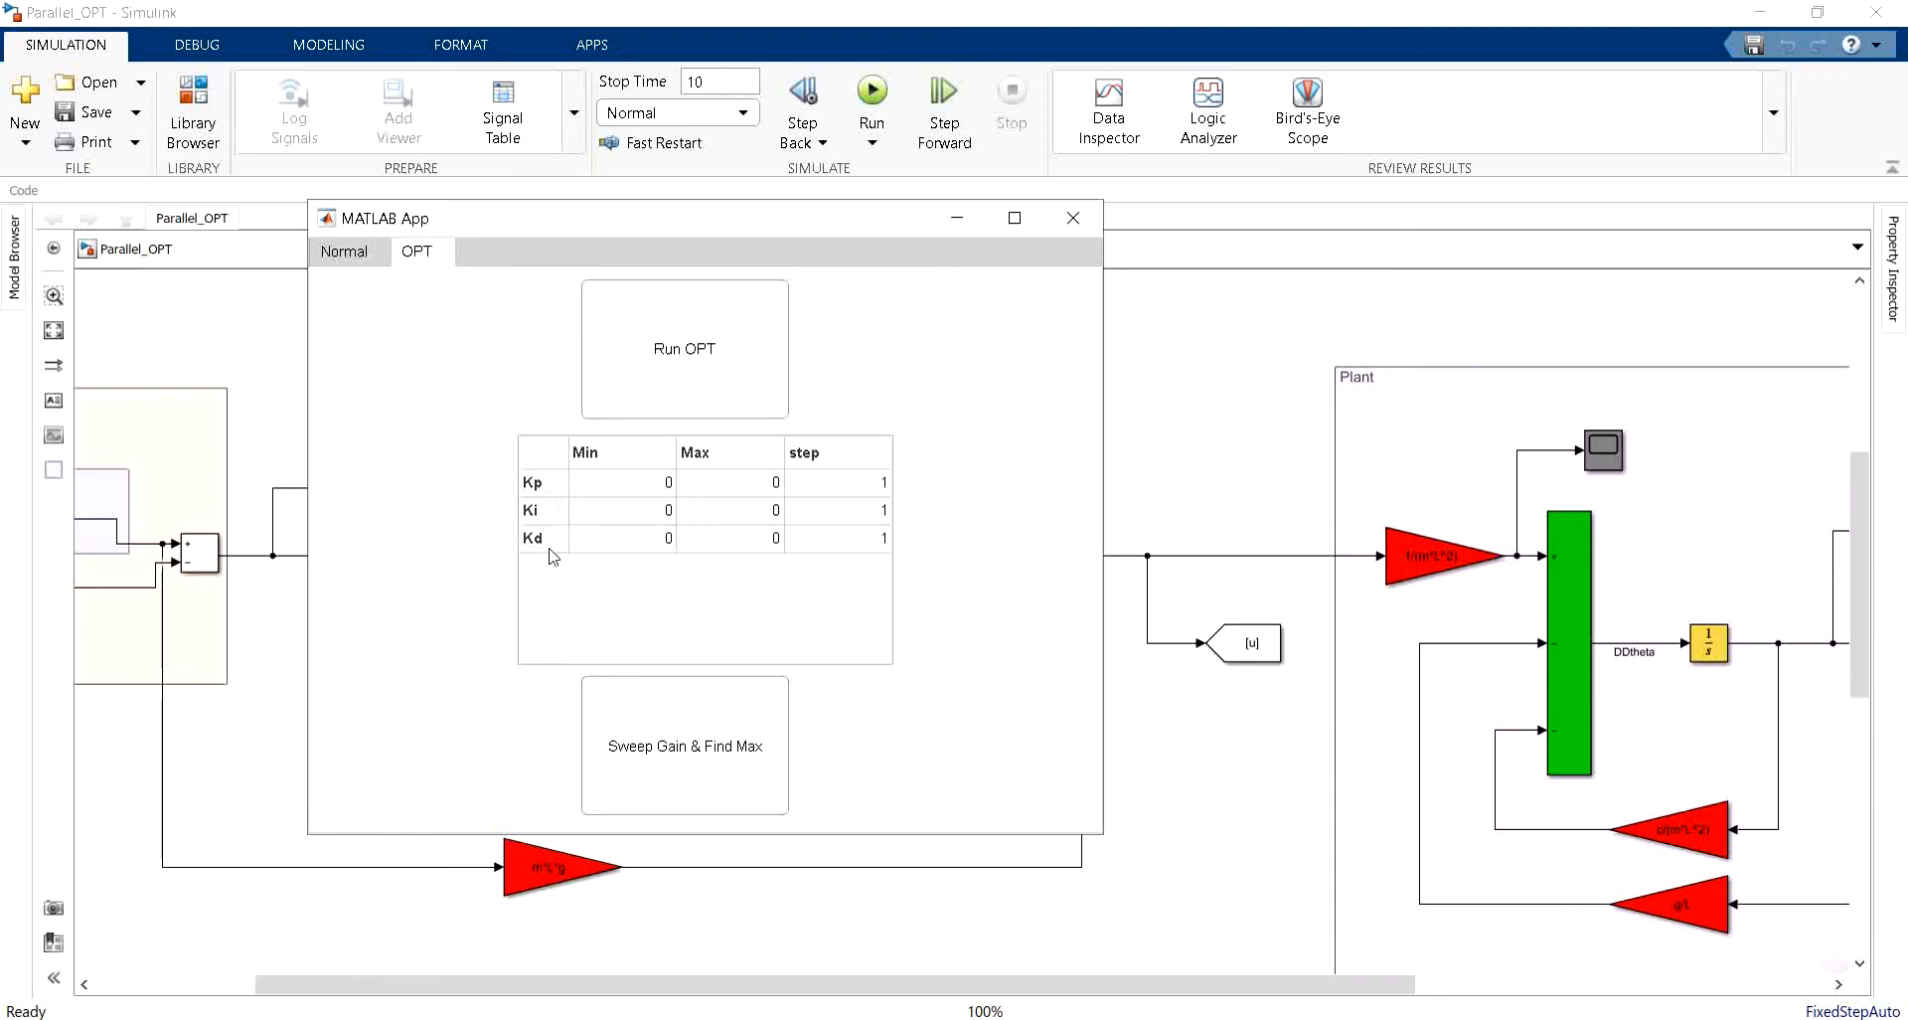
mouse_move(634, 571)
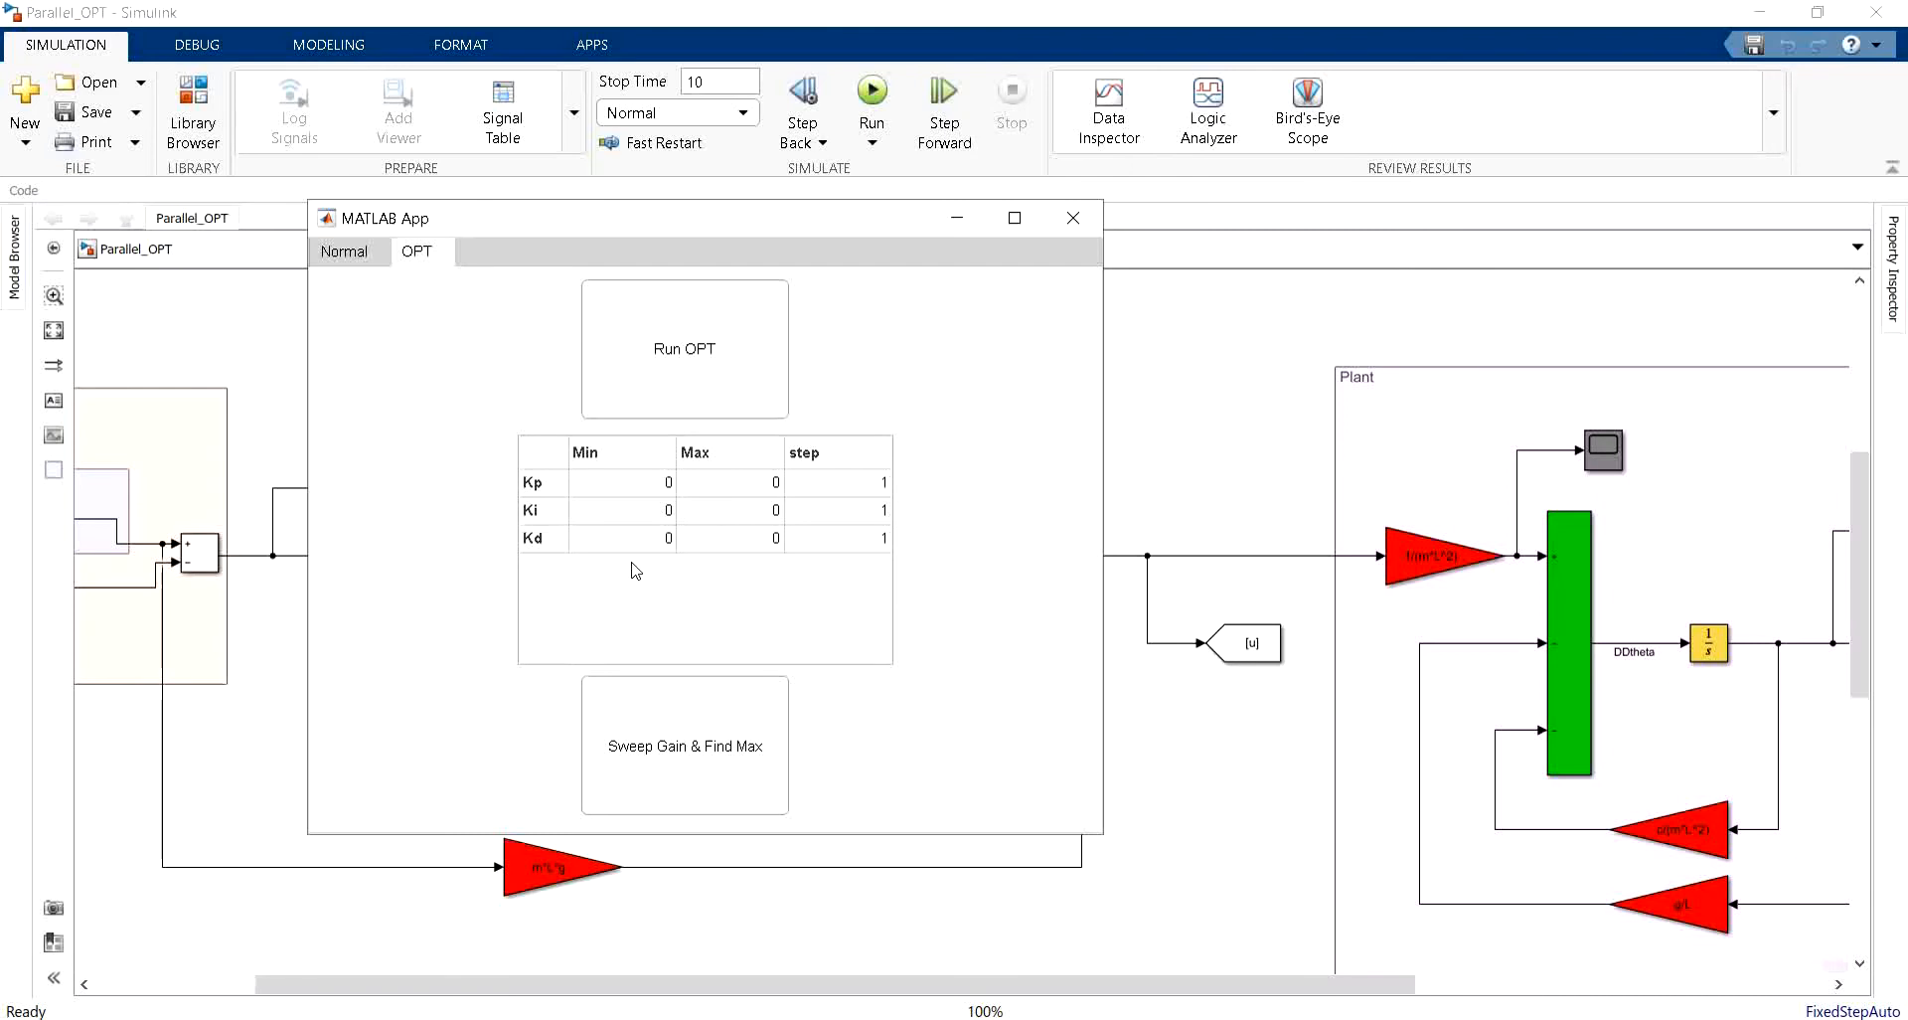
mouse_move(632, 494)
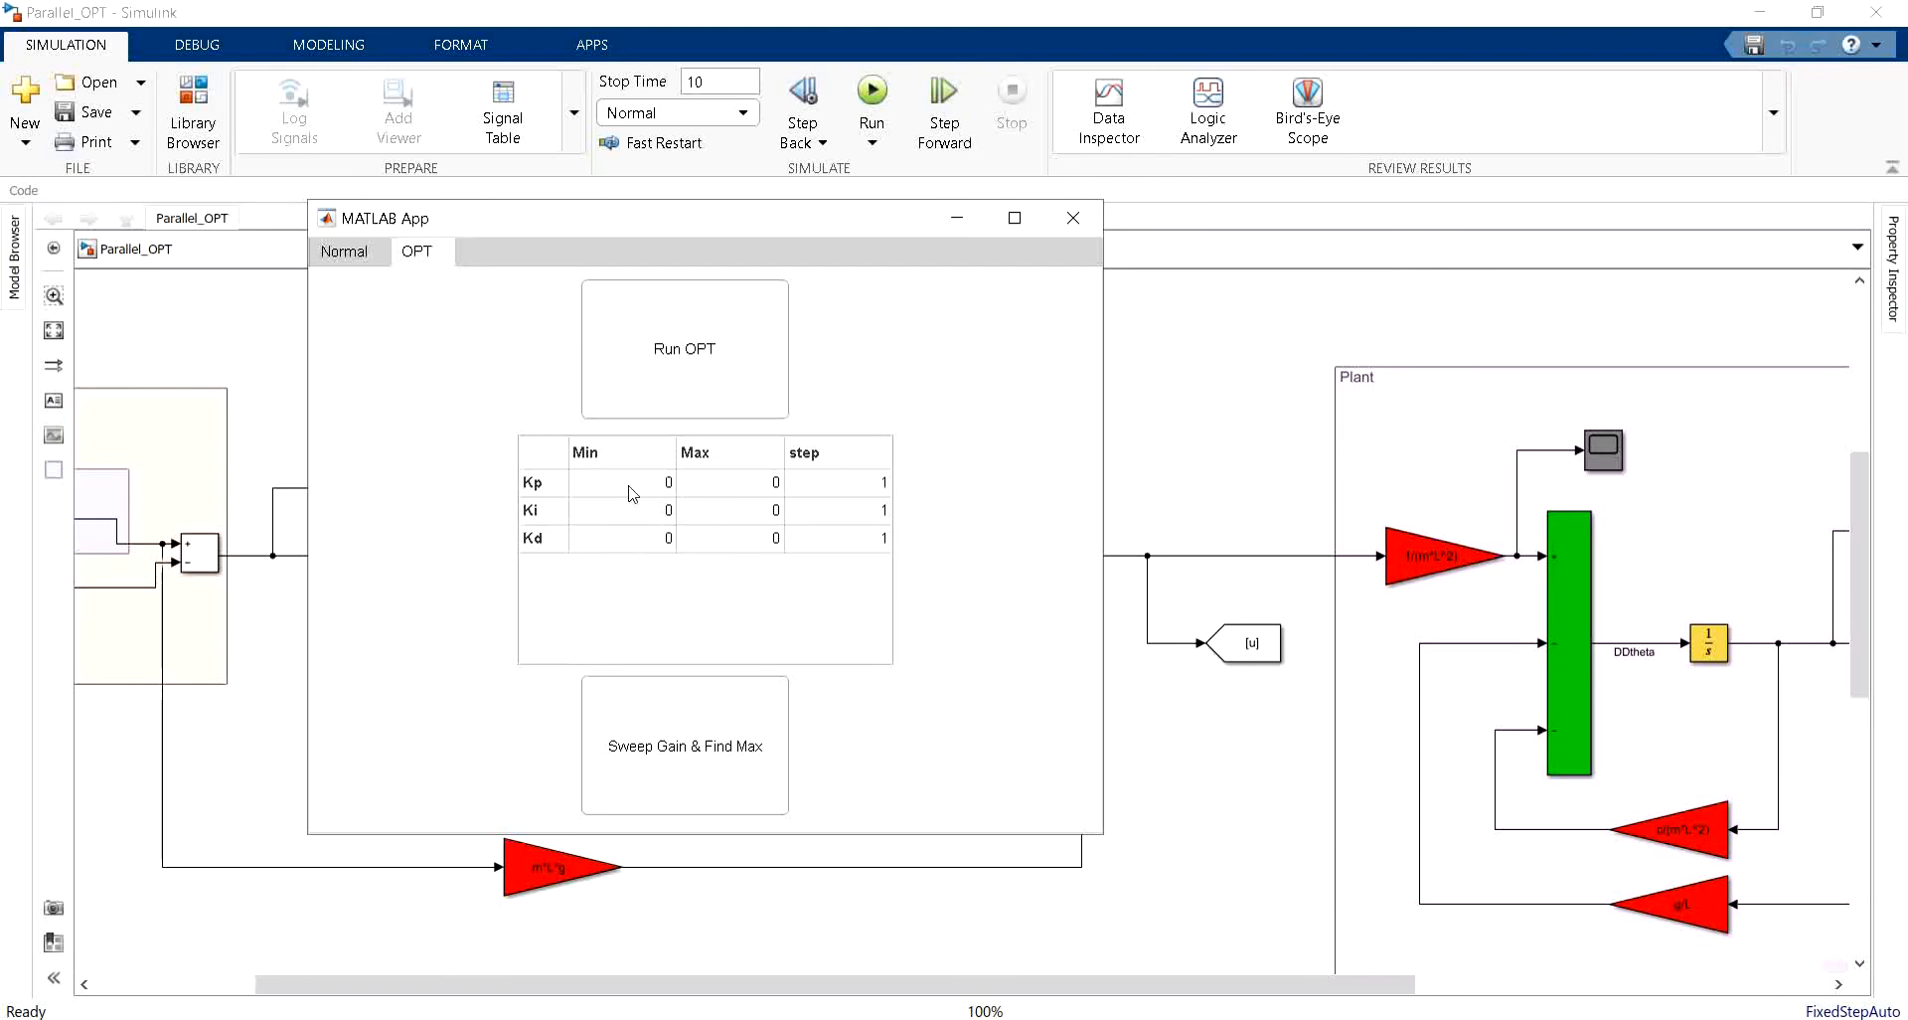
Enter Kp range 1 to 5, with Ki and Kd both 1 to 1, in the OPT table
left_click(622, 482)
type("1")
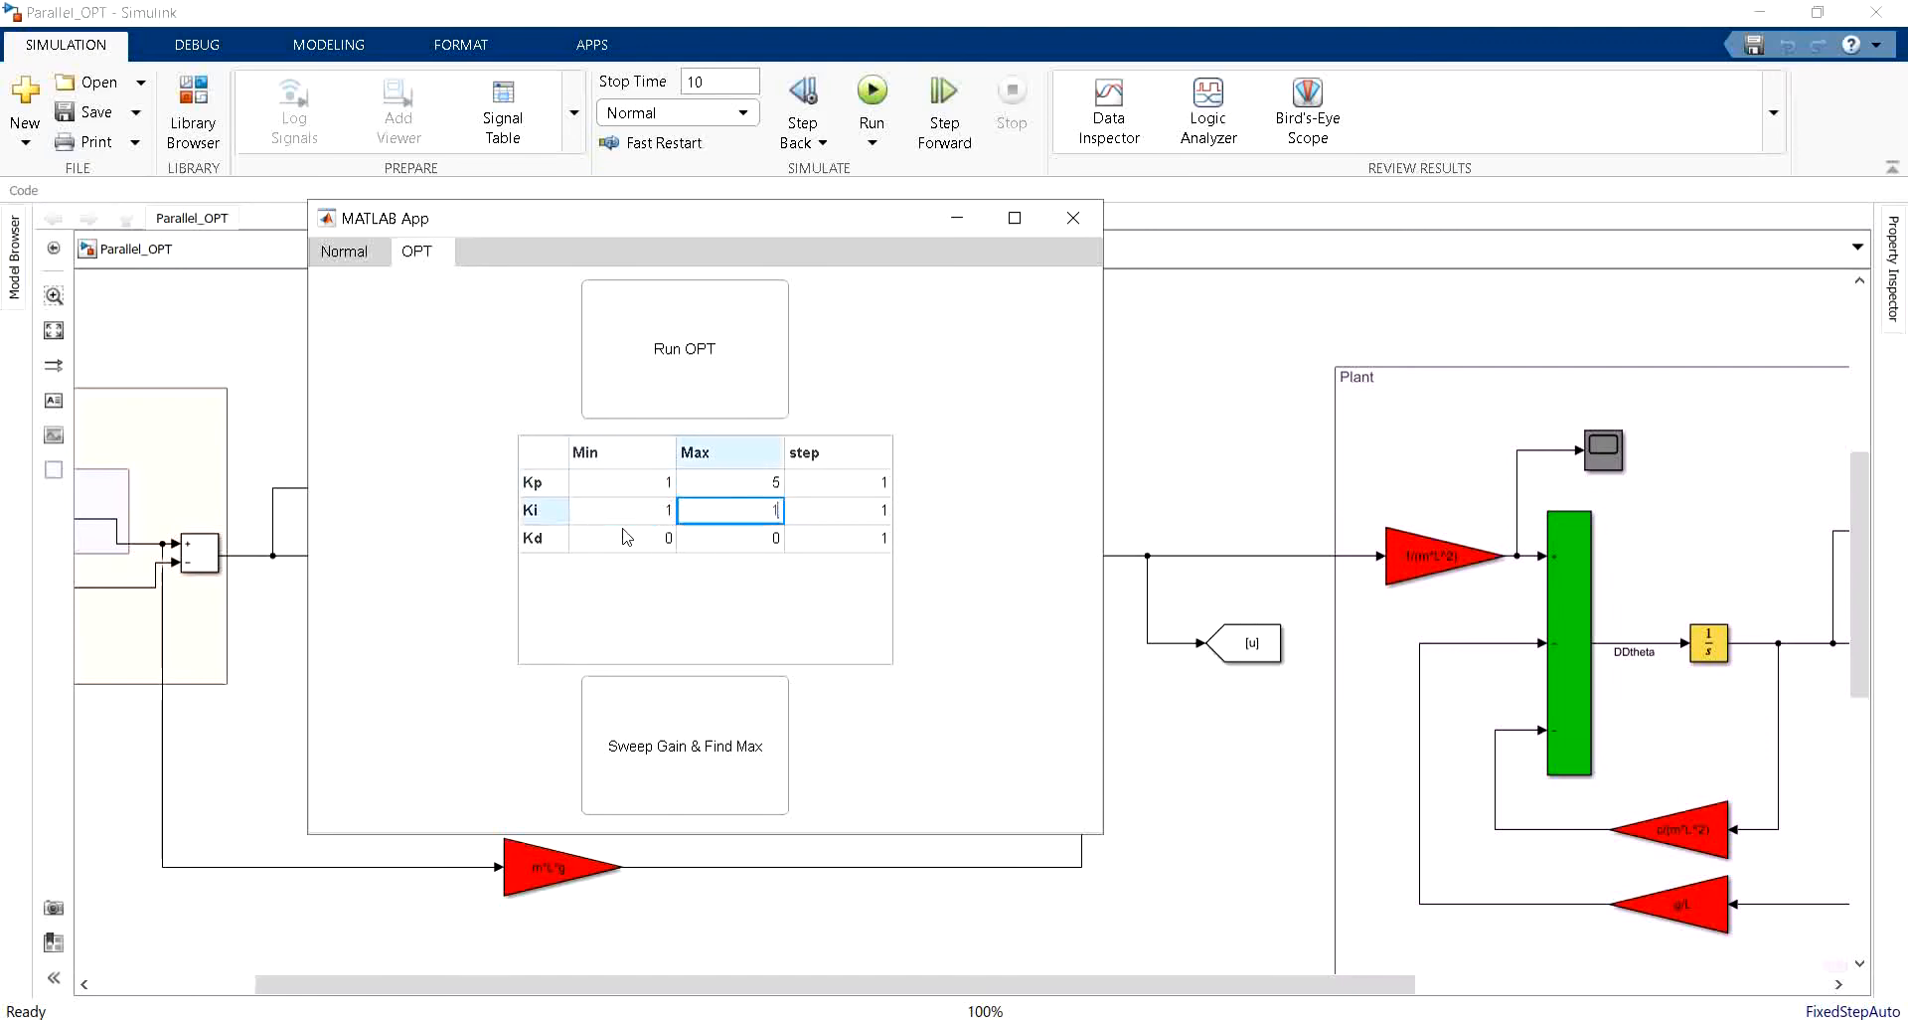
left_click(730, 538)
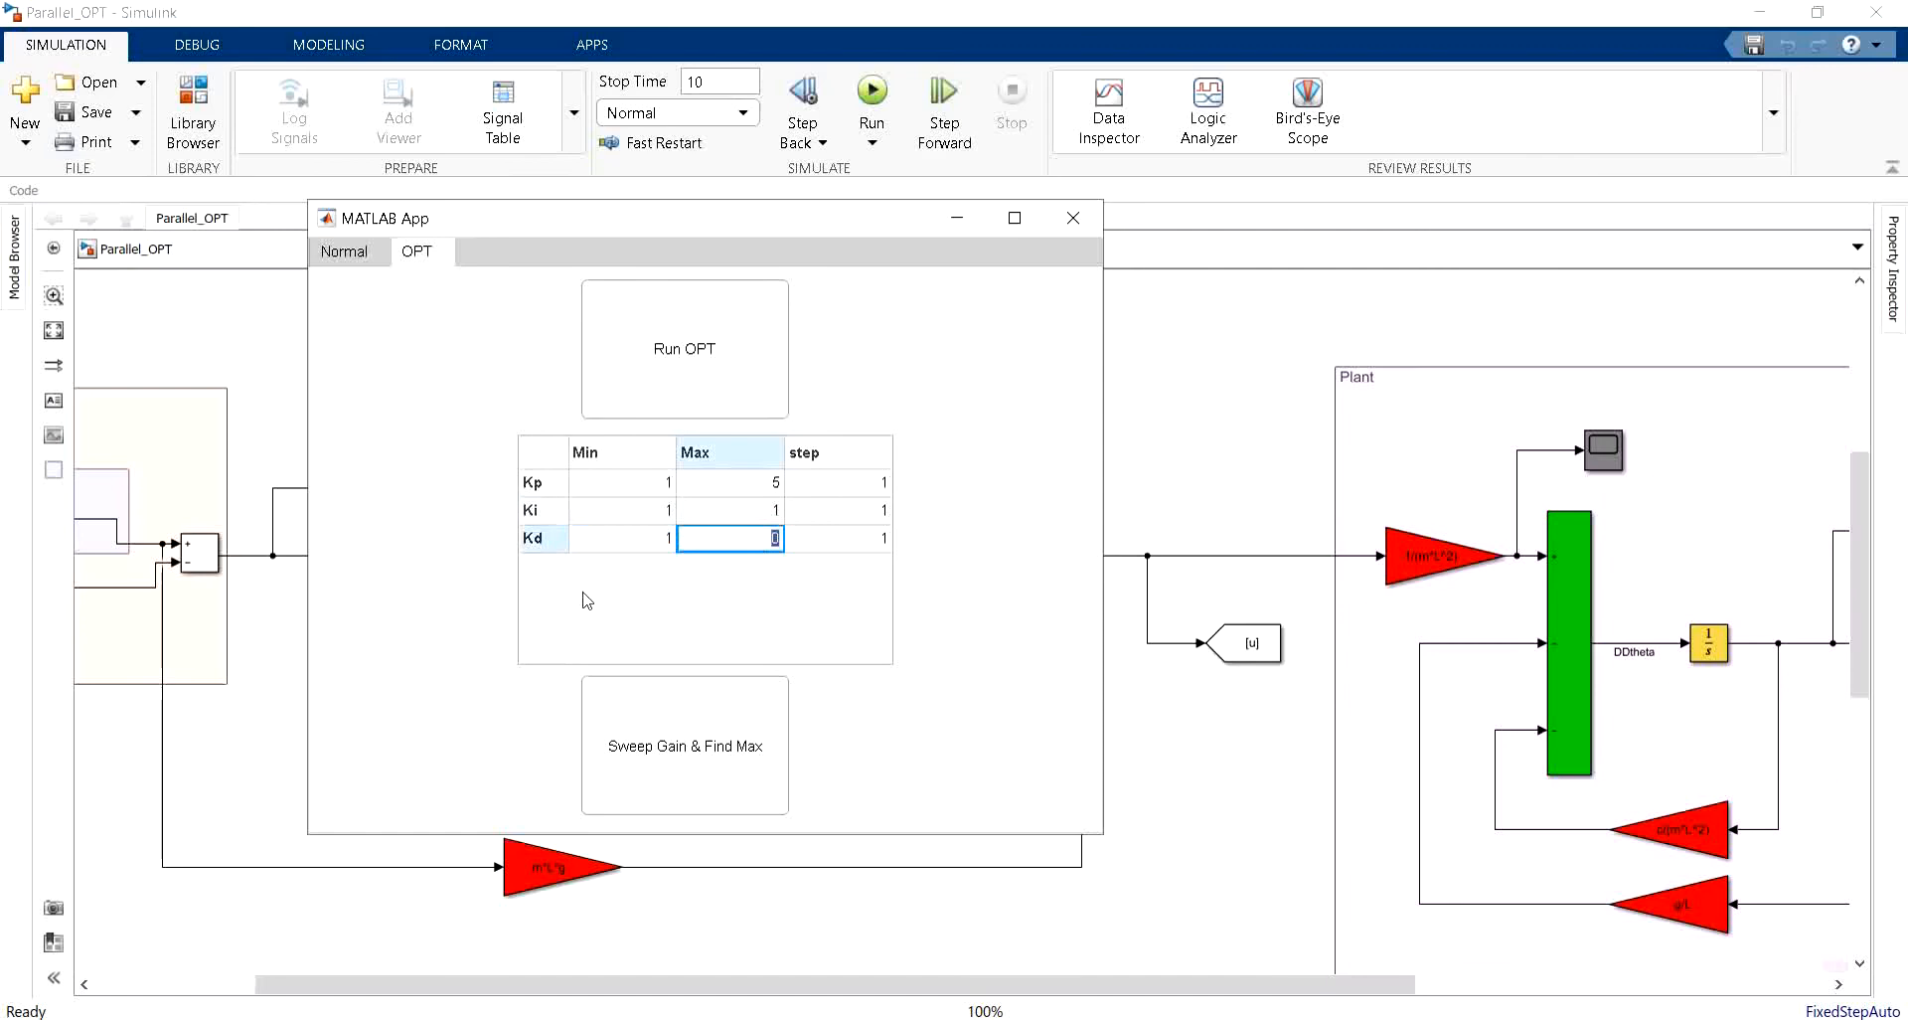
left_click(683, 746)
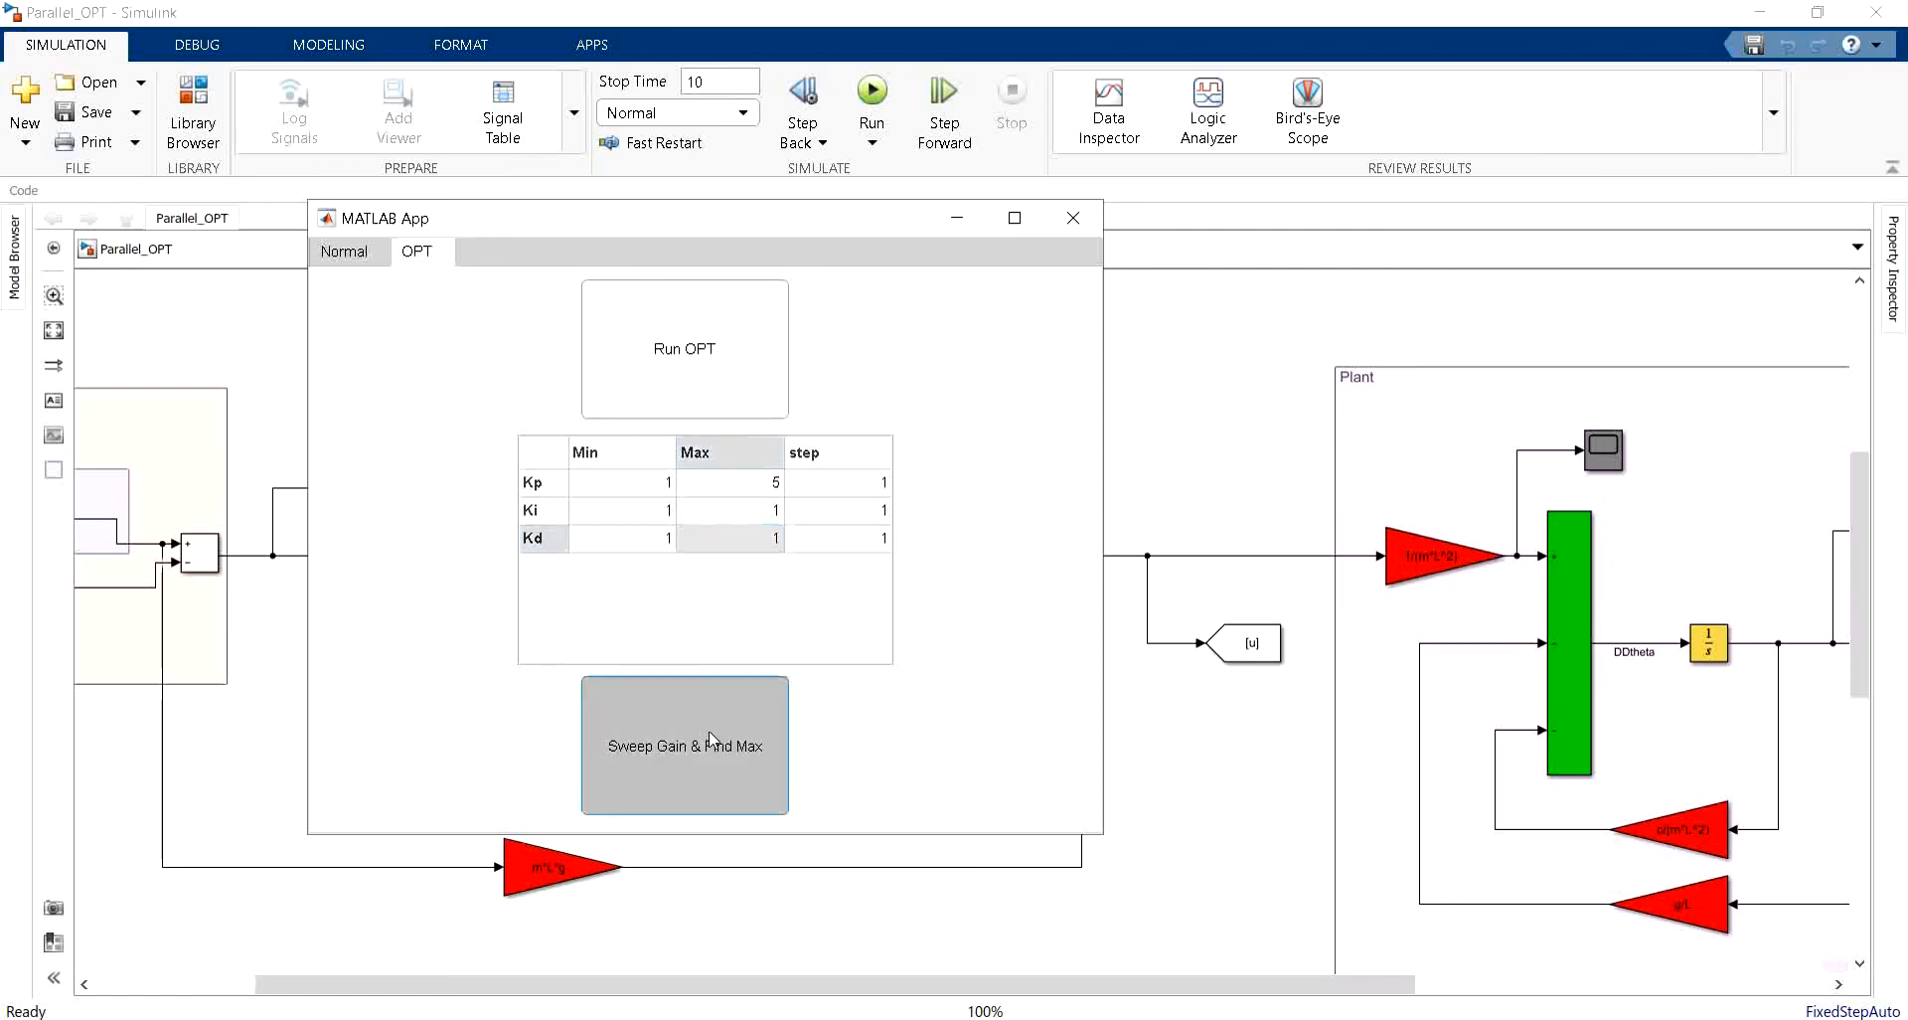
left_click(684, 745)
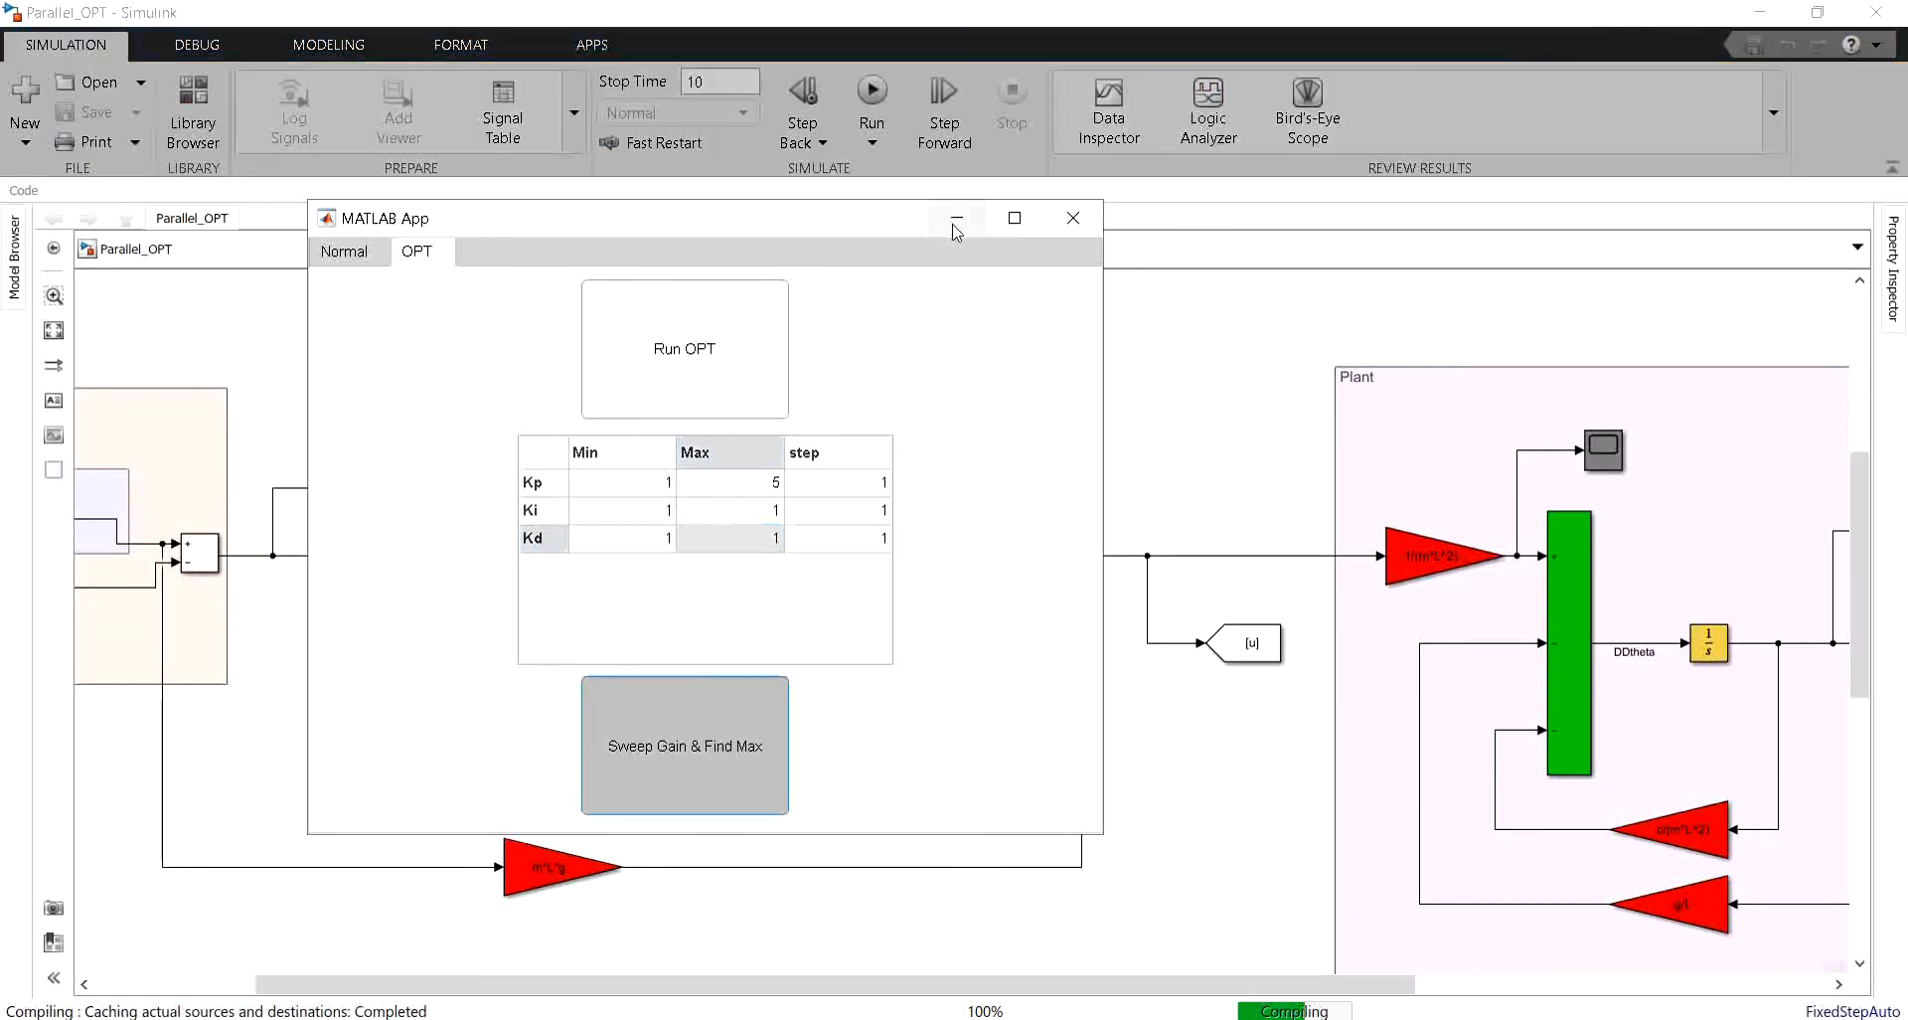
mouse_move(956, 220)
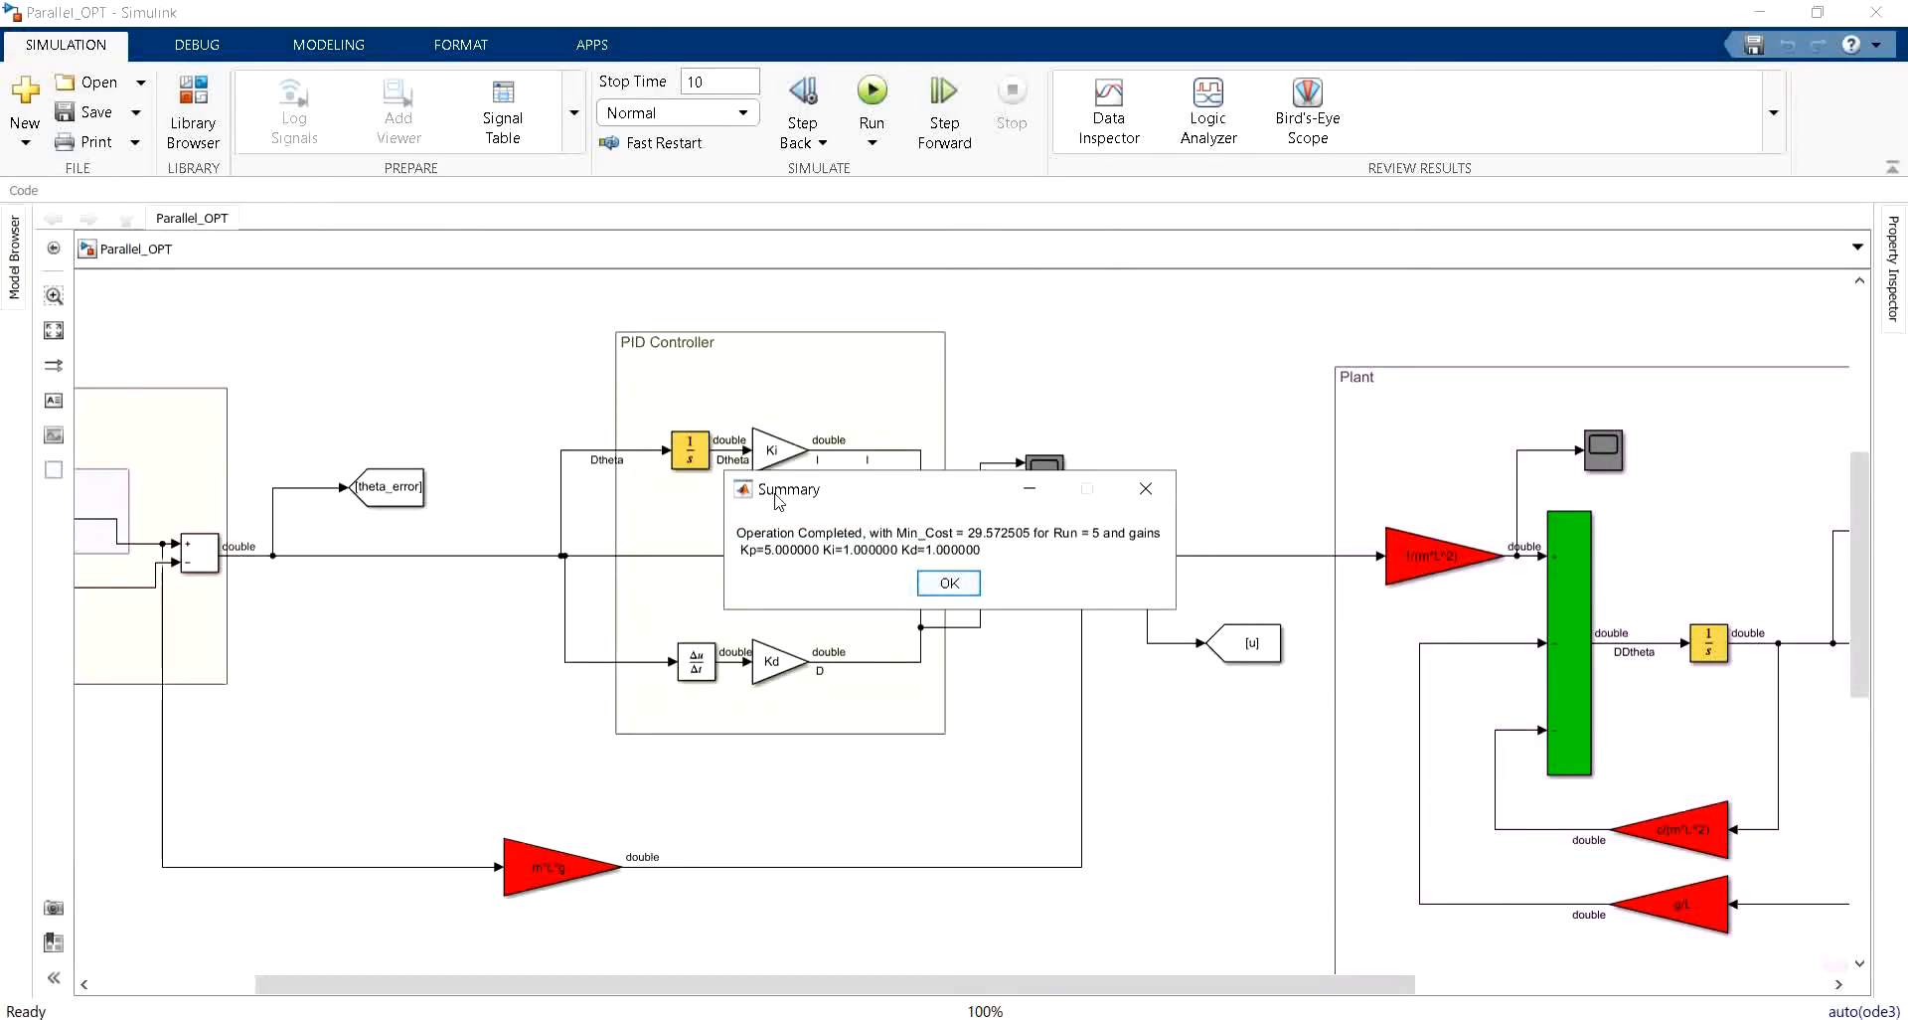
mouse_move(878, 552)
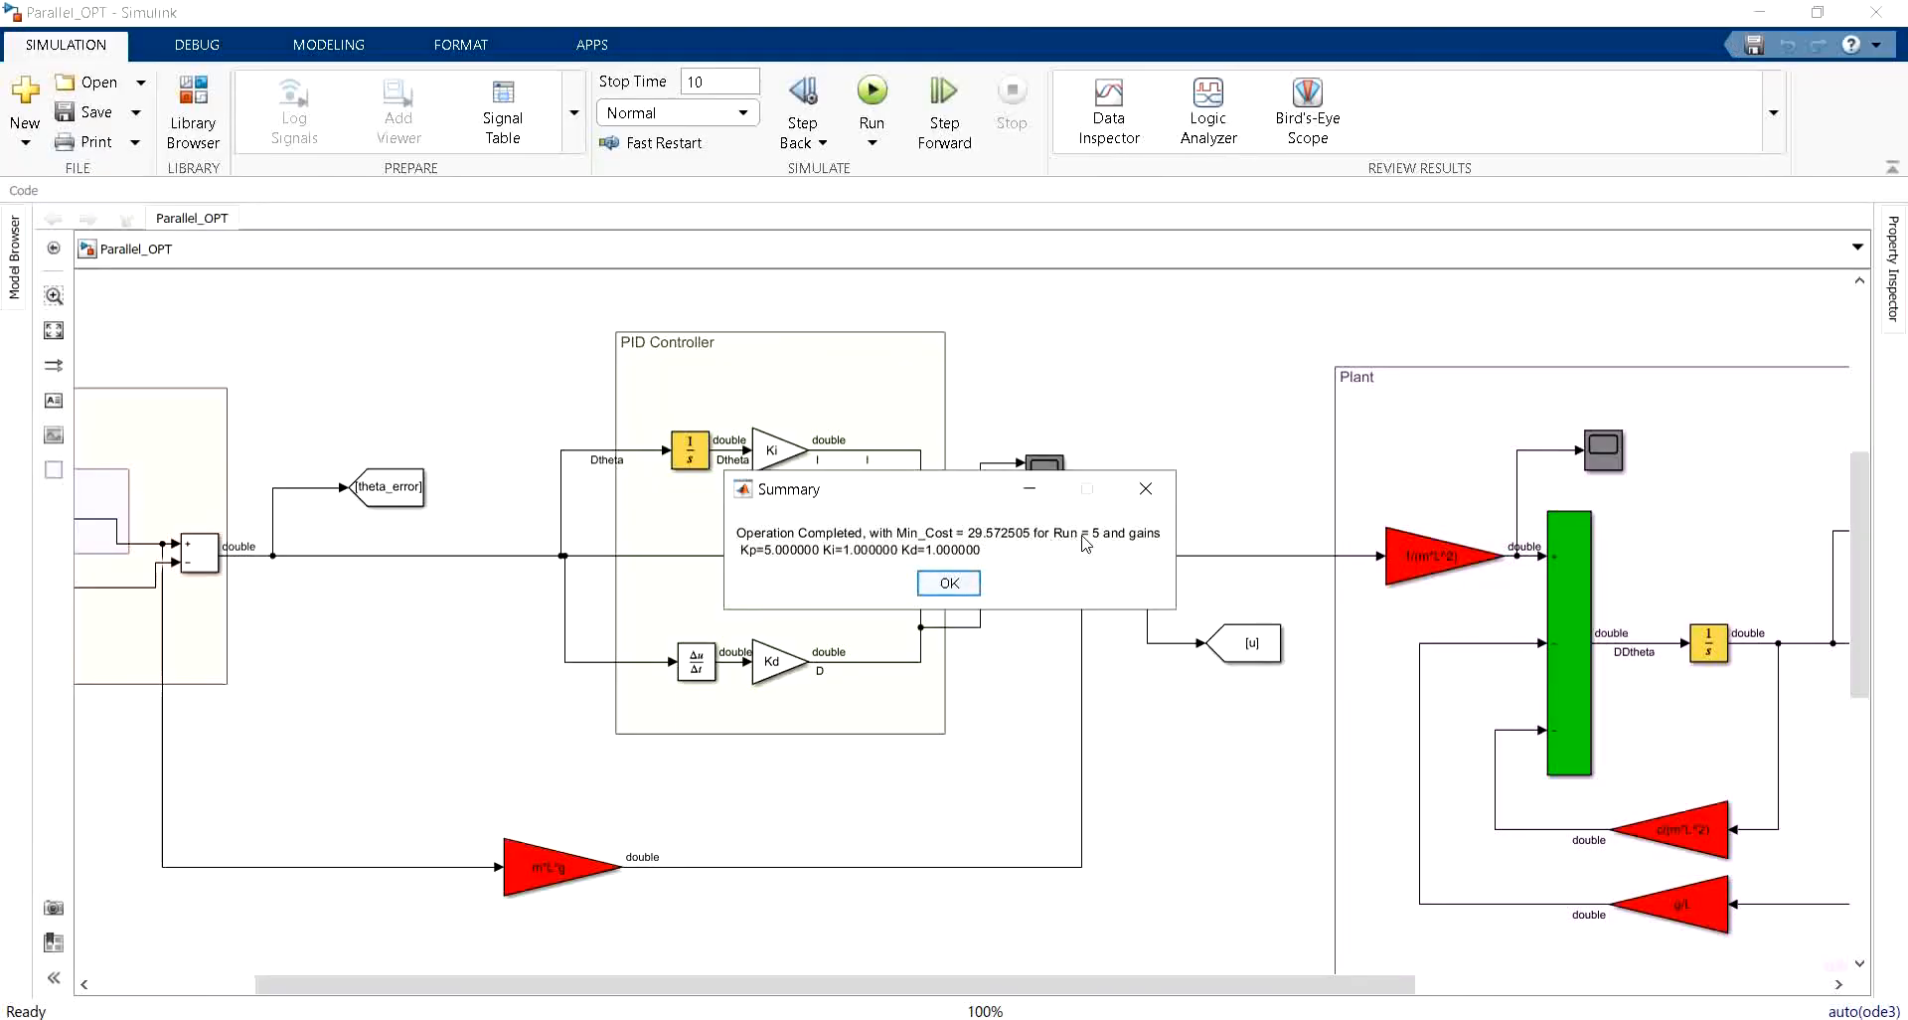
mouse_move(868, 563)
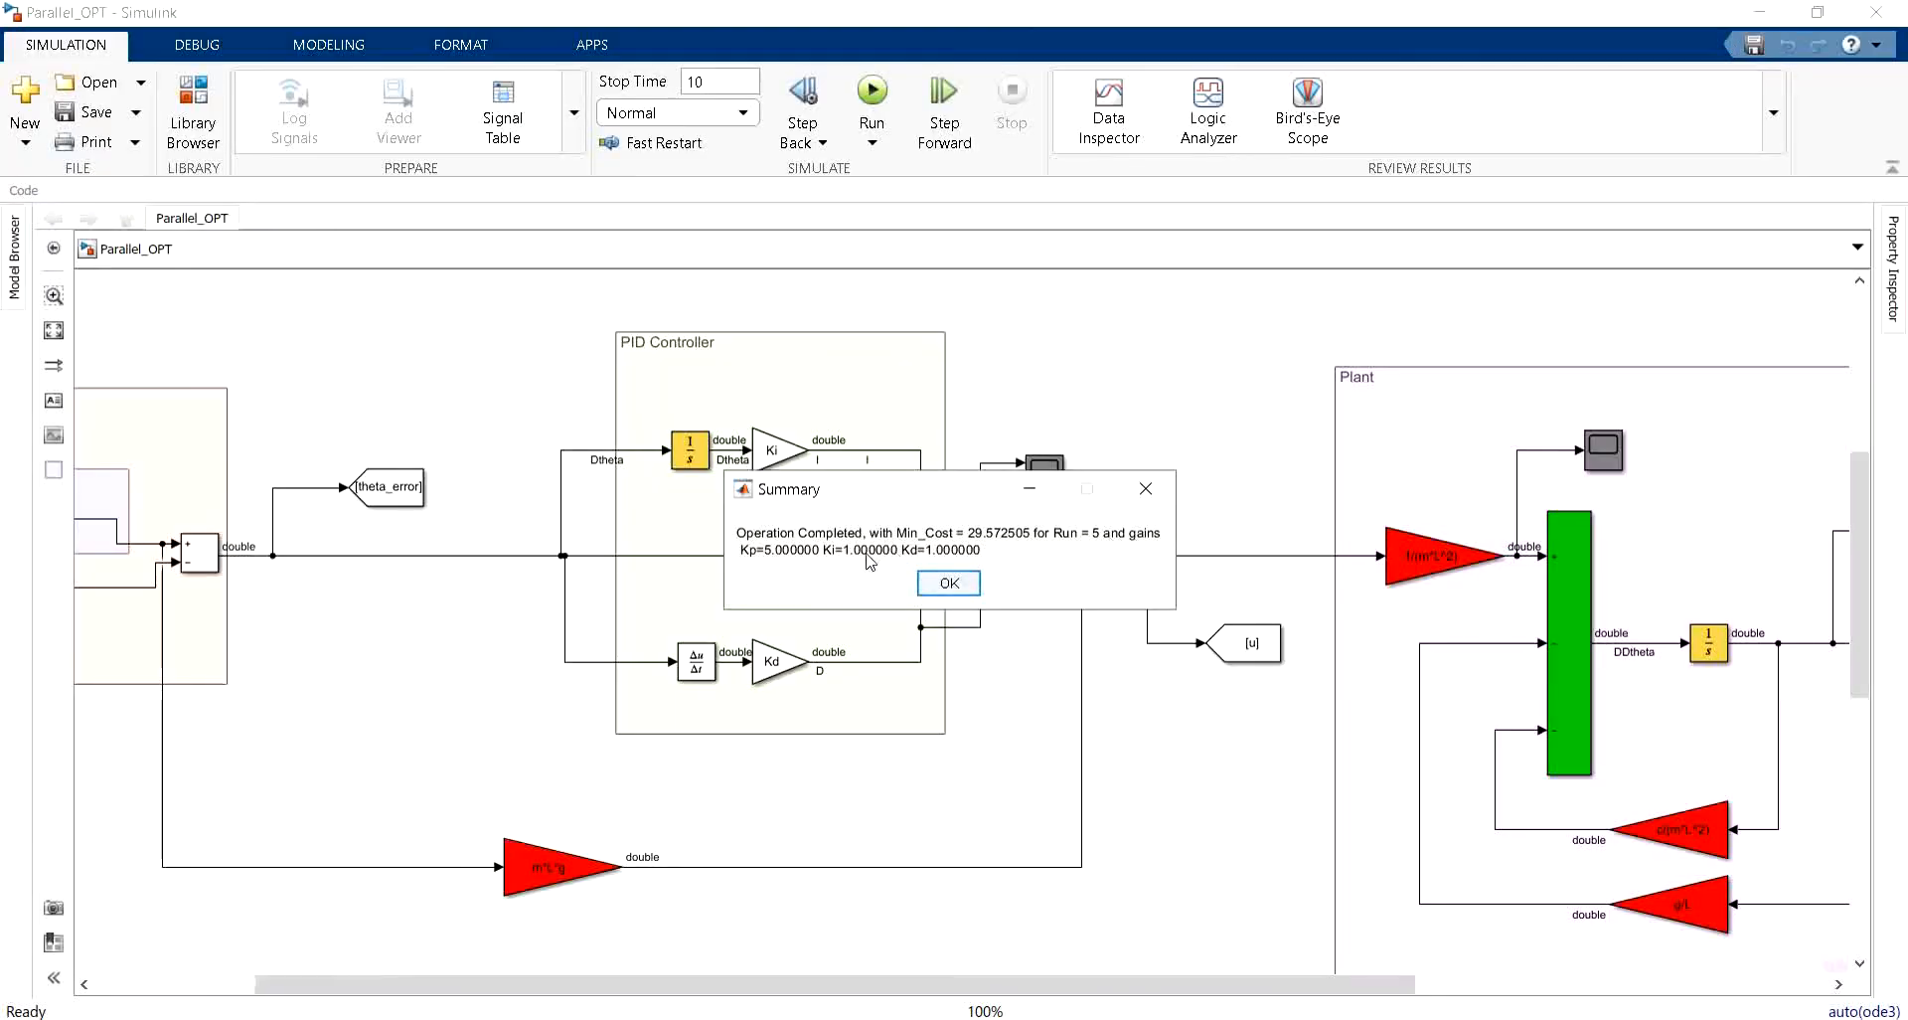
mouse_move(778, 565)
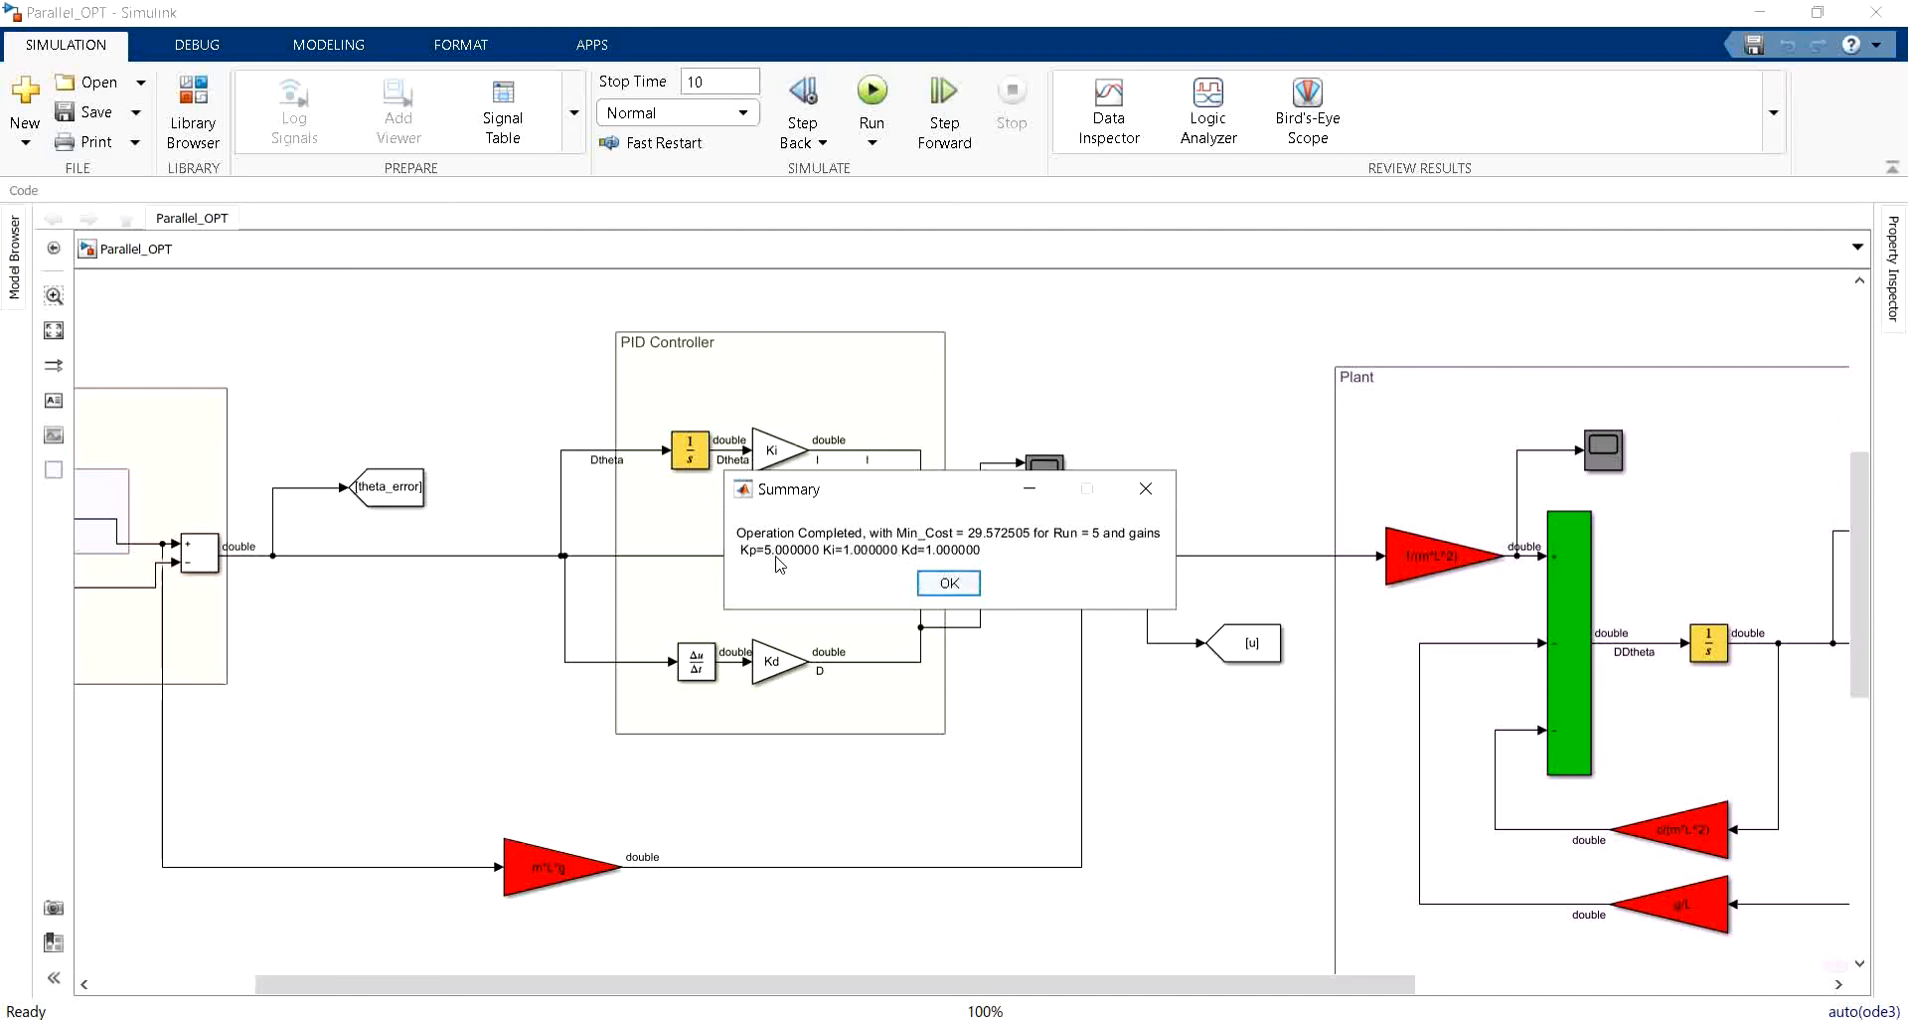
mouse_move(955, 574)
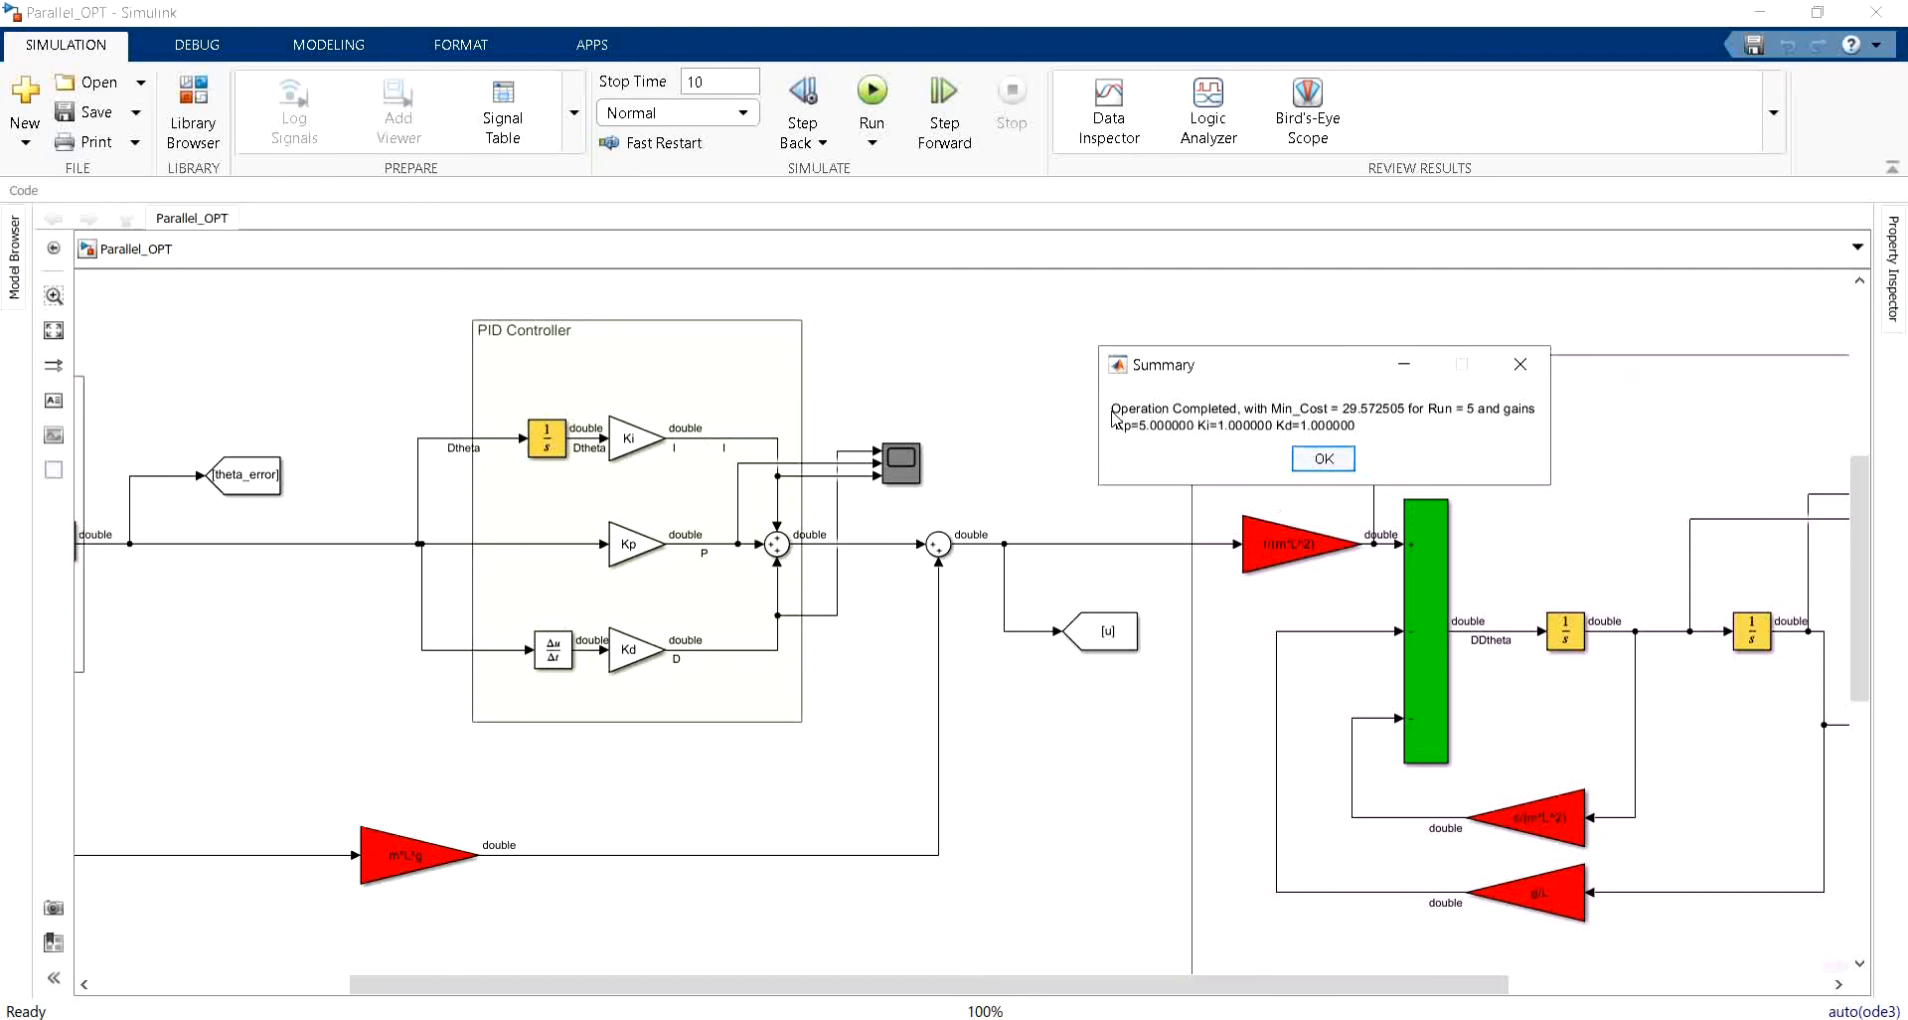
mouse_move(1147, 444)
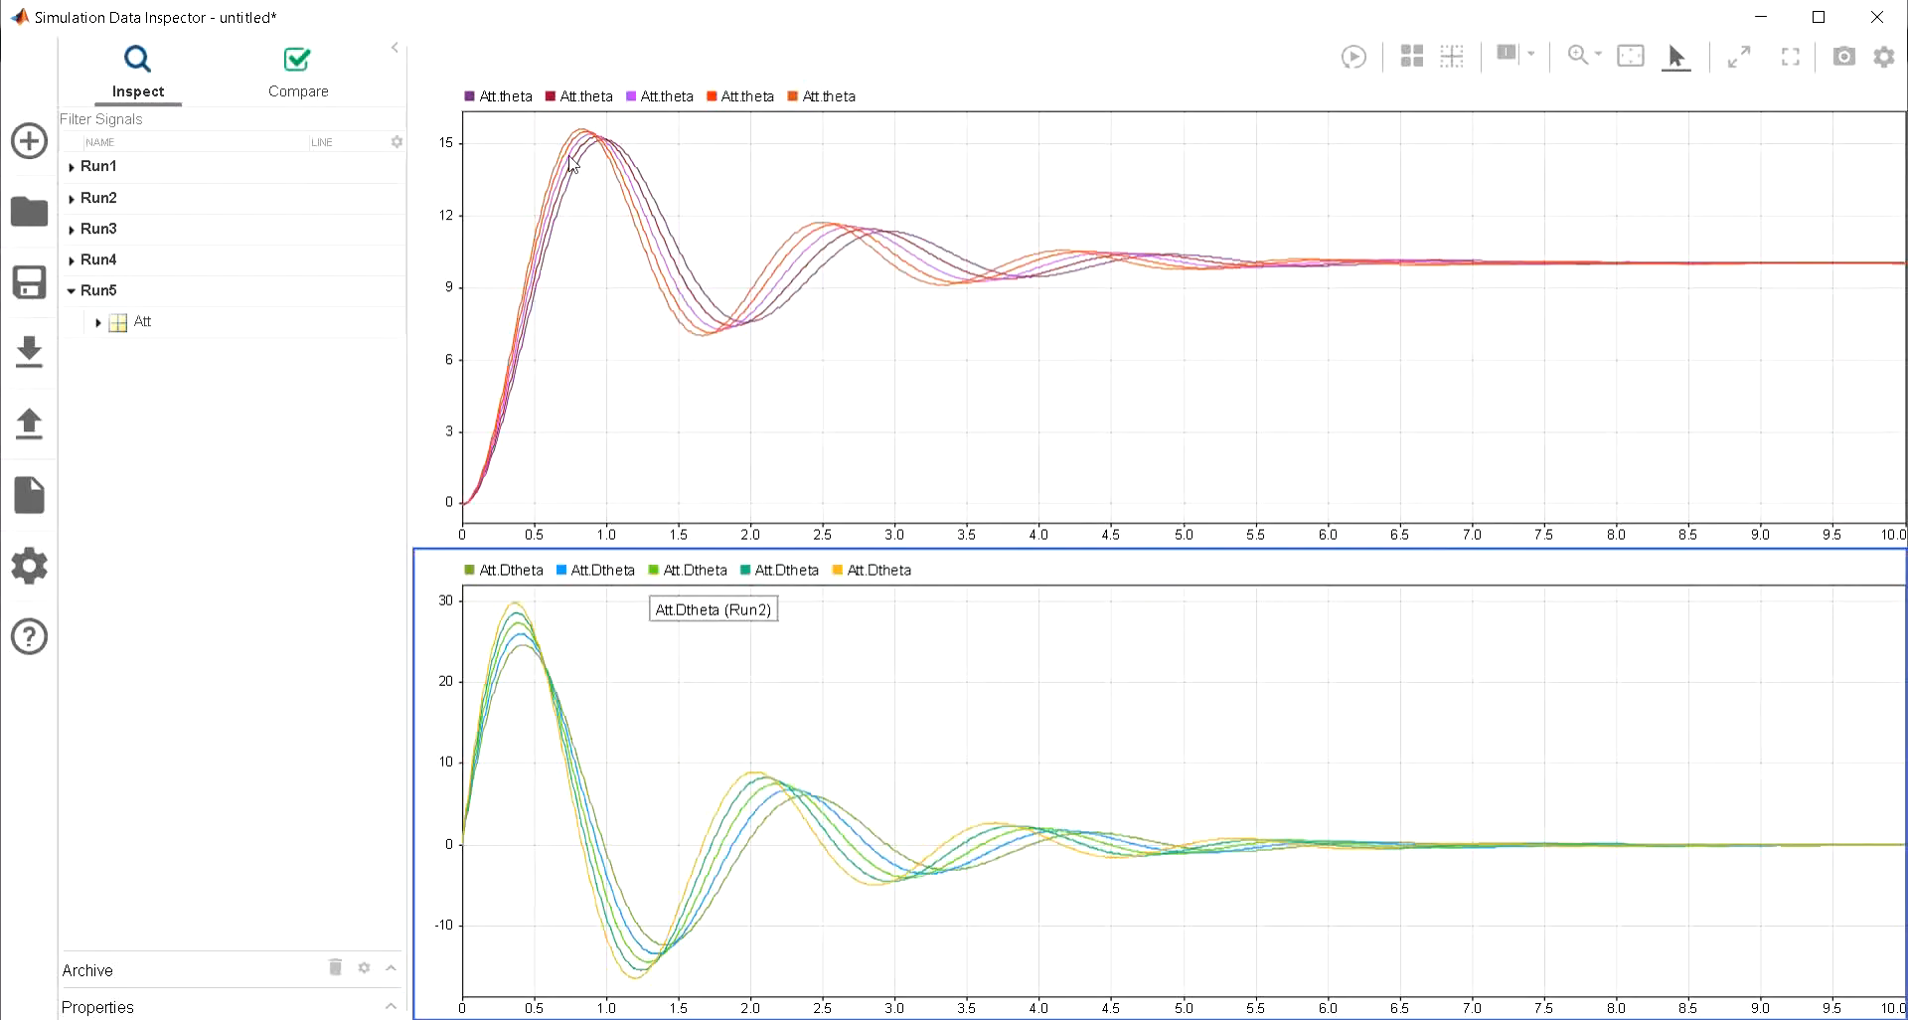
Select Run5, the lowest-cost run, and expand its Att signals
left_click(96, 290)
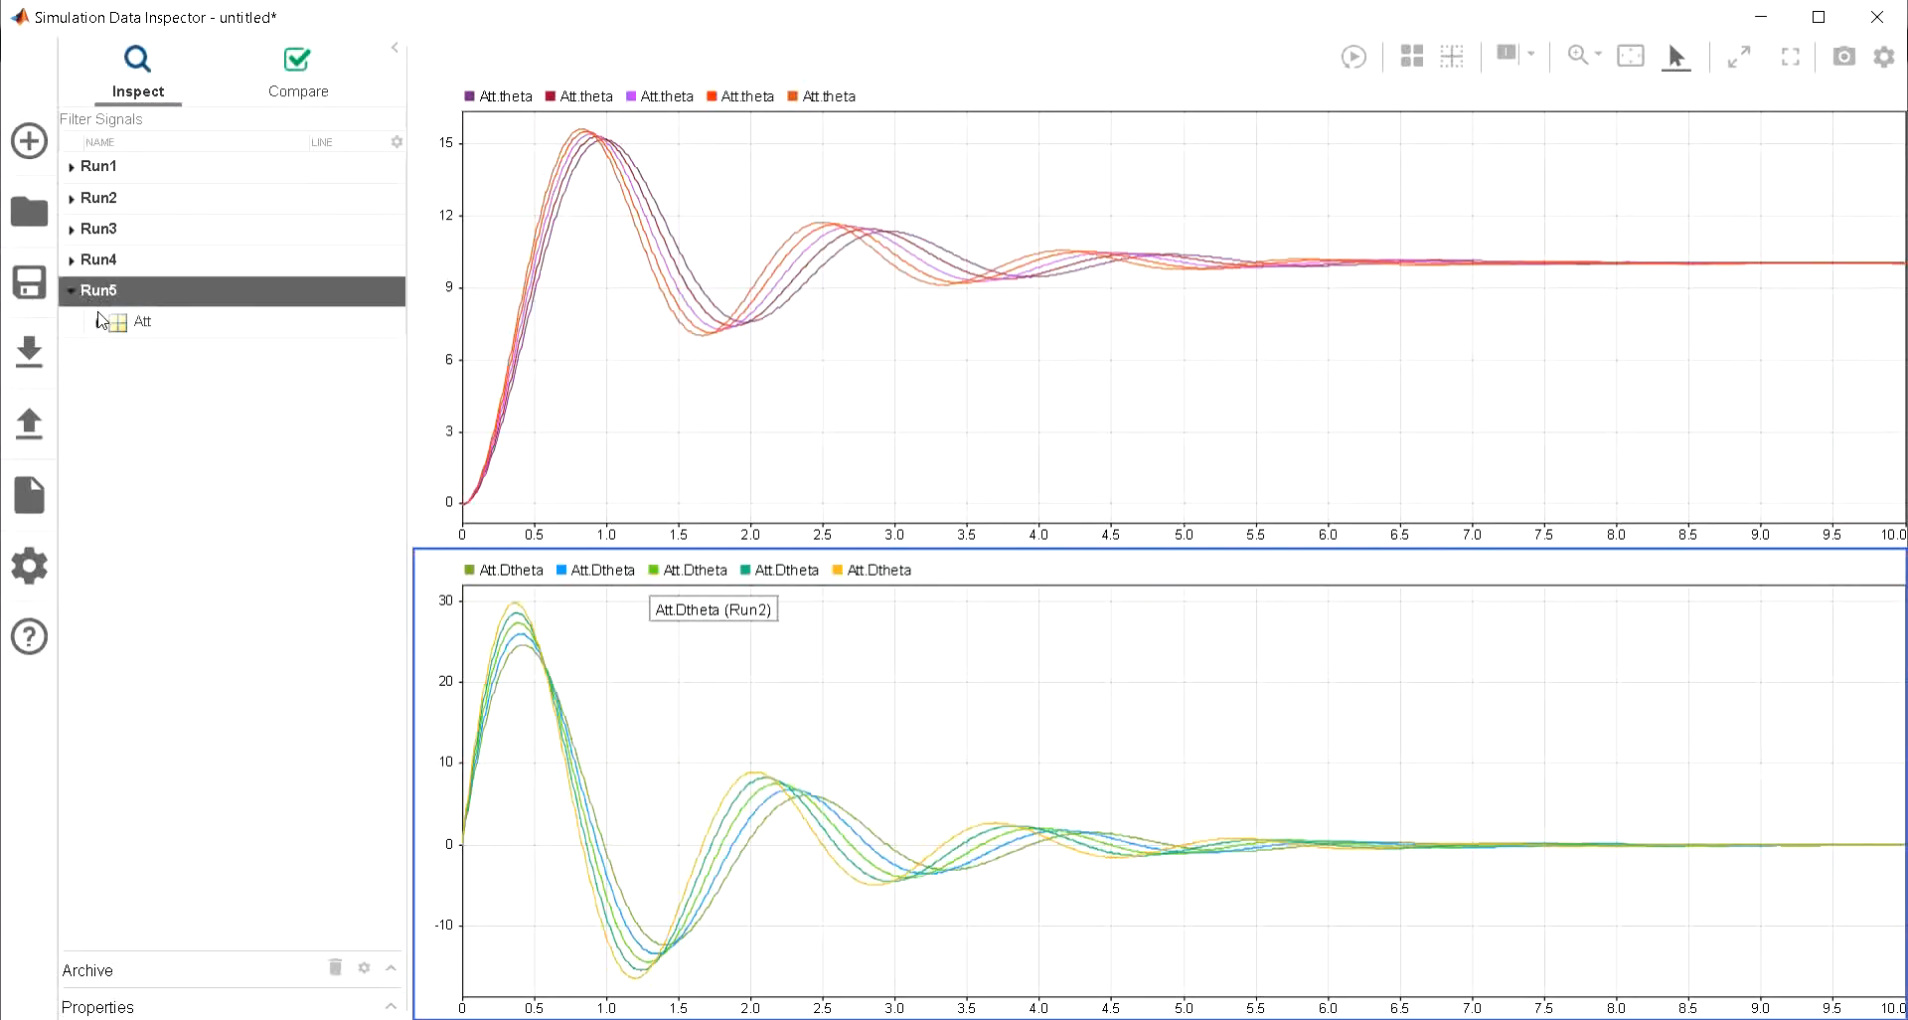
left_click(97, 321)
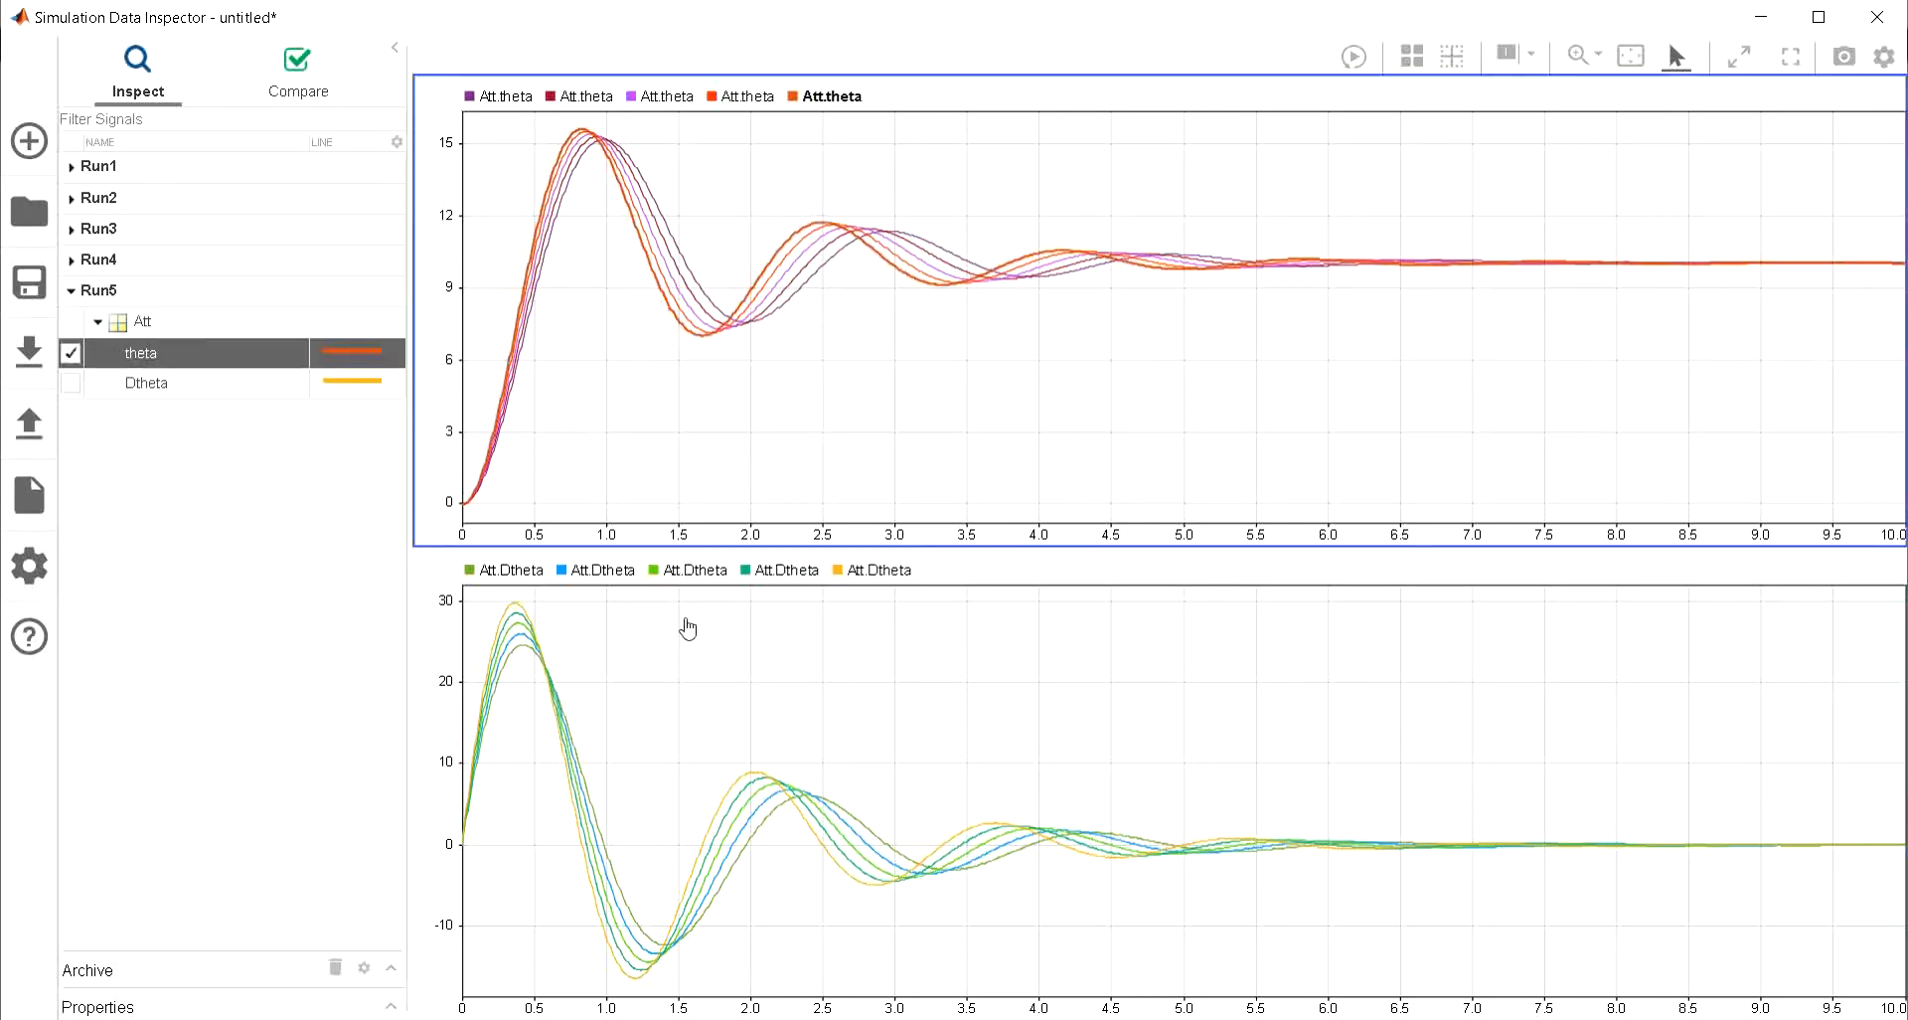
mouse_move(727, 806)
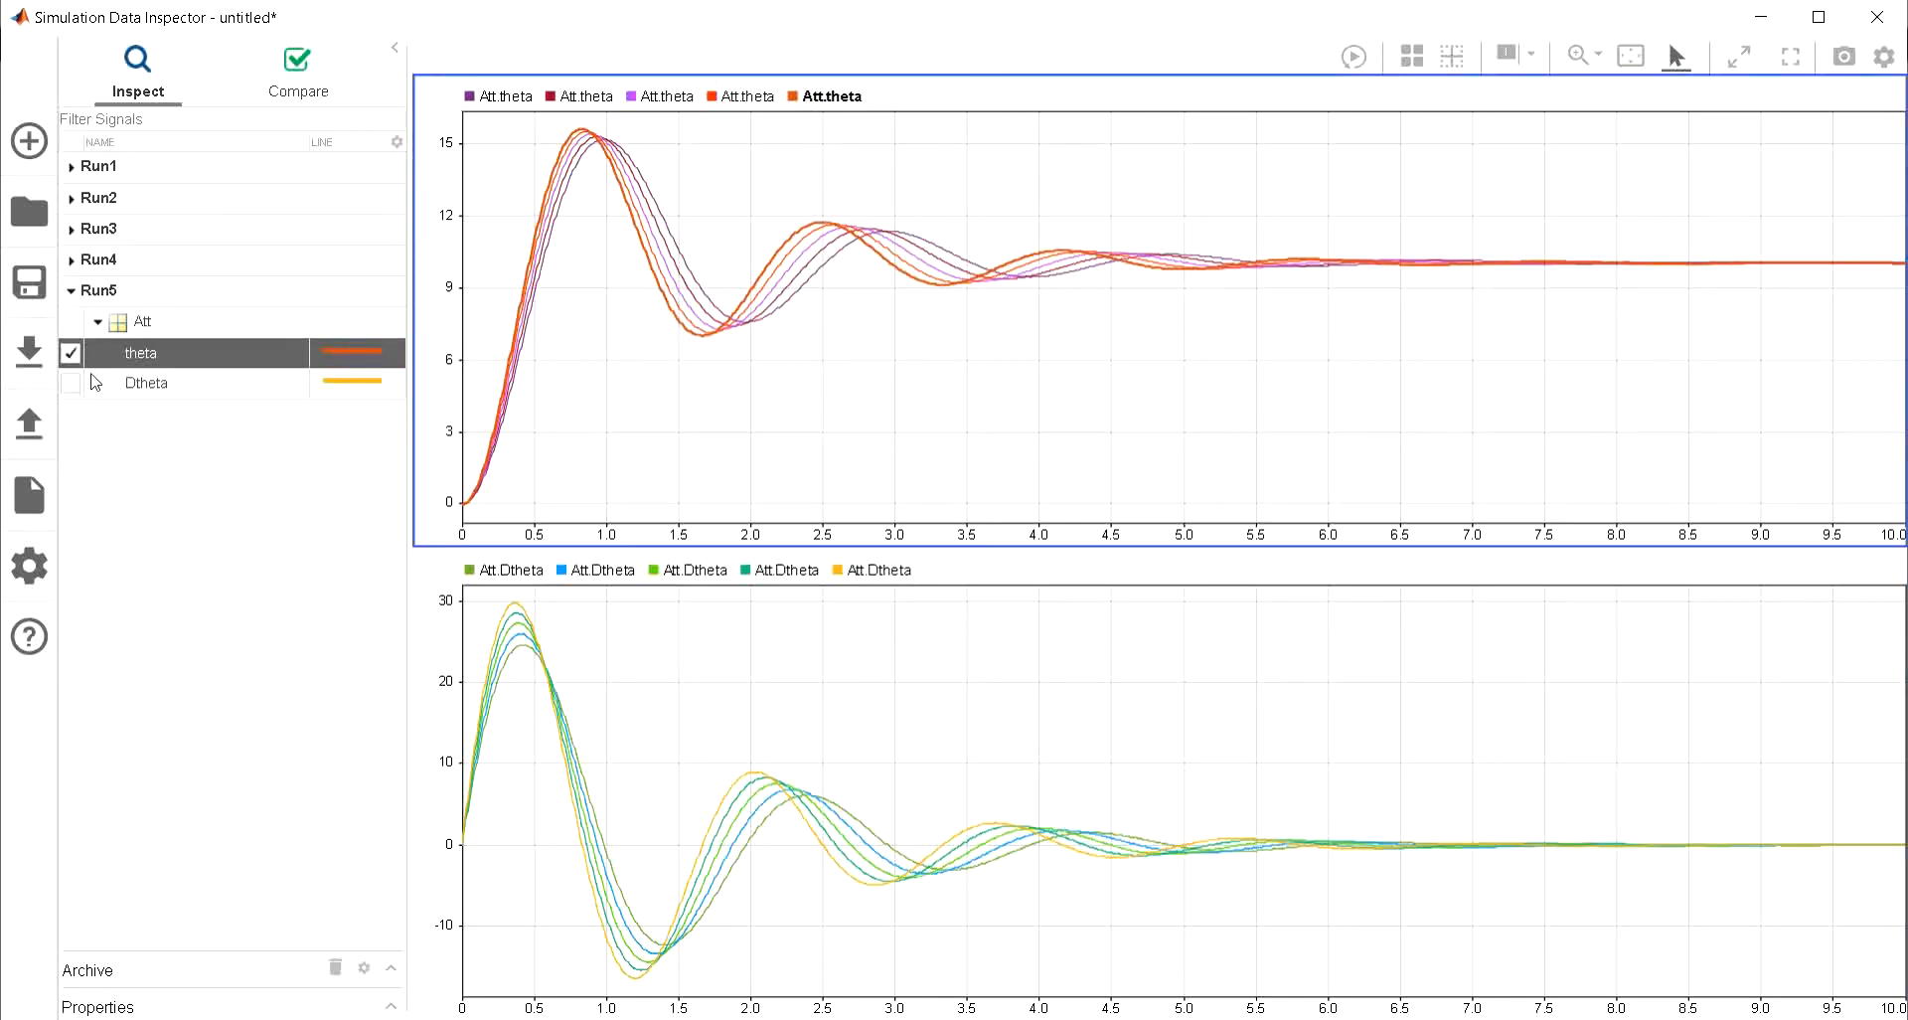
mouse_move(700, 423)
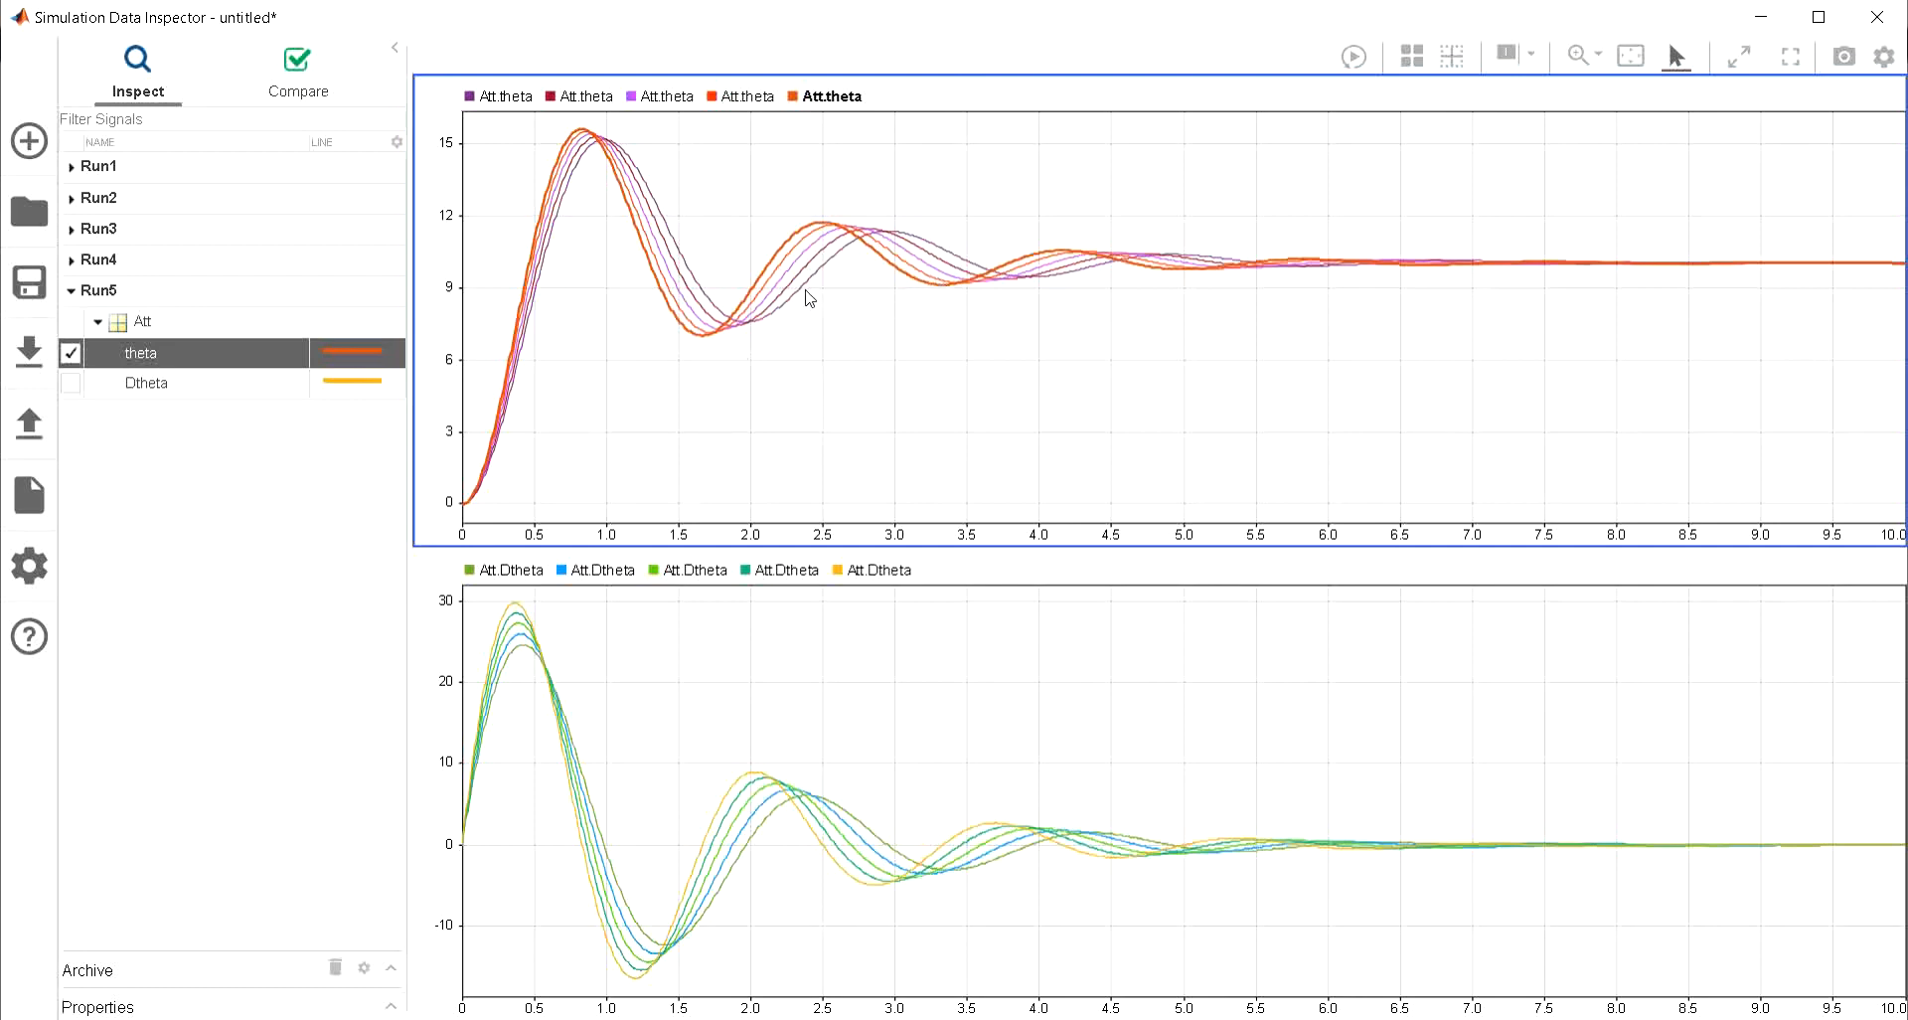
mouse_move(762, 289)
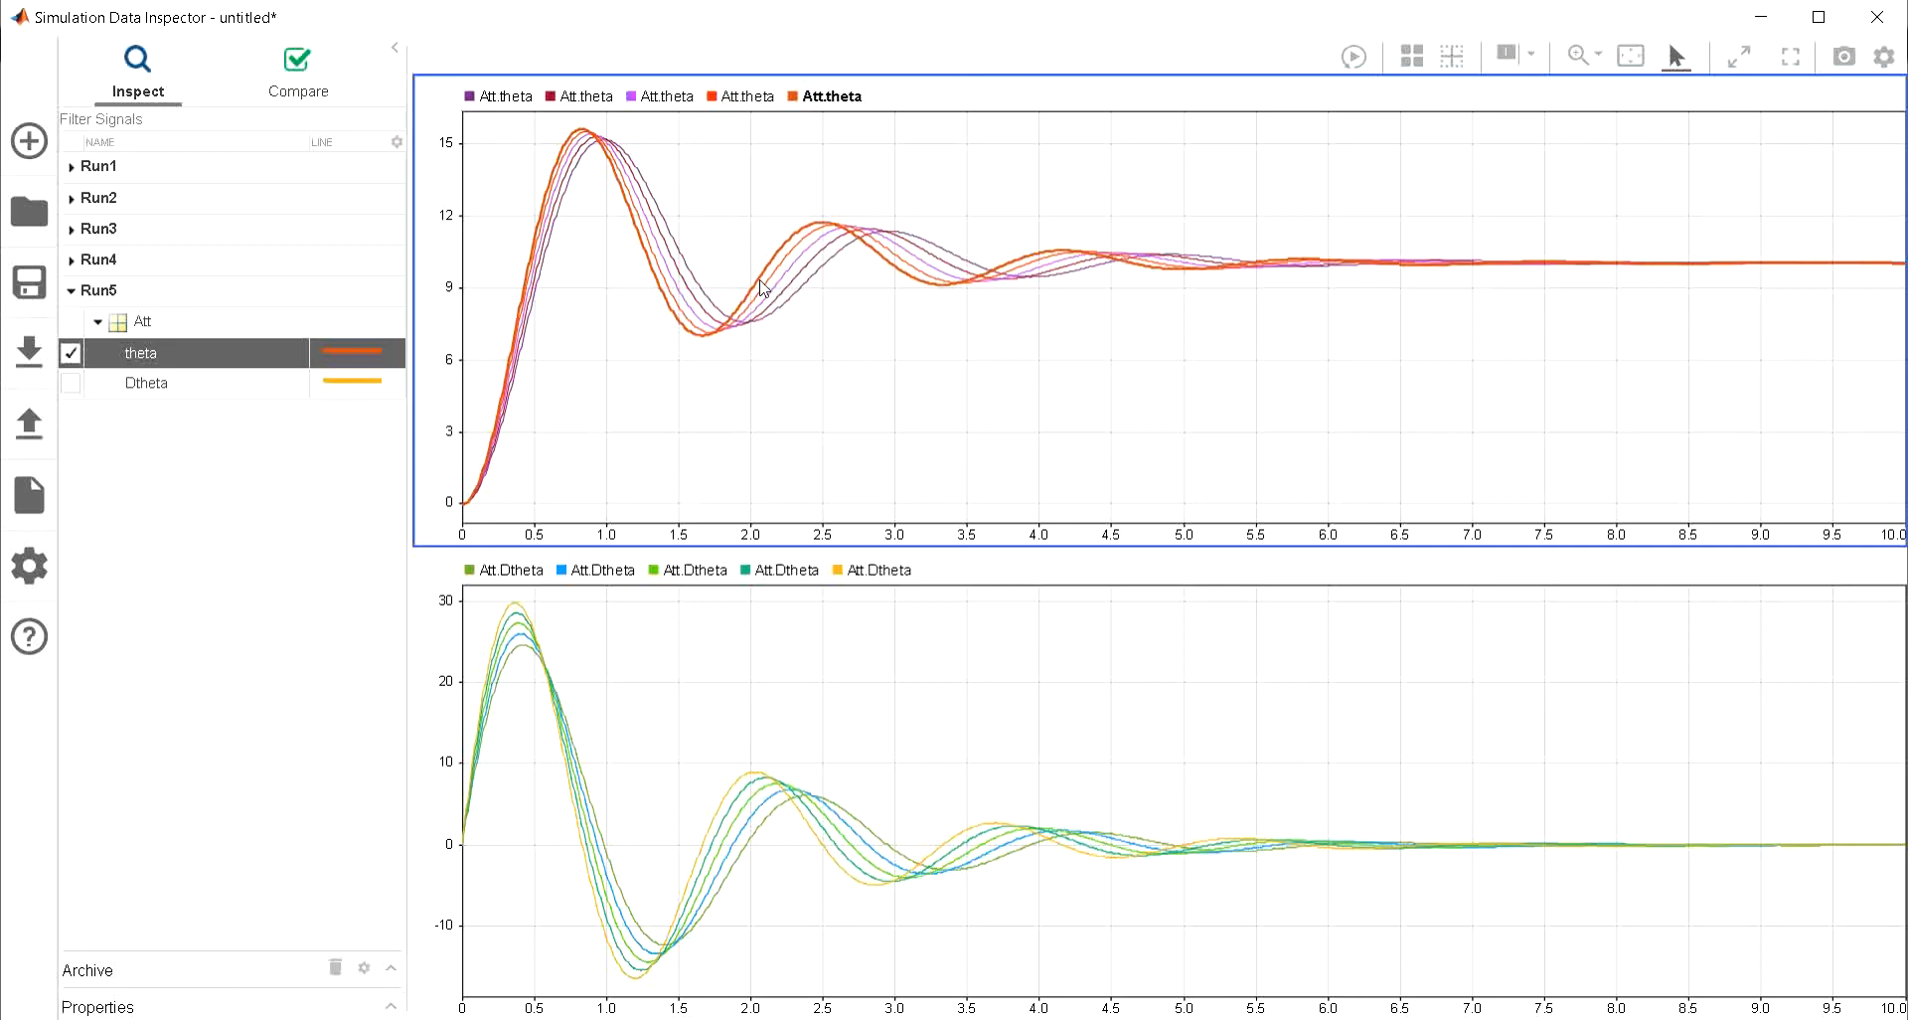
mouse_move(788, 270)
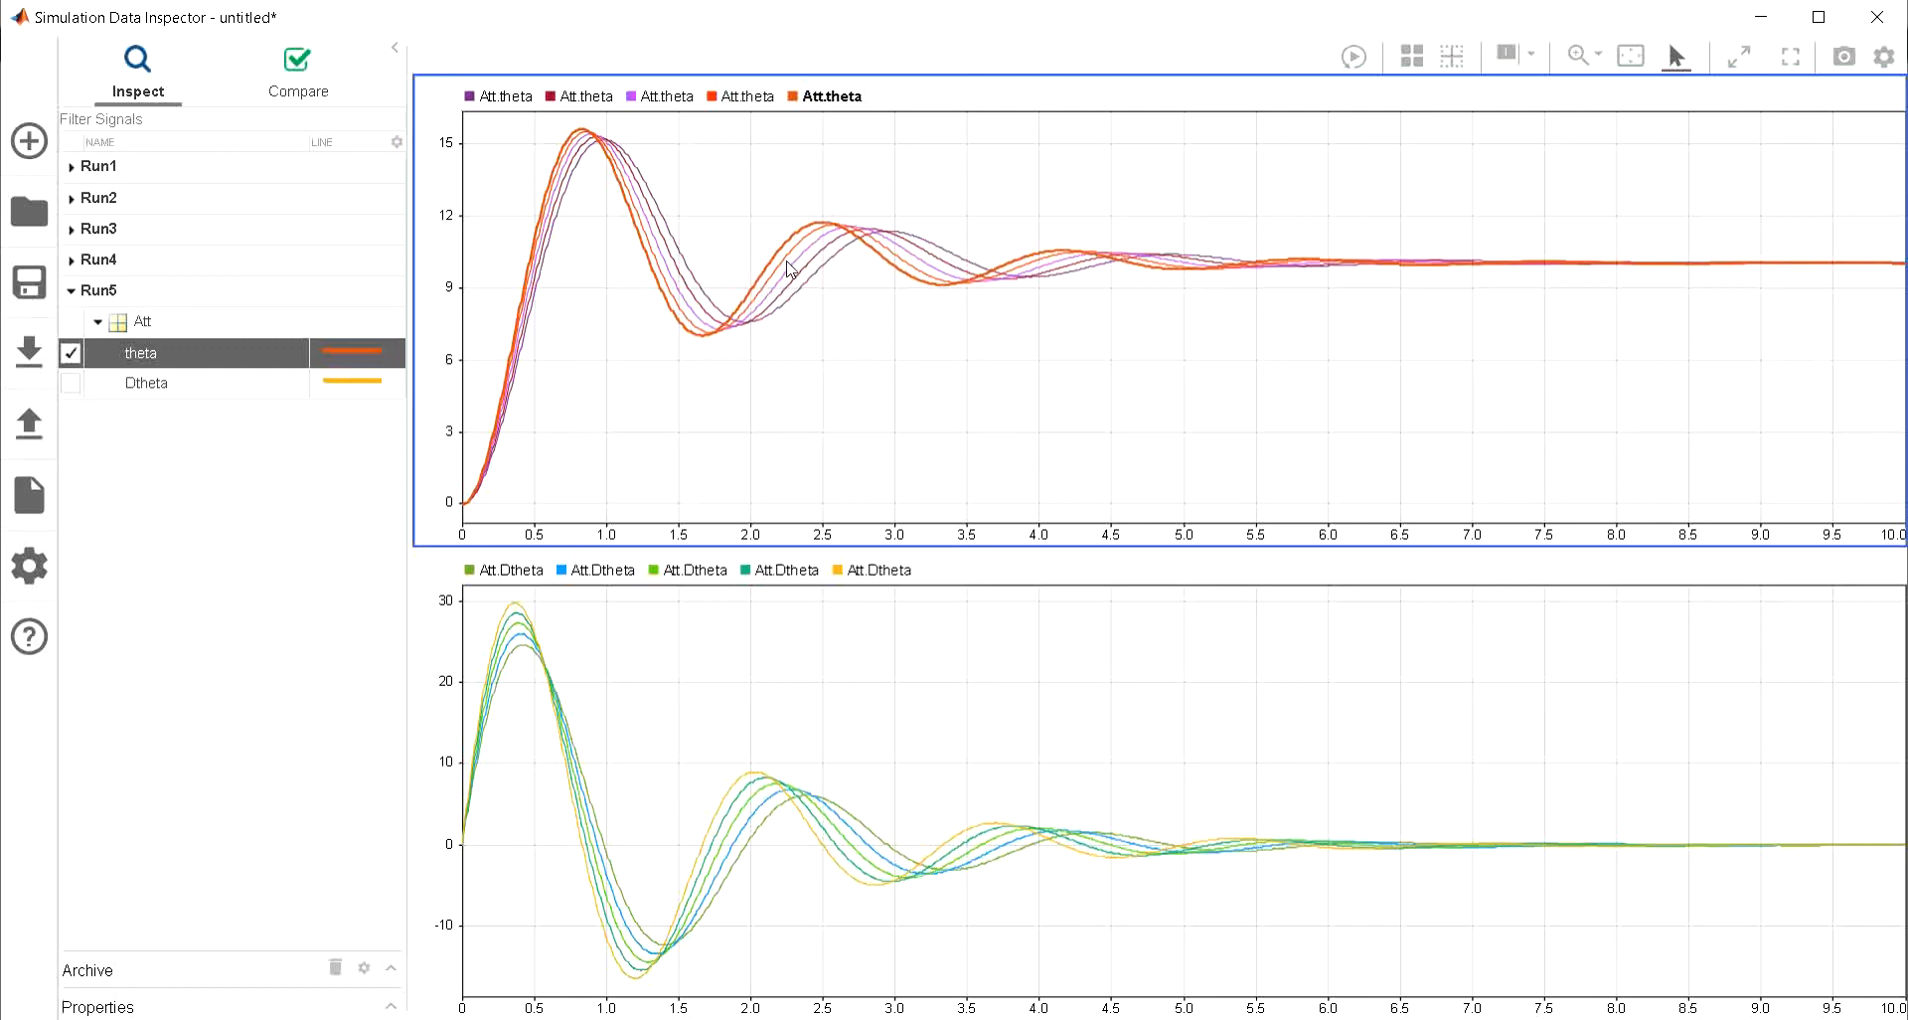
mouse_move(1017, 276)
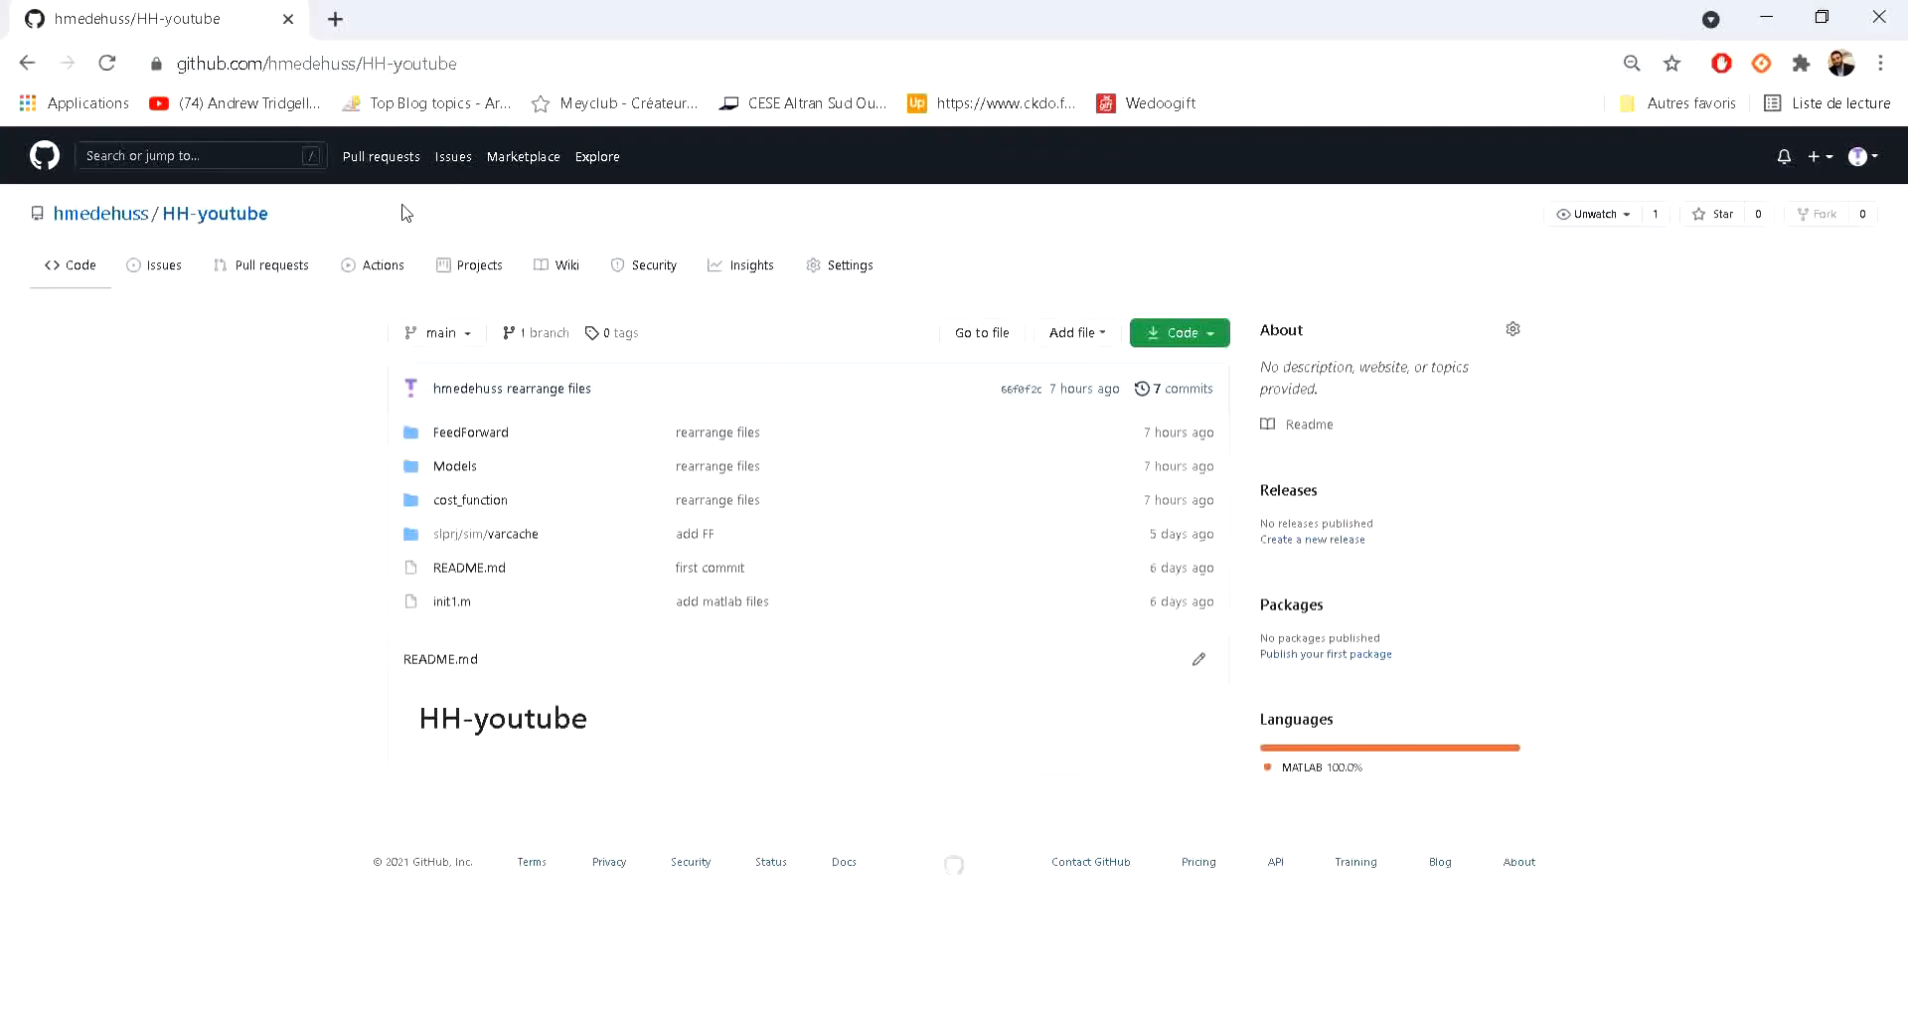
mouse_move(363, 482)
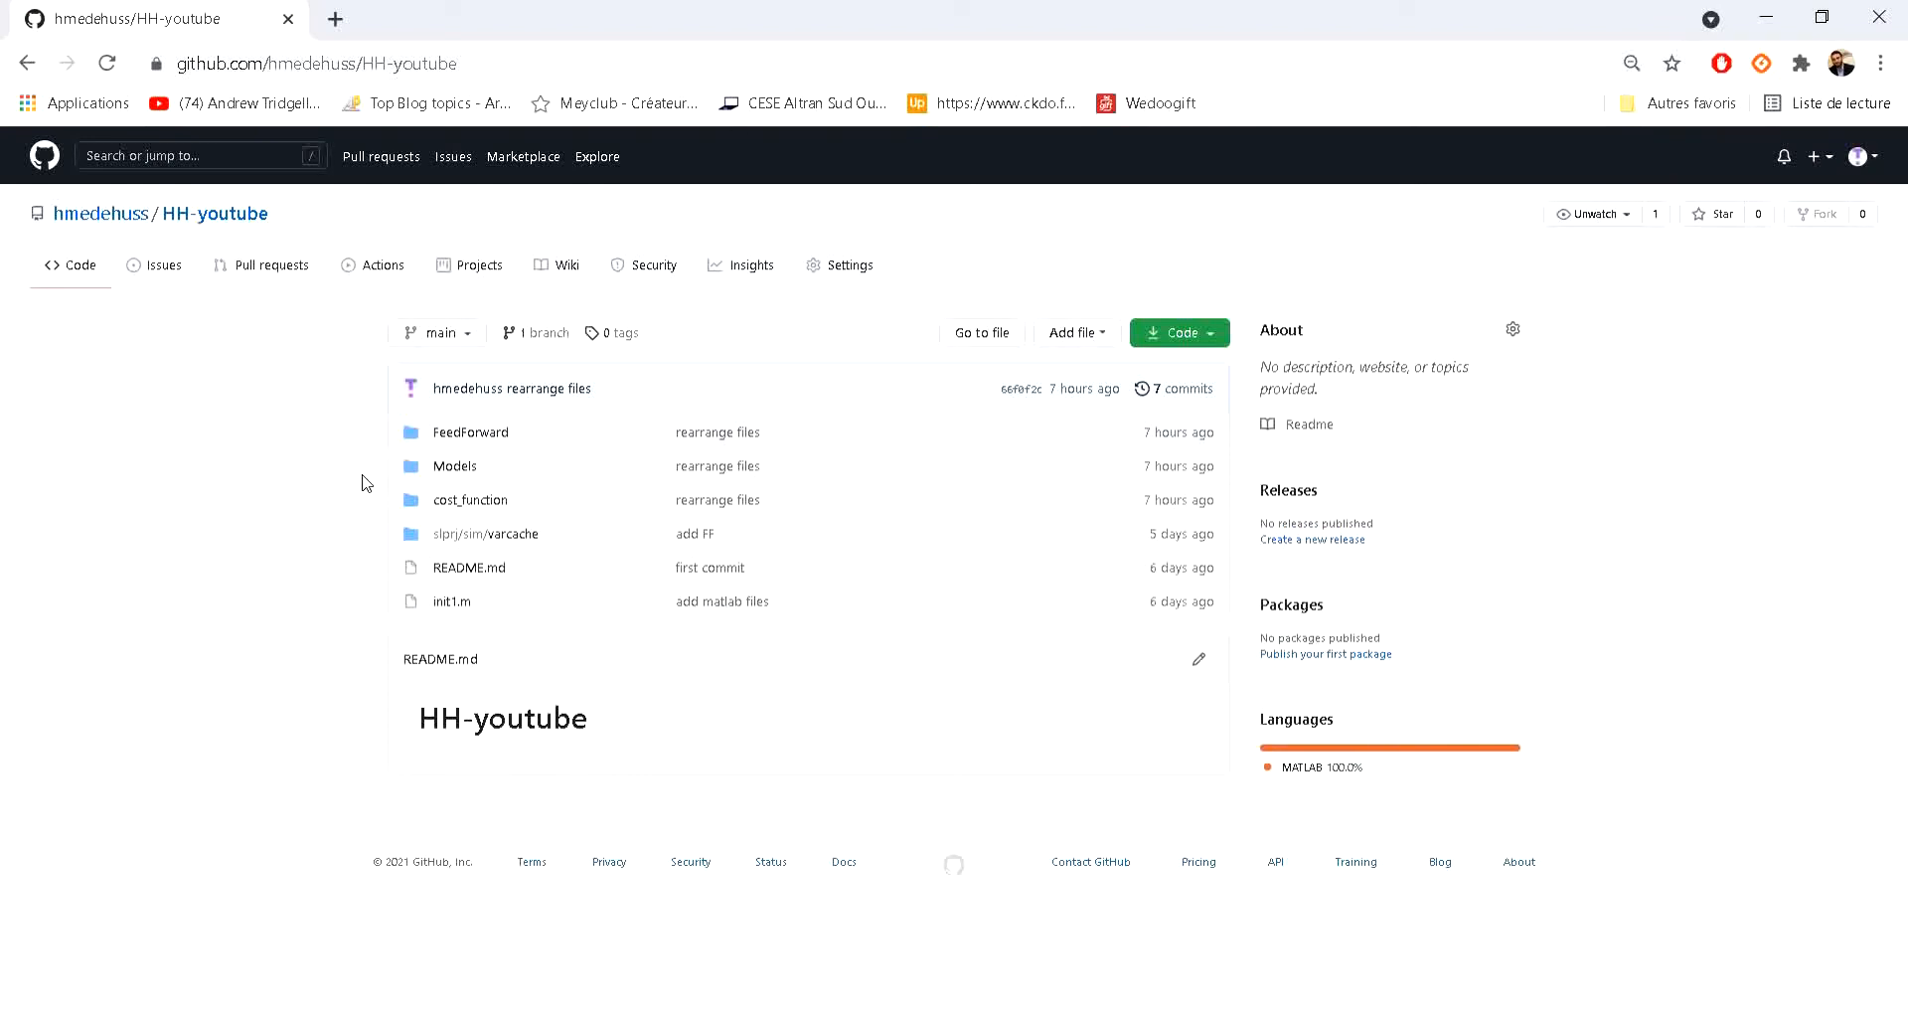
mouse_move(607, 649)
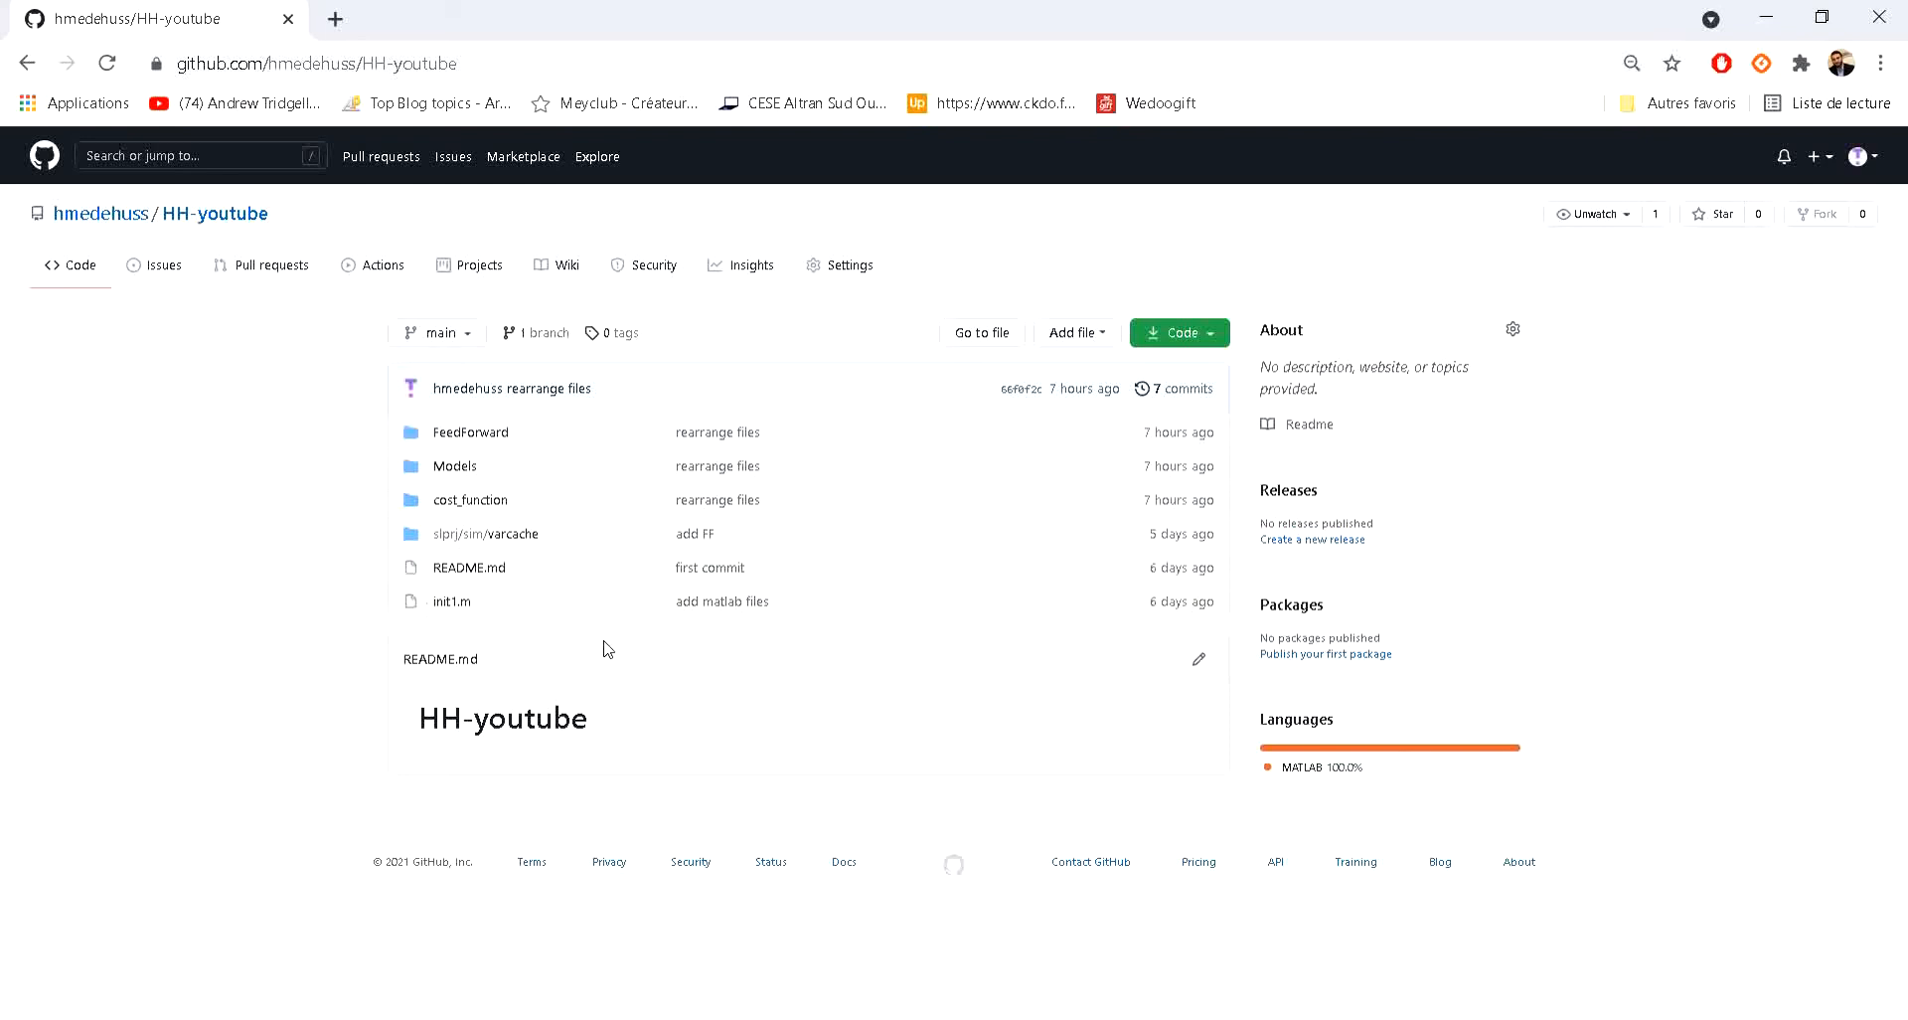
mouse_move(663, 431)
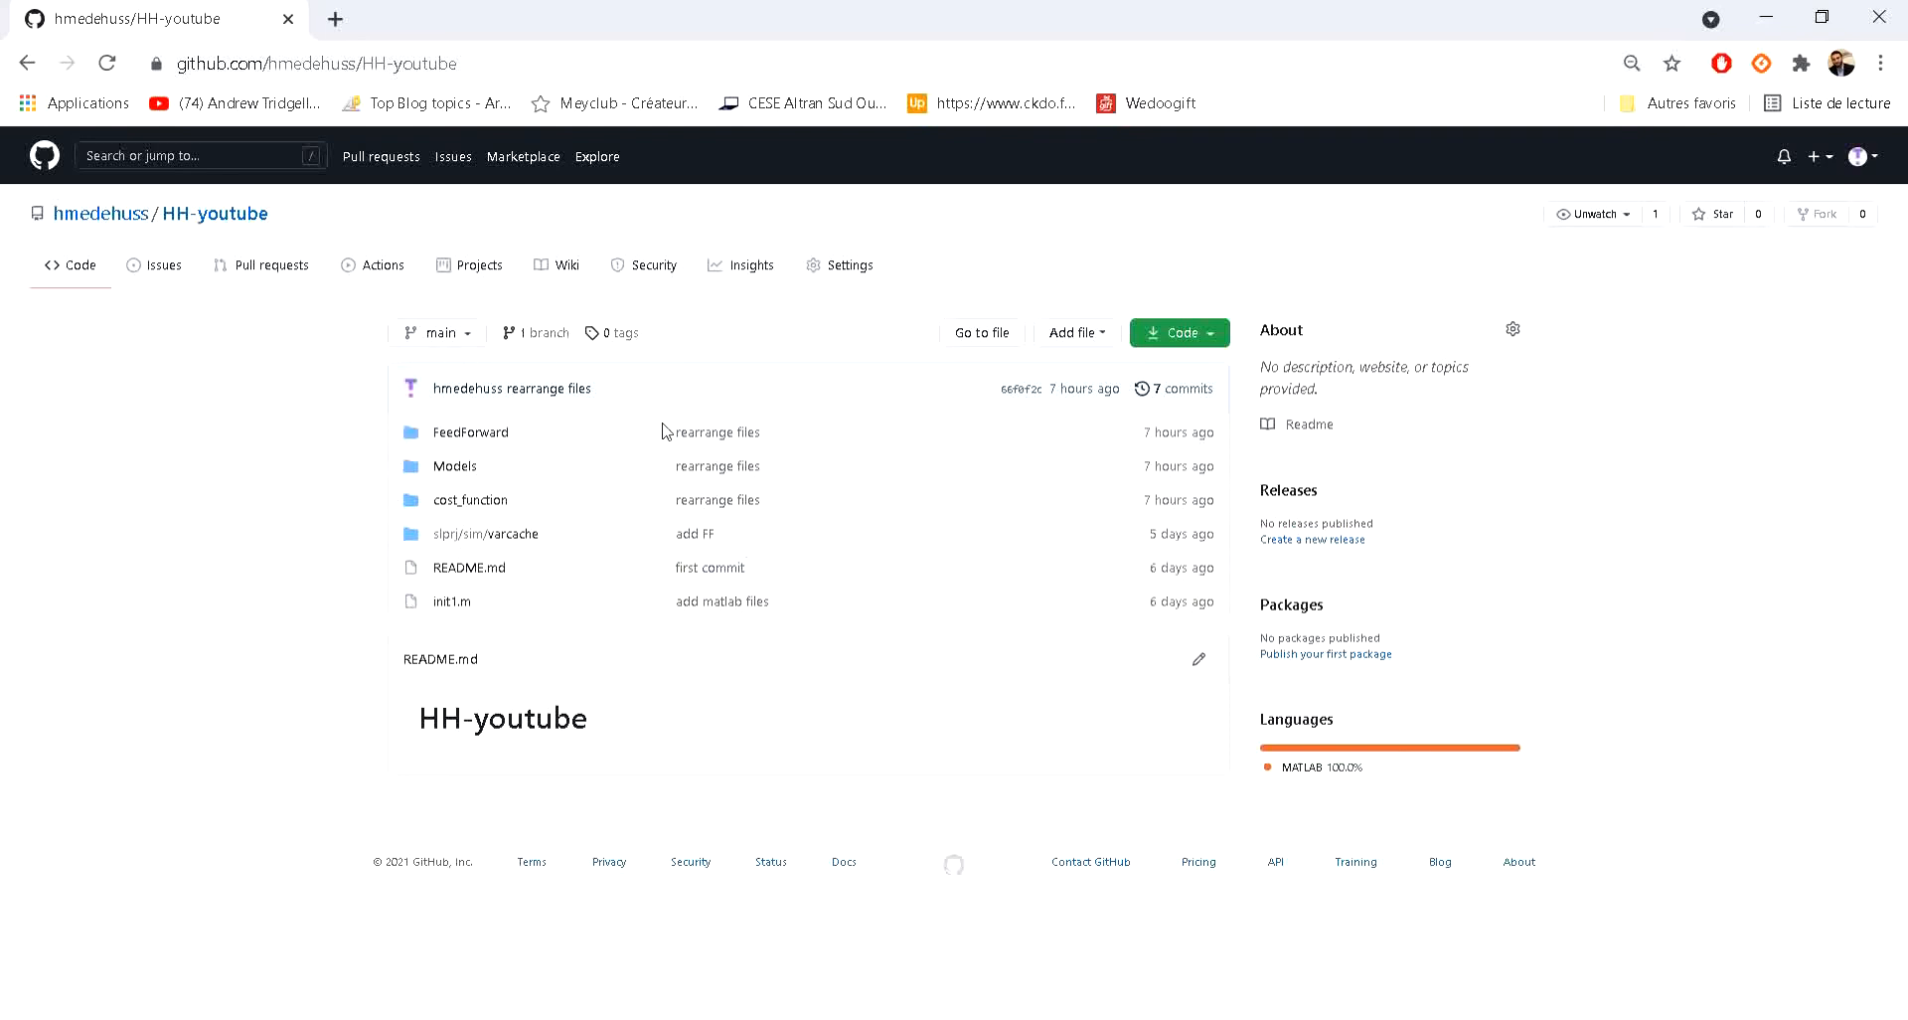
mouse_move(470, 503)
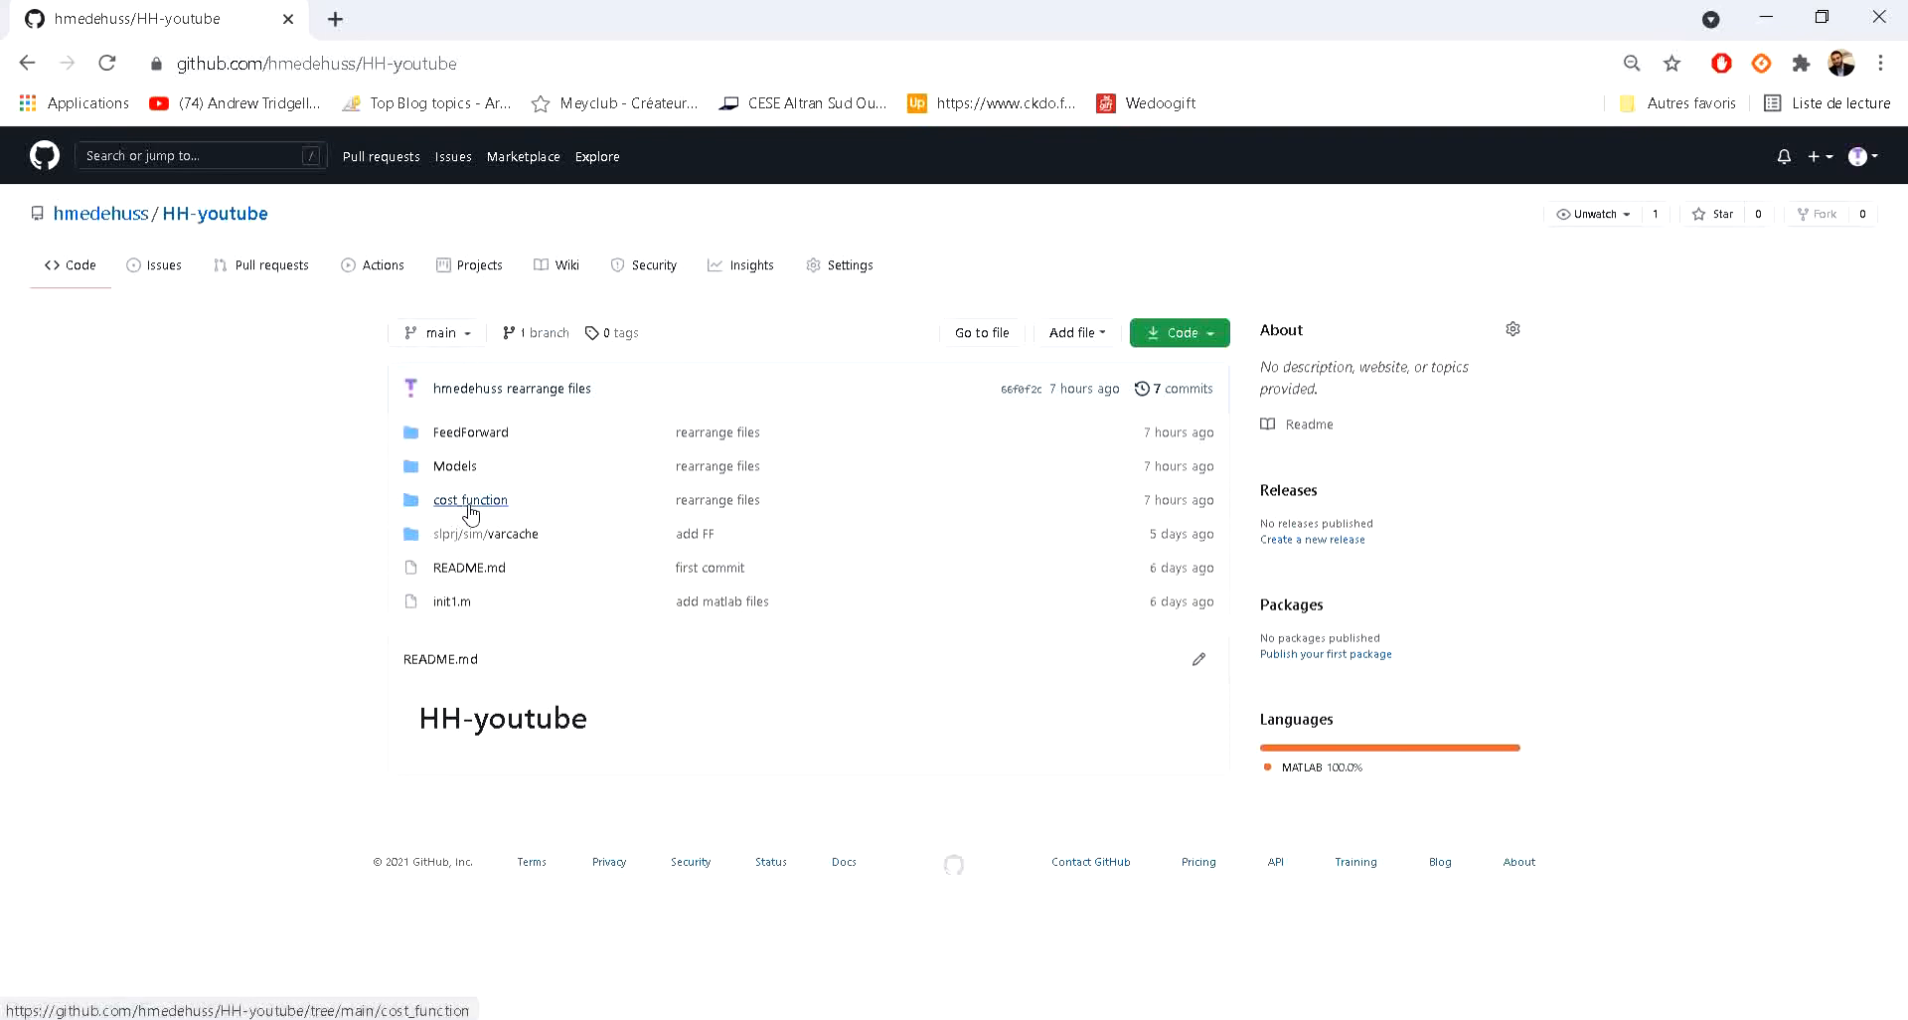
Open the cost_function folder in the HH-youtube GitHub repository
left_click(470, 500)
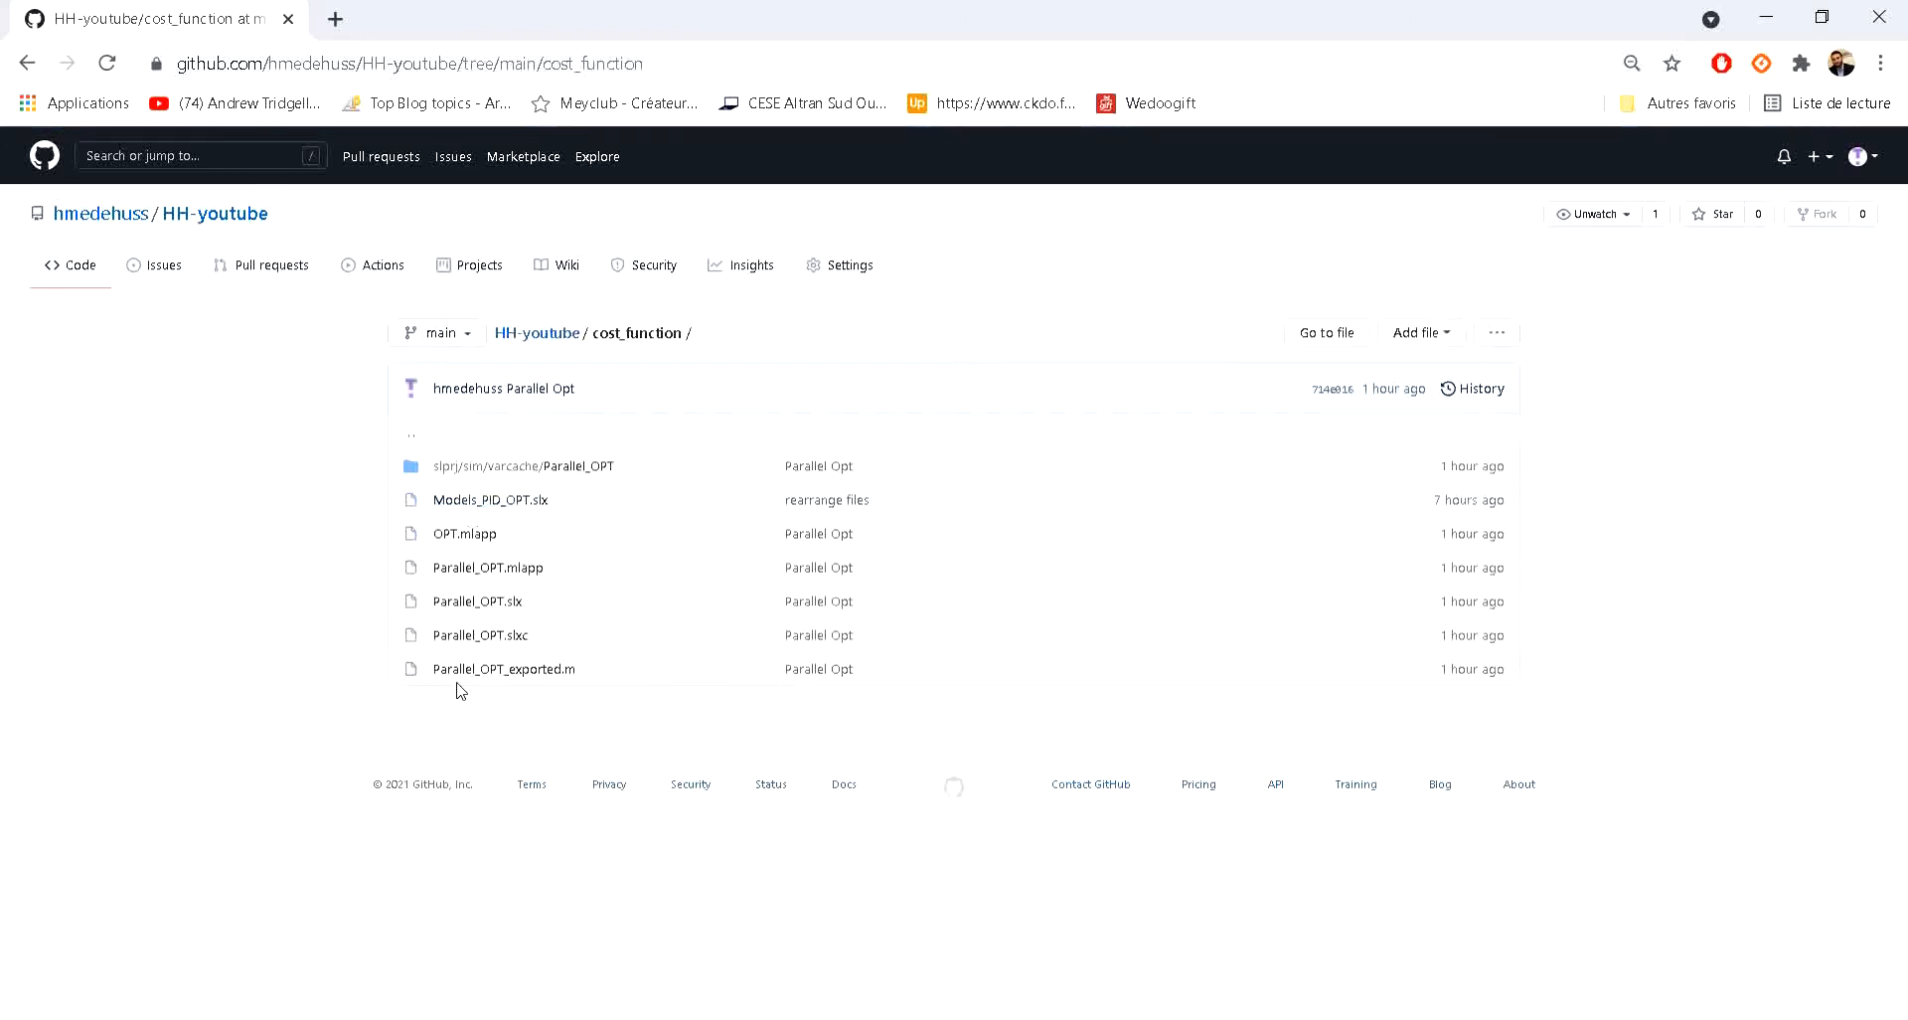
mouse_move(546, 677)
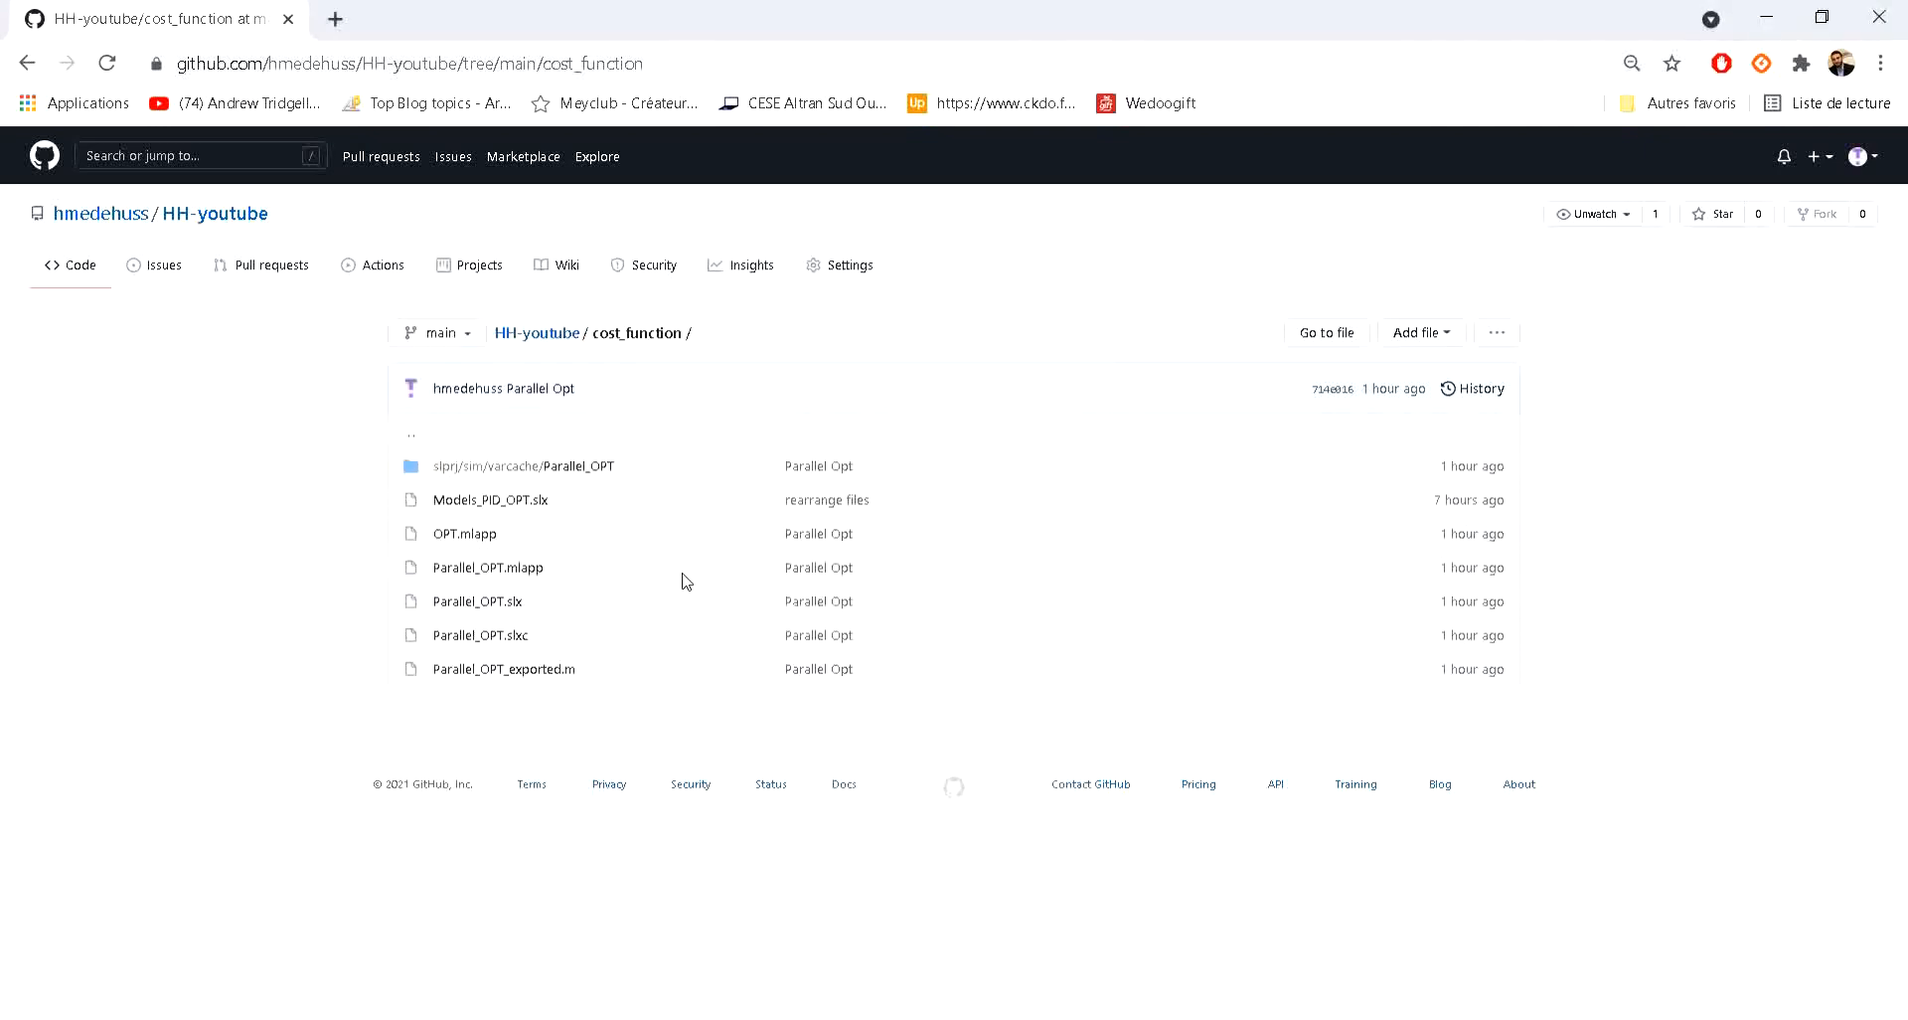
mouse_move(503, 508)
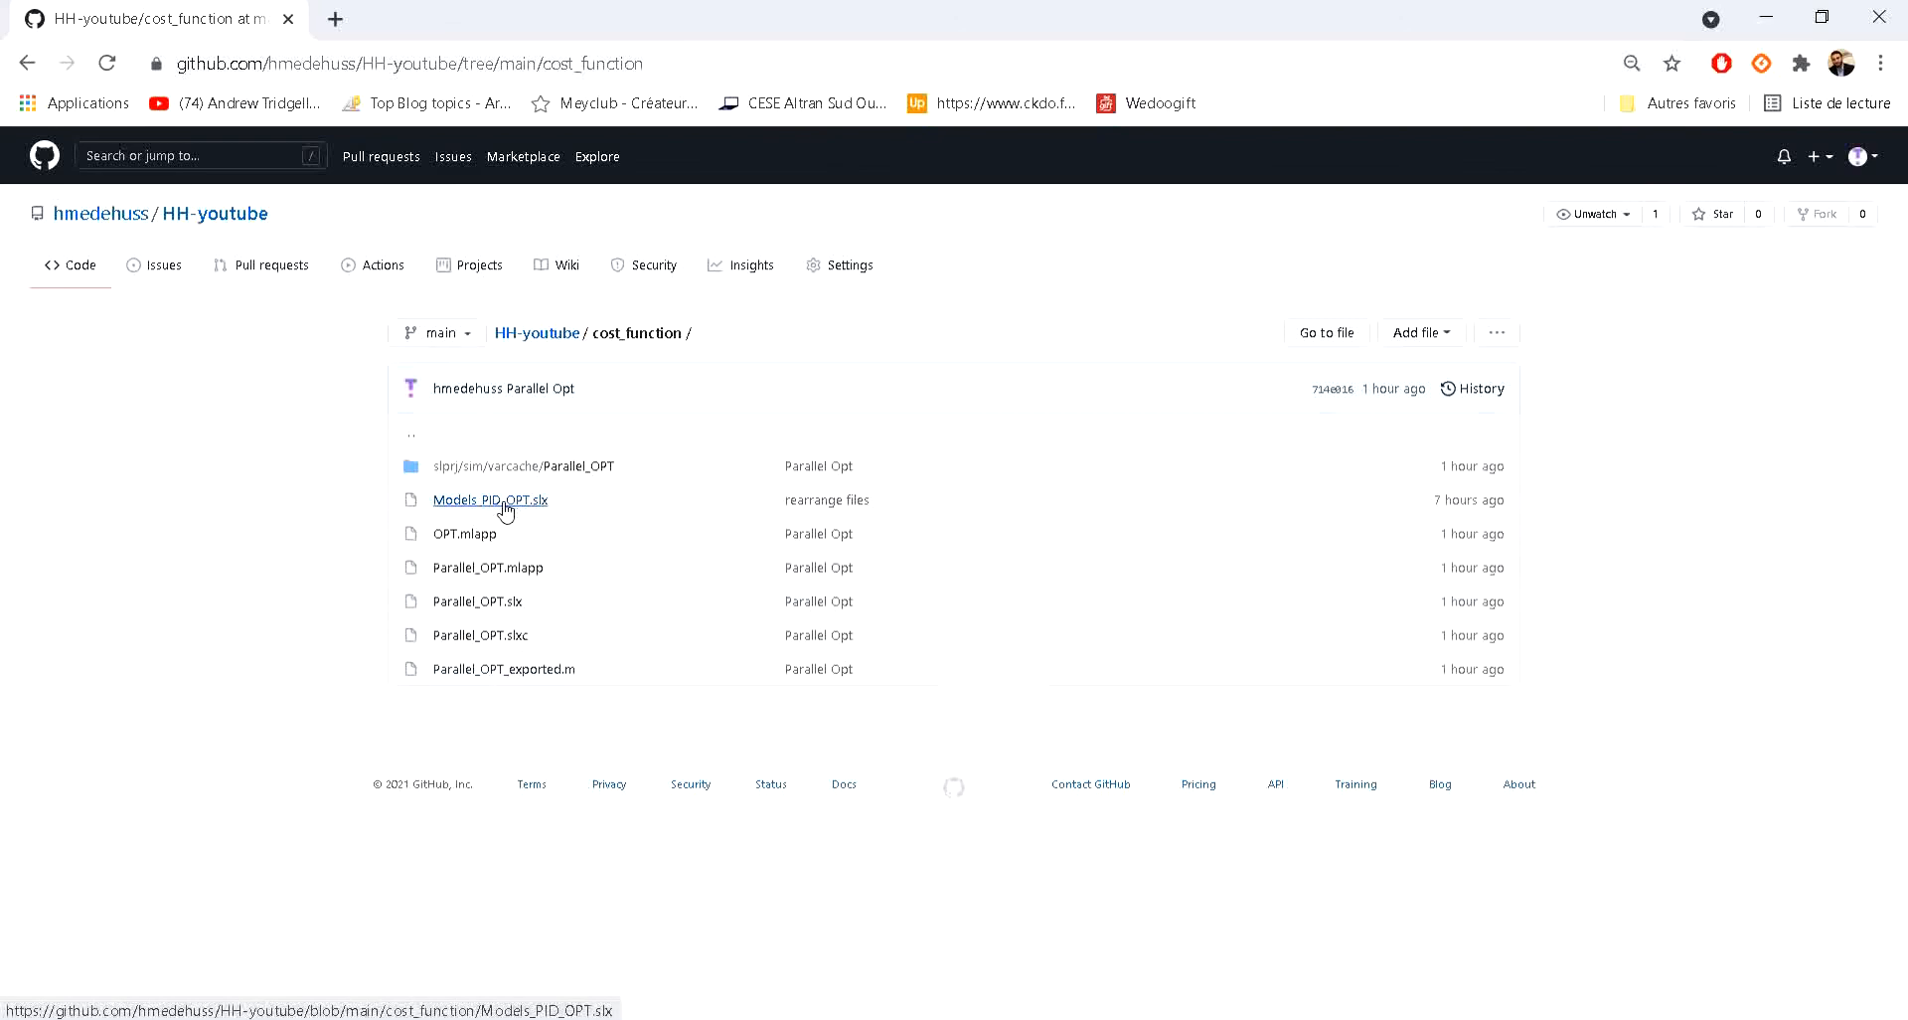
mouse_move(513, 608)
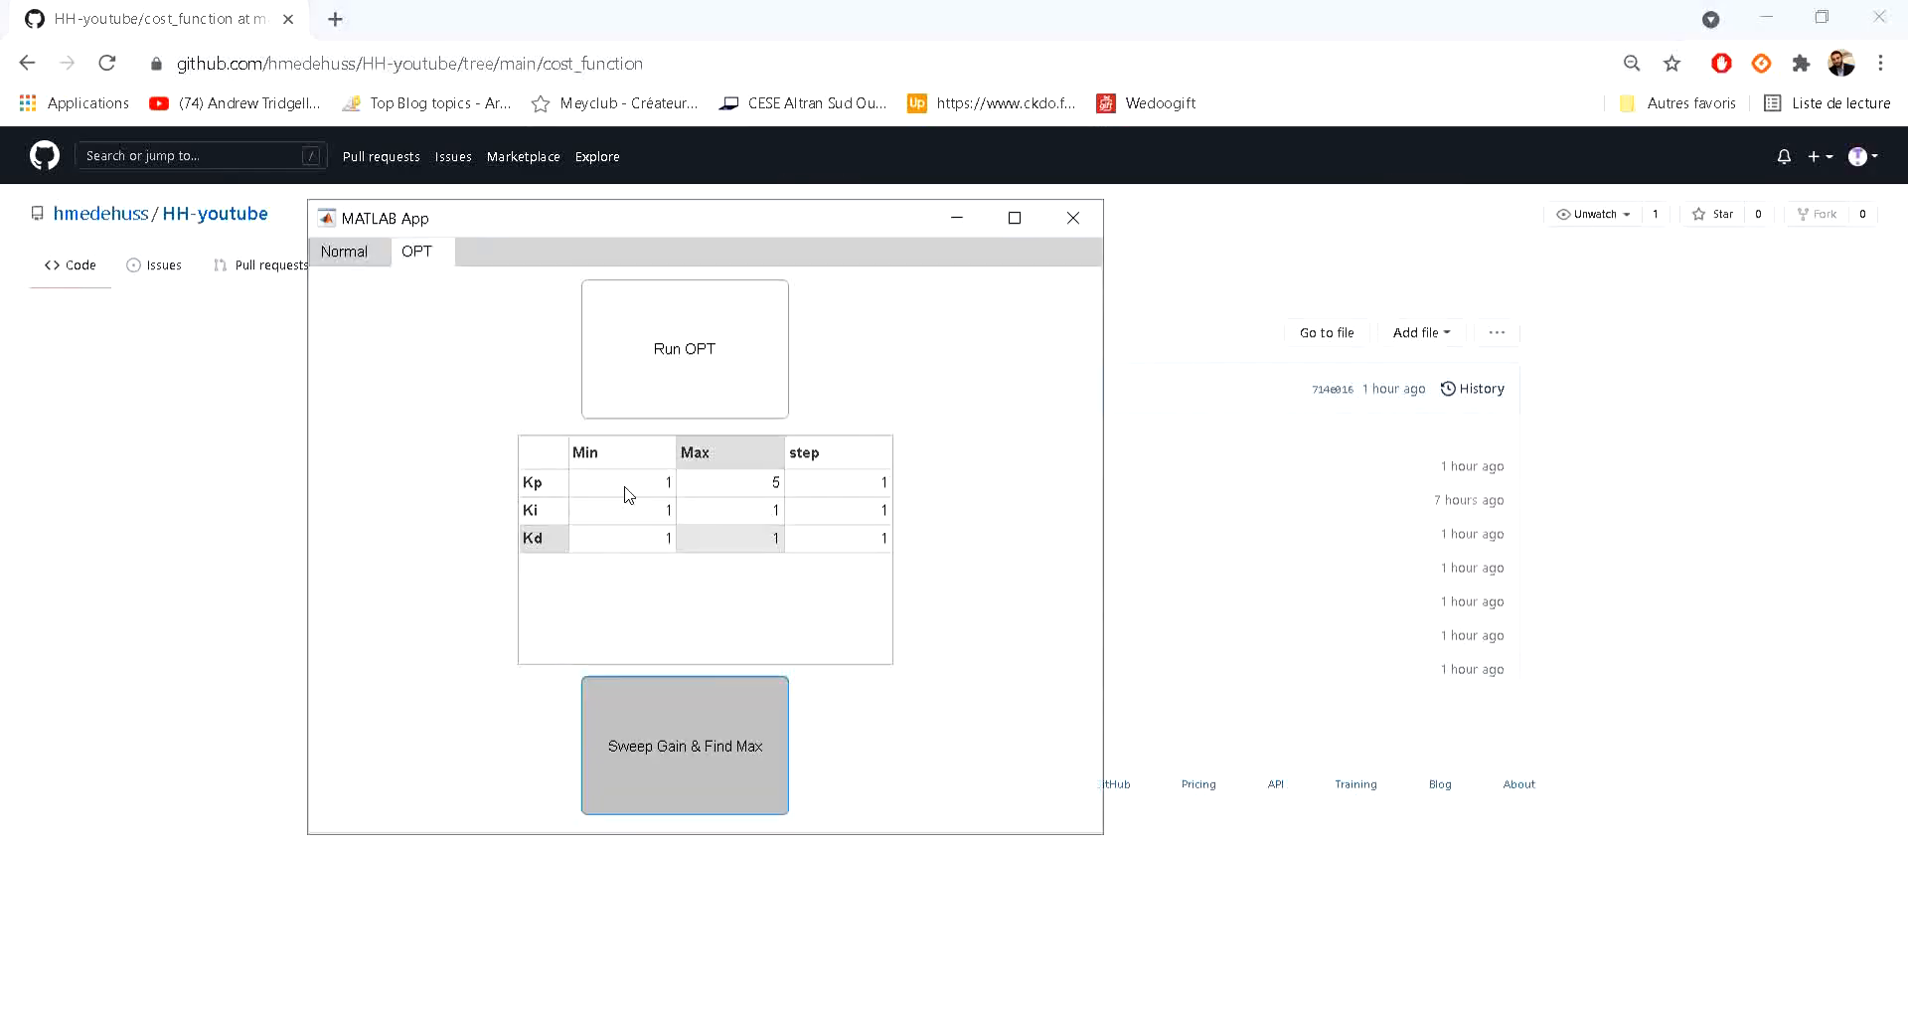
mouse_move(747, 492)
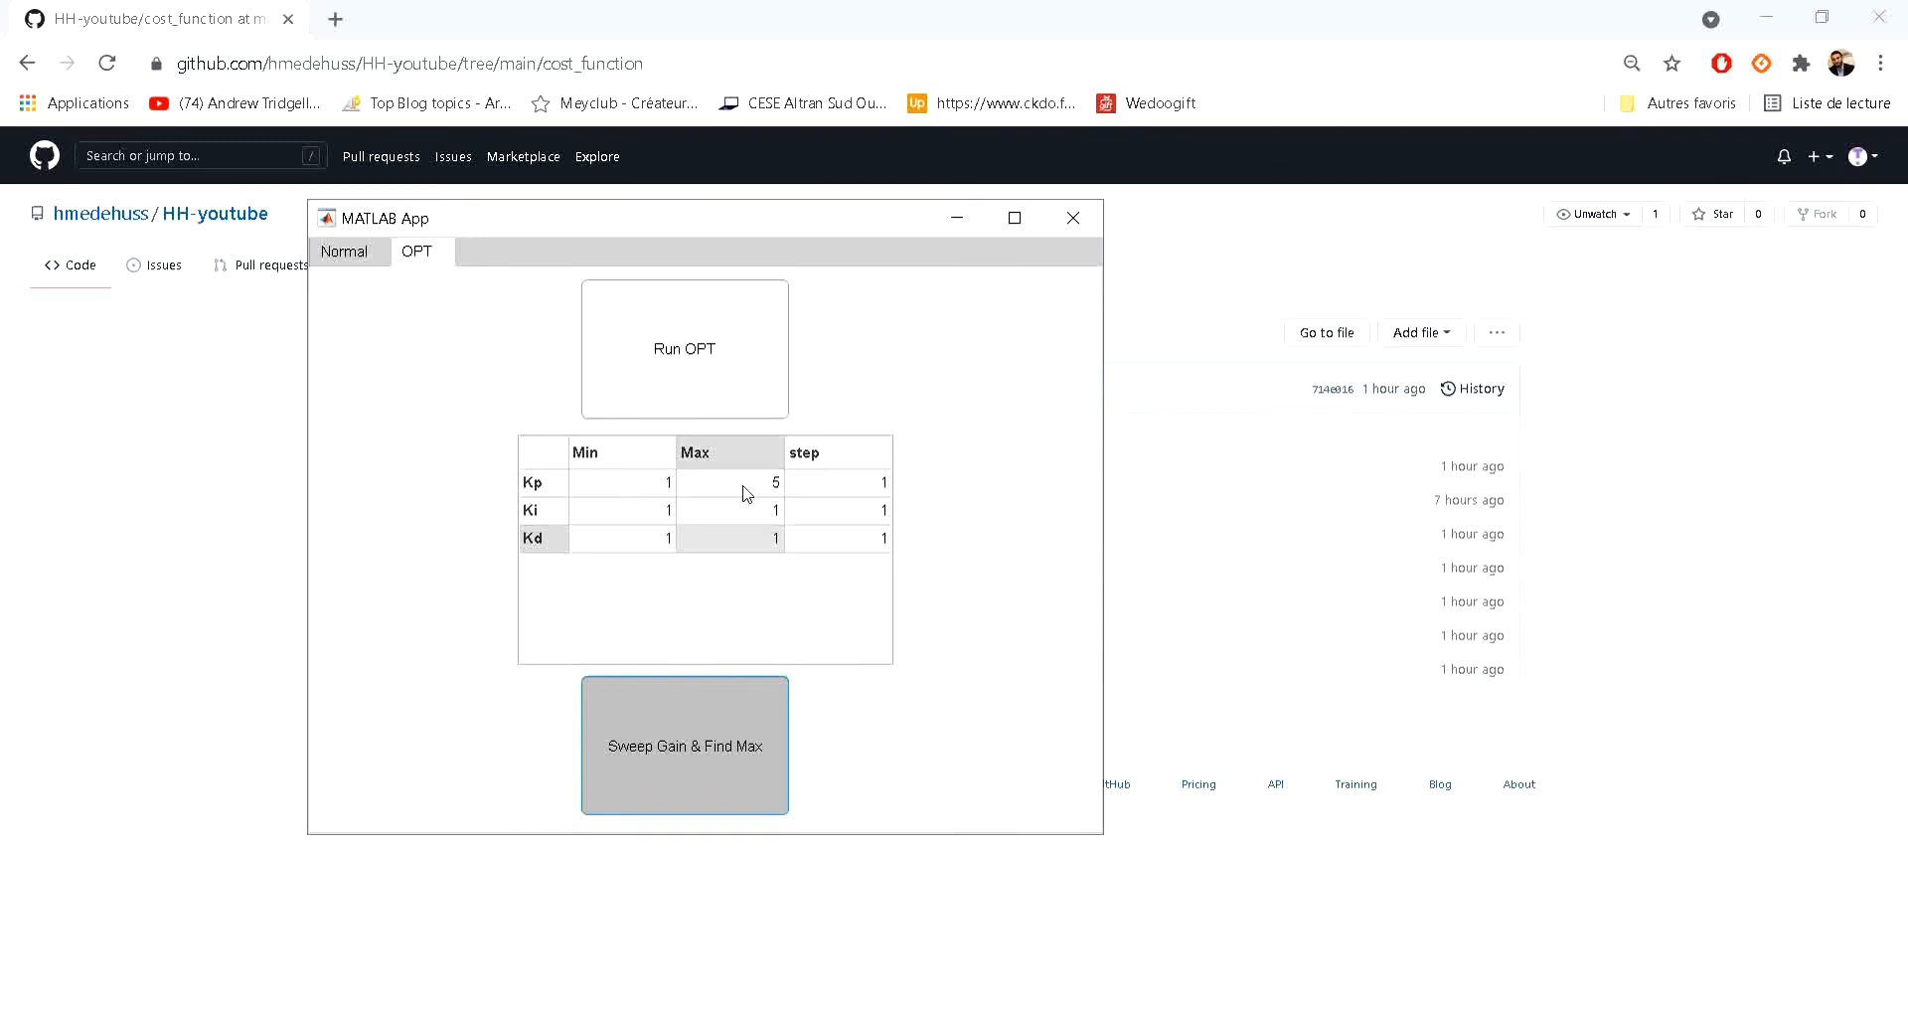
mouse_move(609, 488)
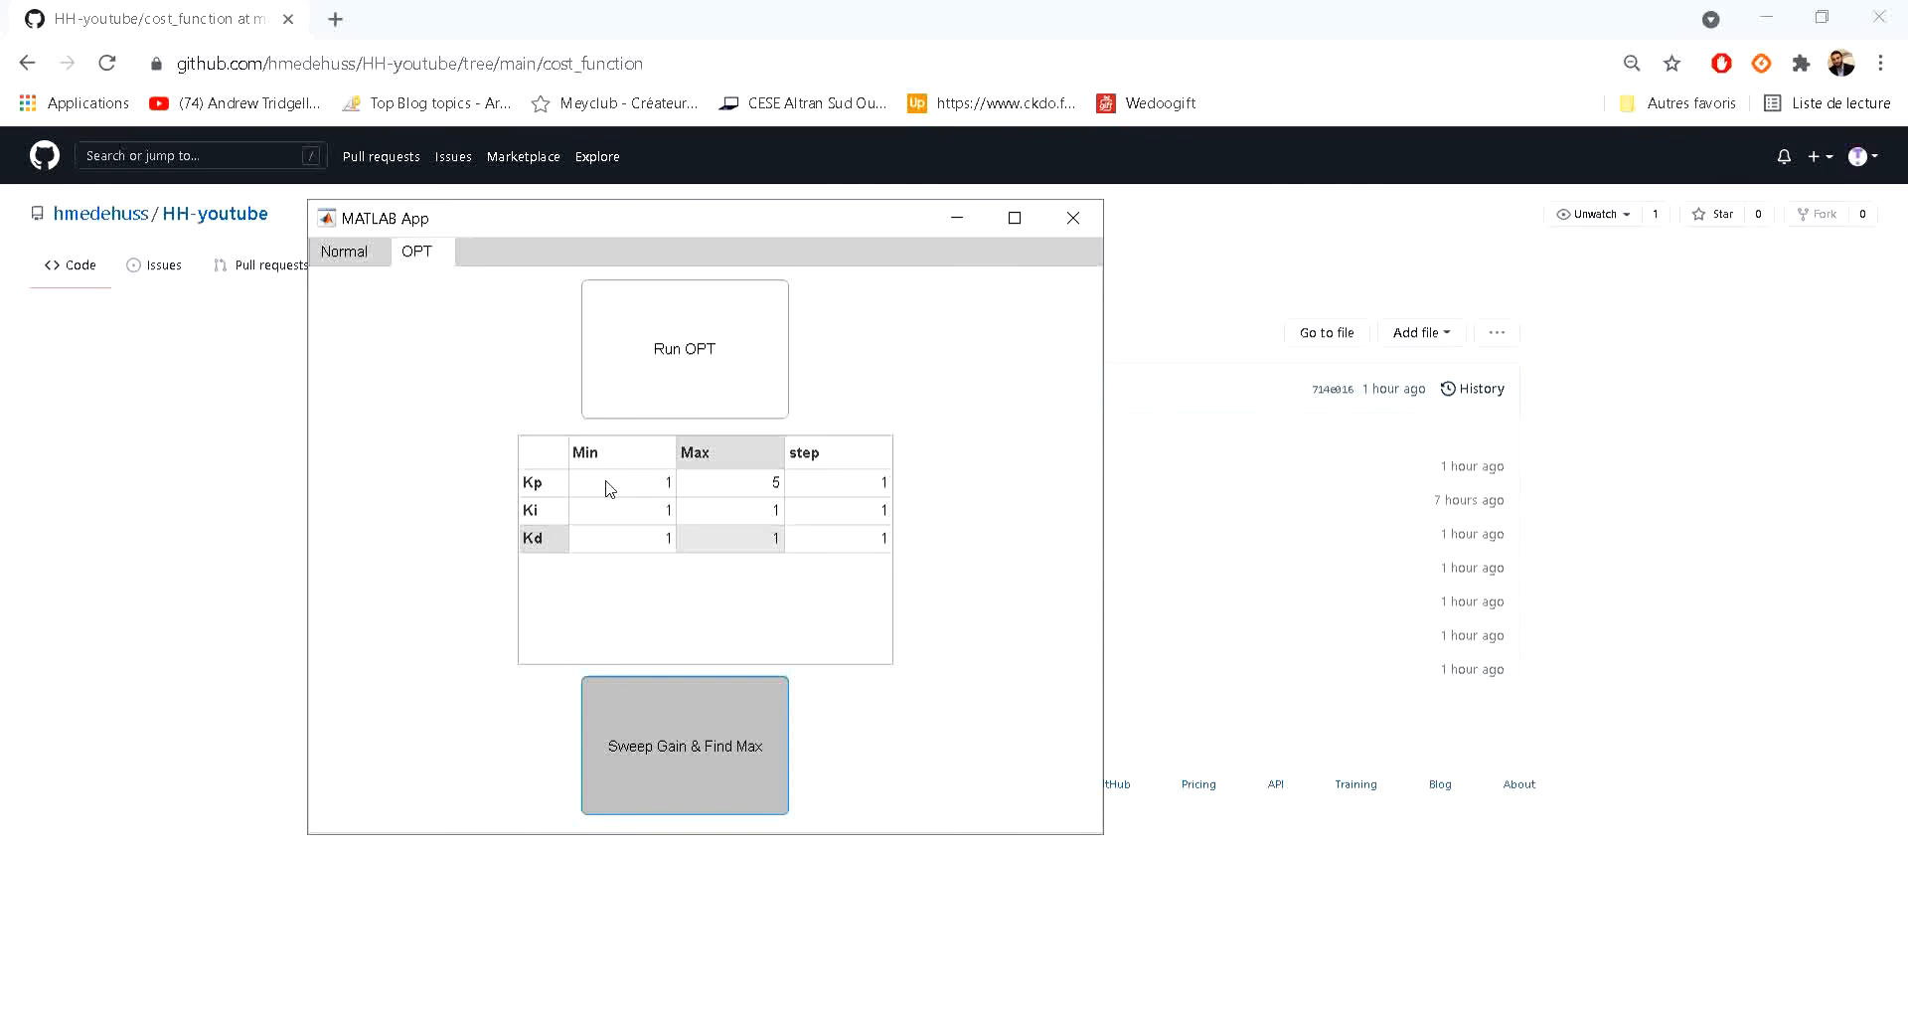
mouse_move(553, 494)
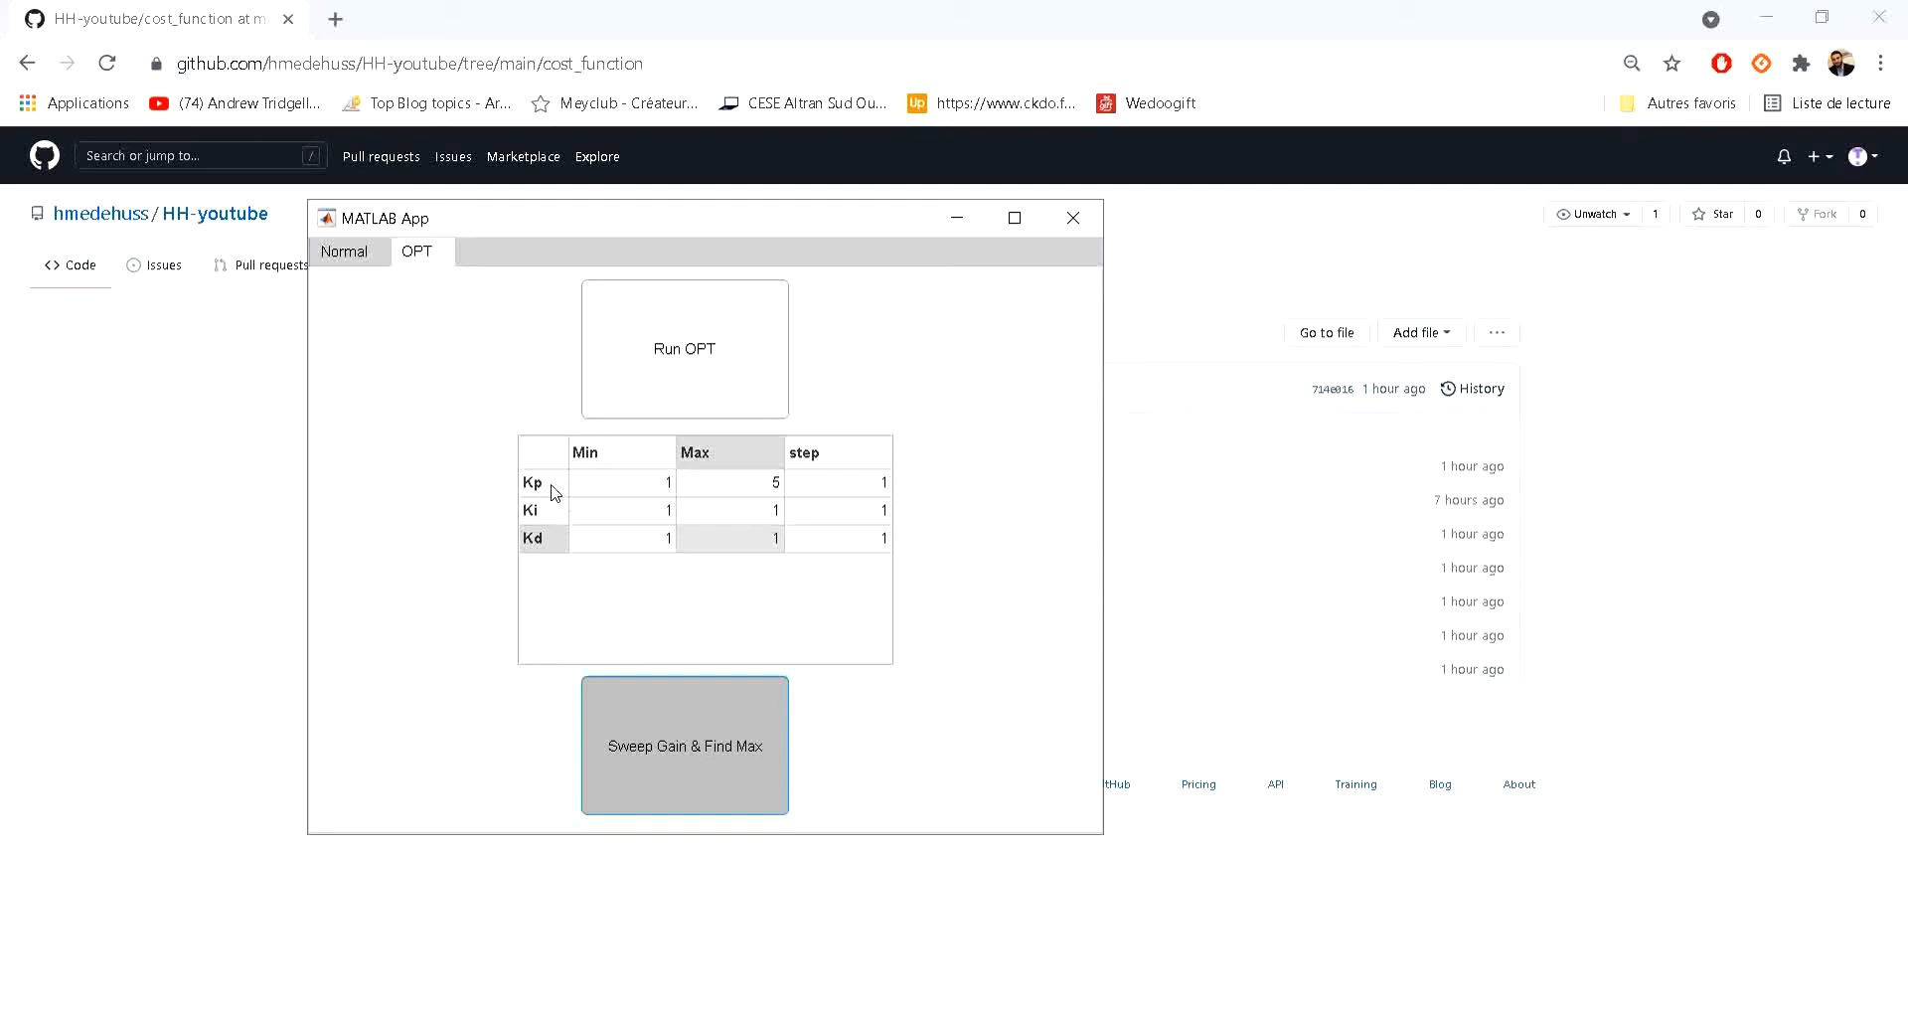
mouse_move(799, 502)
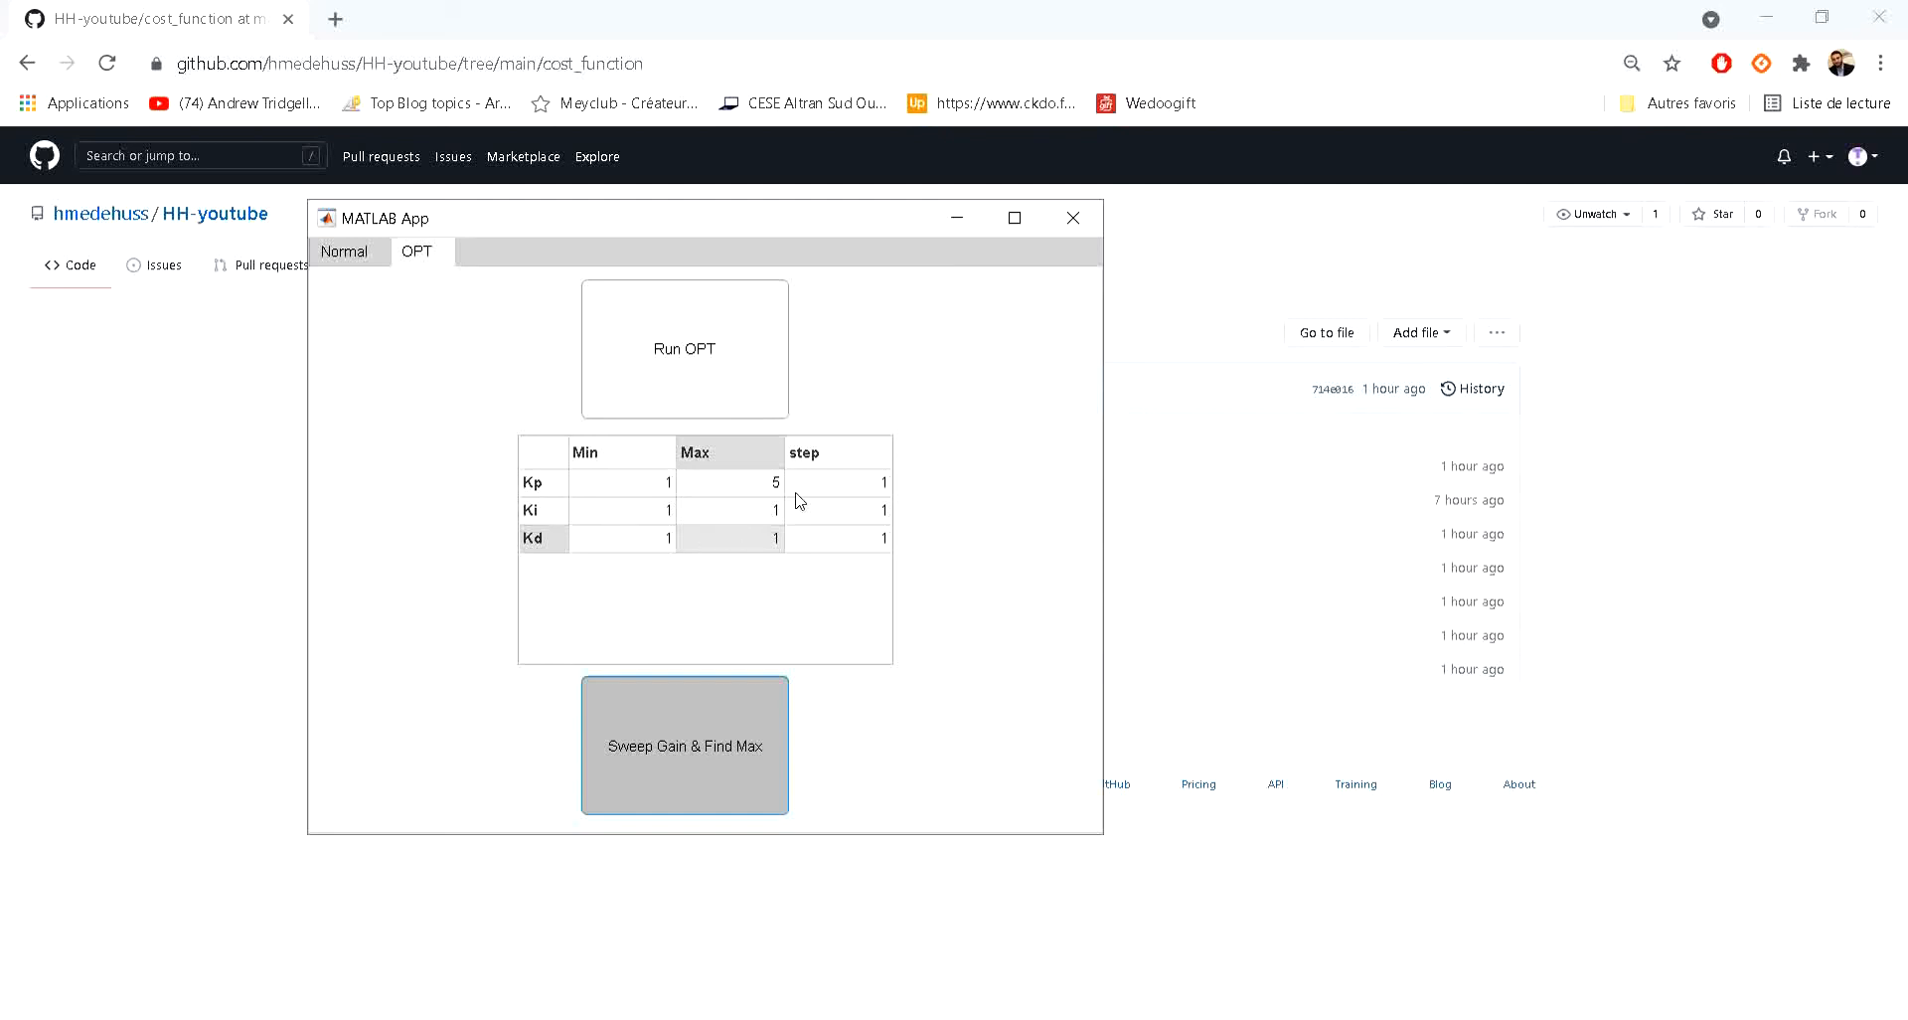